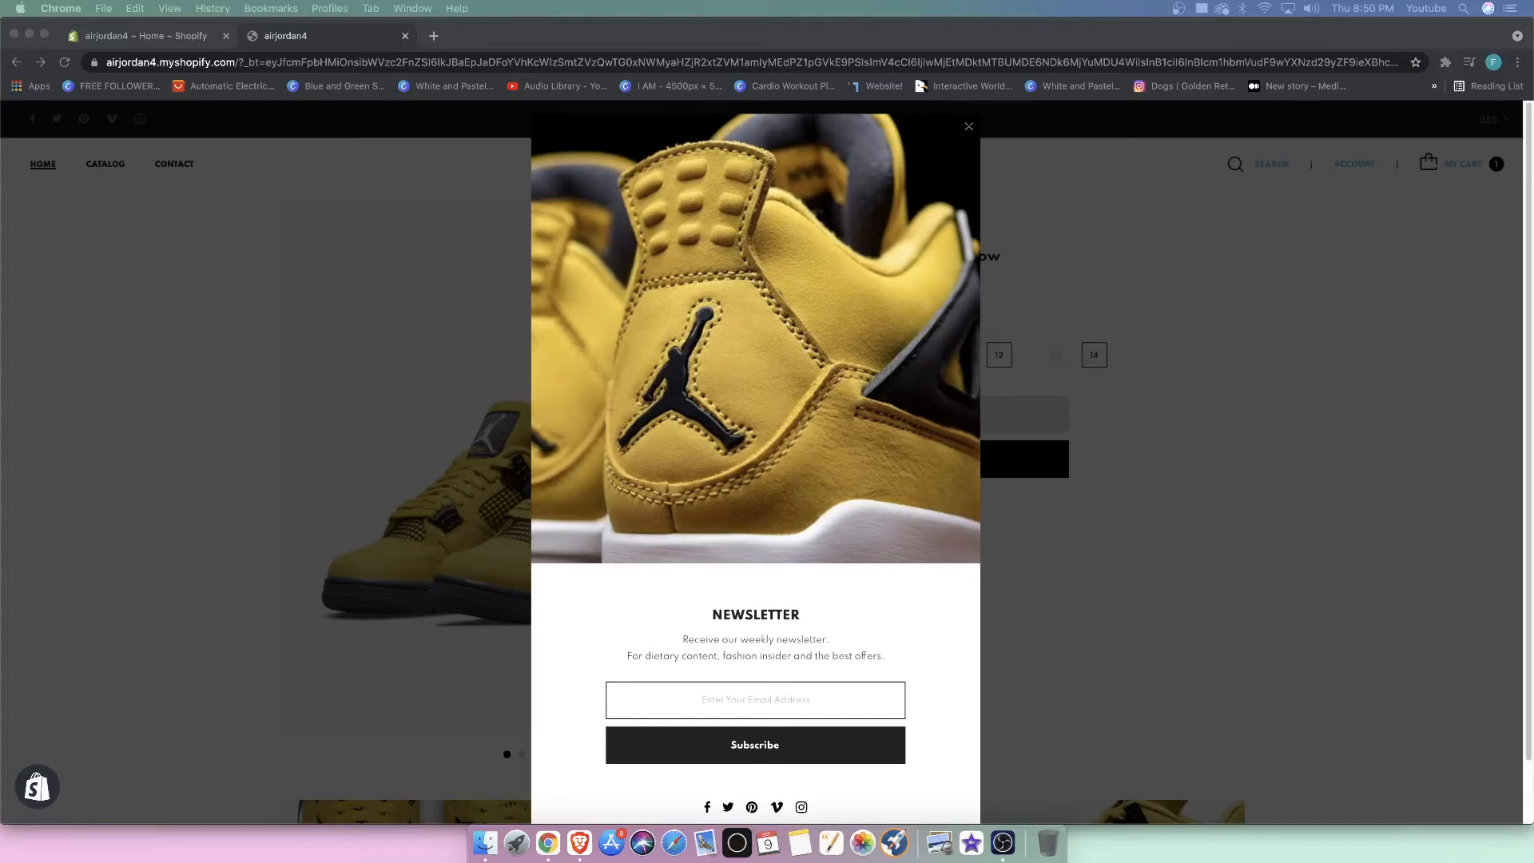
{"action": "mouse_move", "coordinate": [1280, 561]}
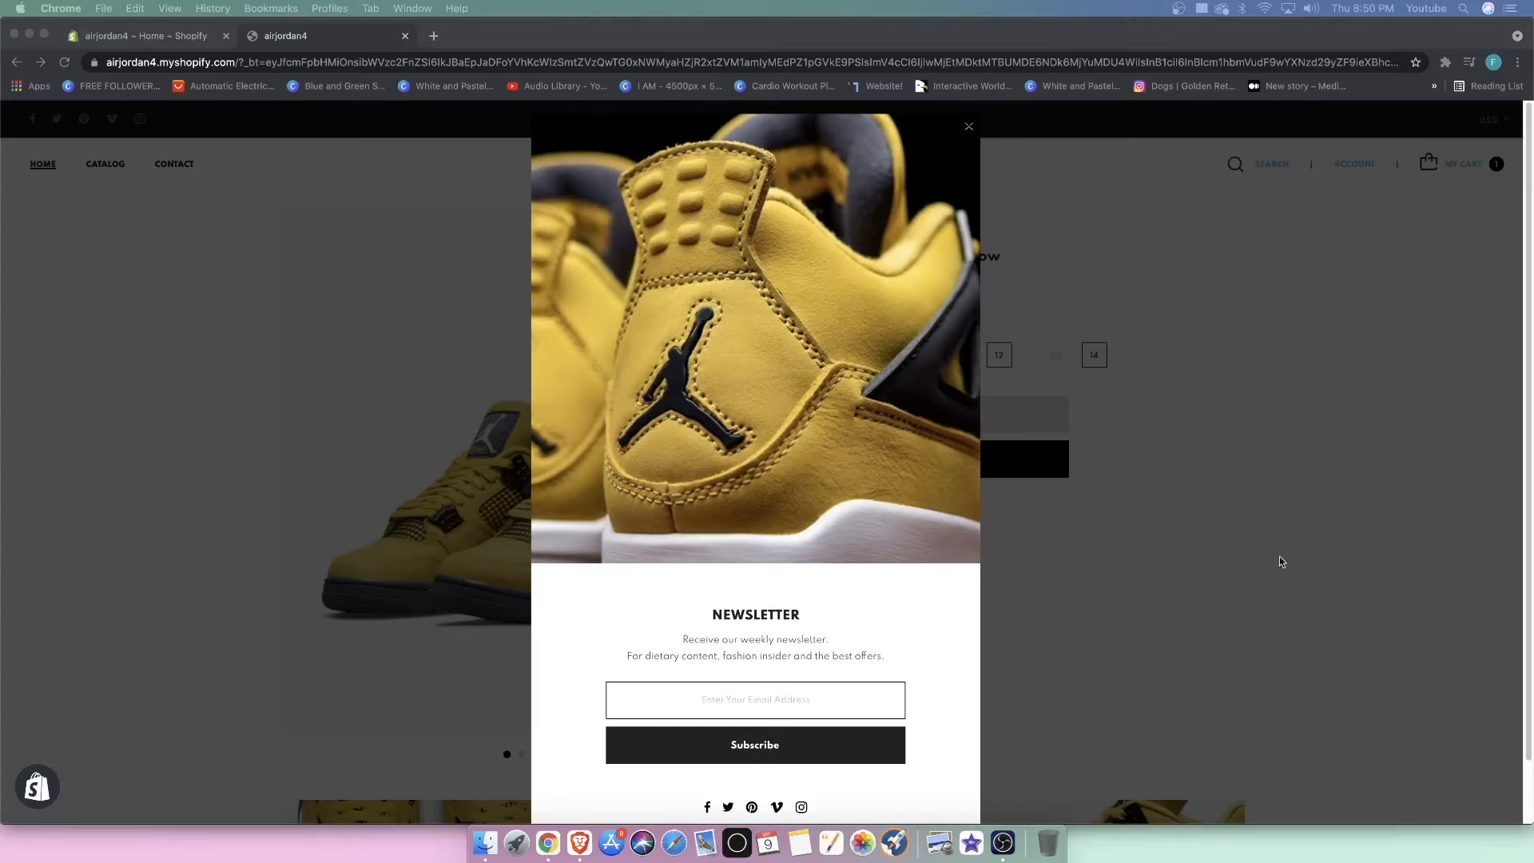
{"action": "mouse_move", "coordinate": [1219, 526]}
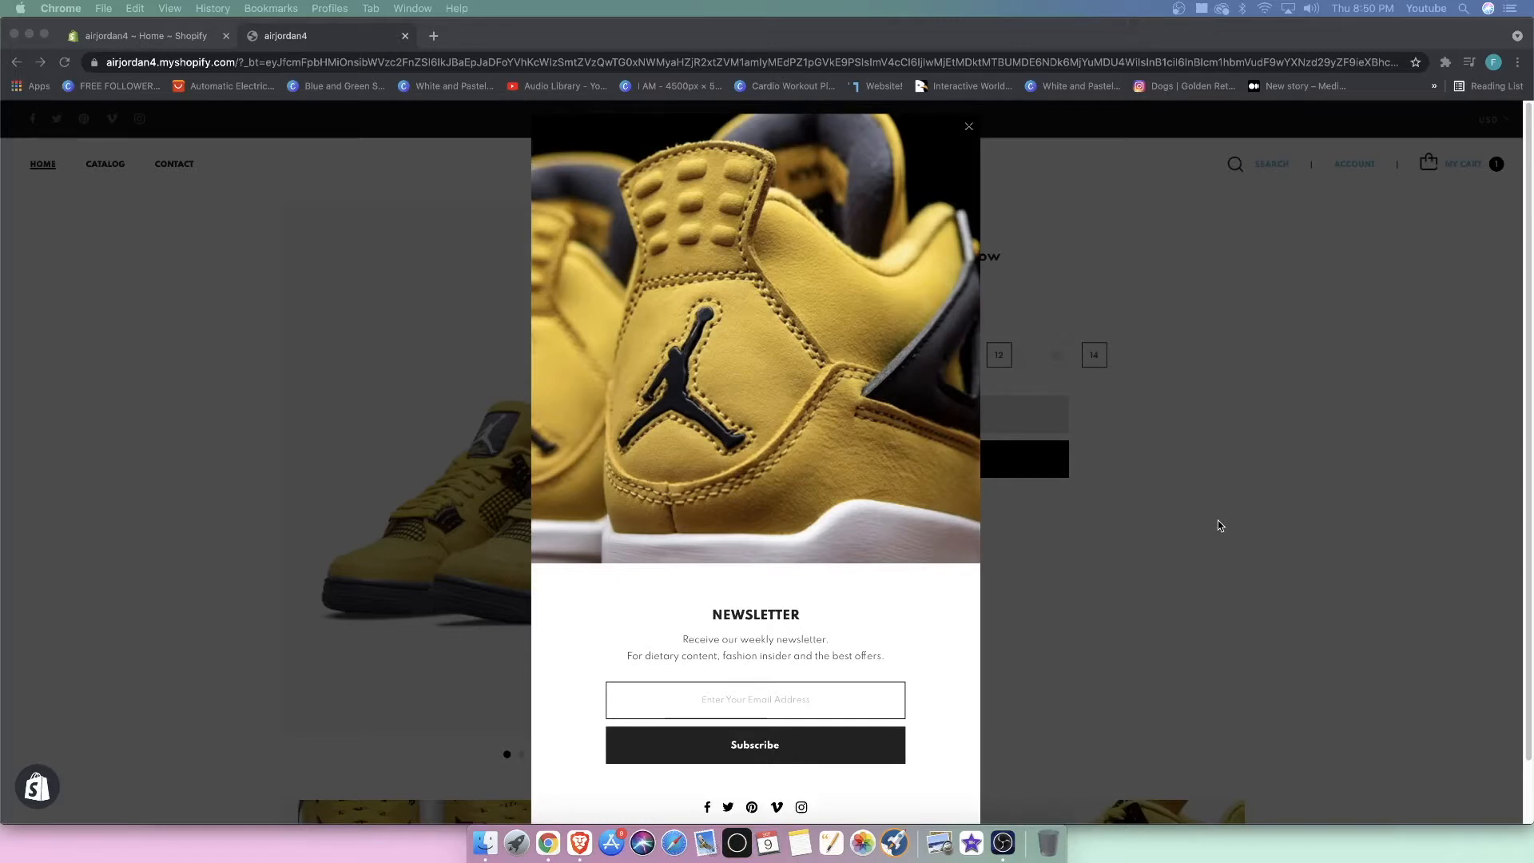
{"action": "mouse_move", "coordinate": [873, 402]}
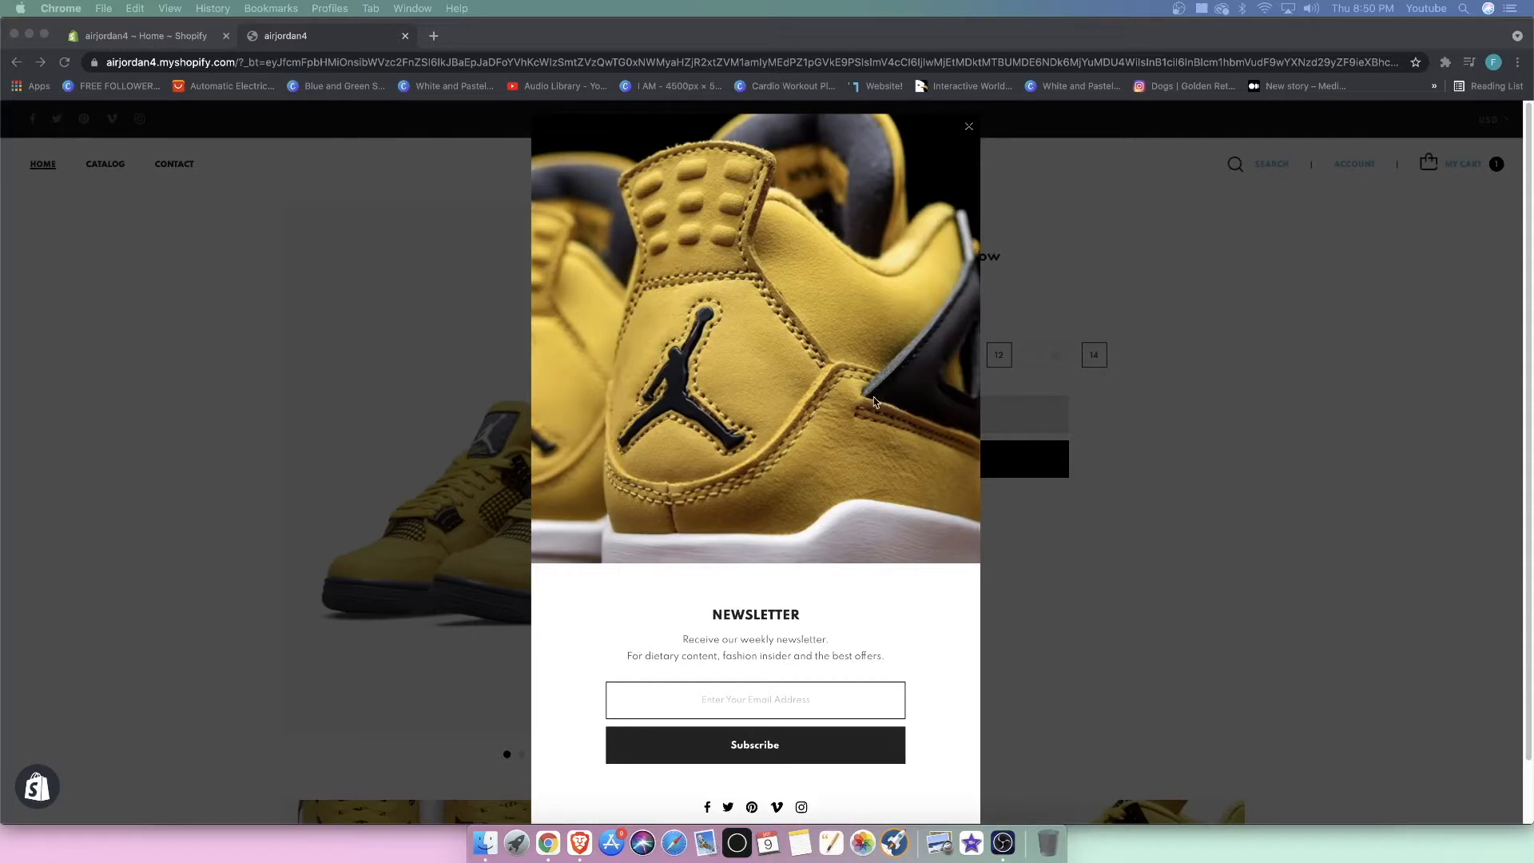
{"action": "mouse_move", "coordinate": [1015, 206]}
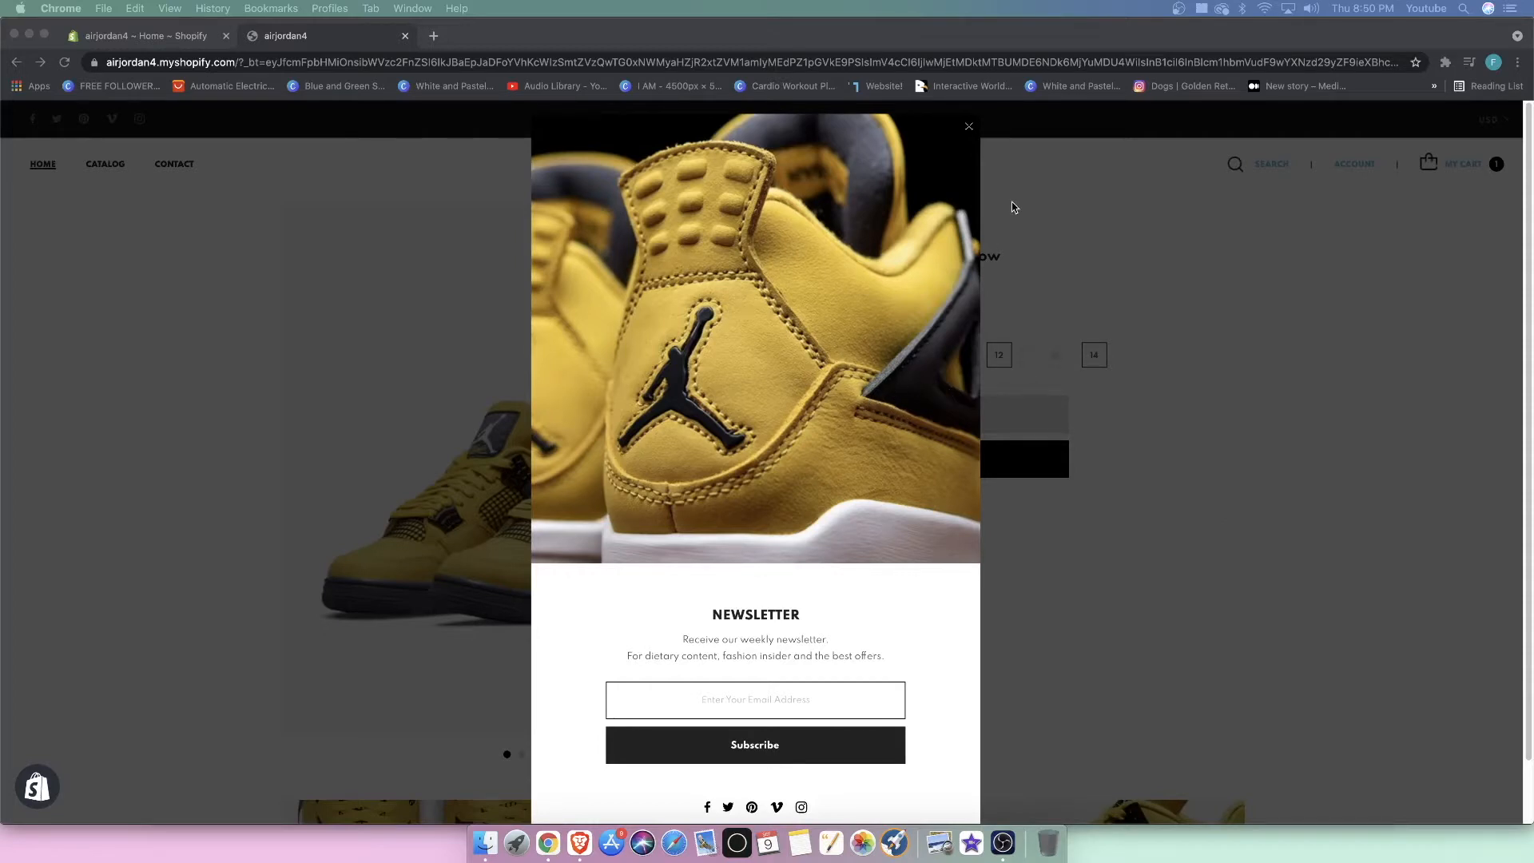
{"action": "mouse_move", "coordinate": [981, 243]}
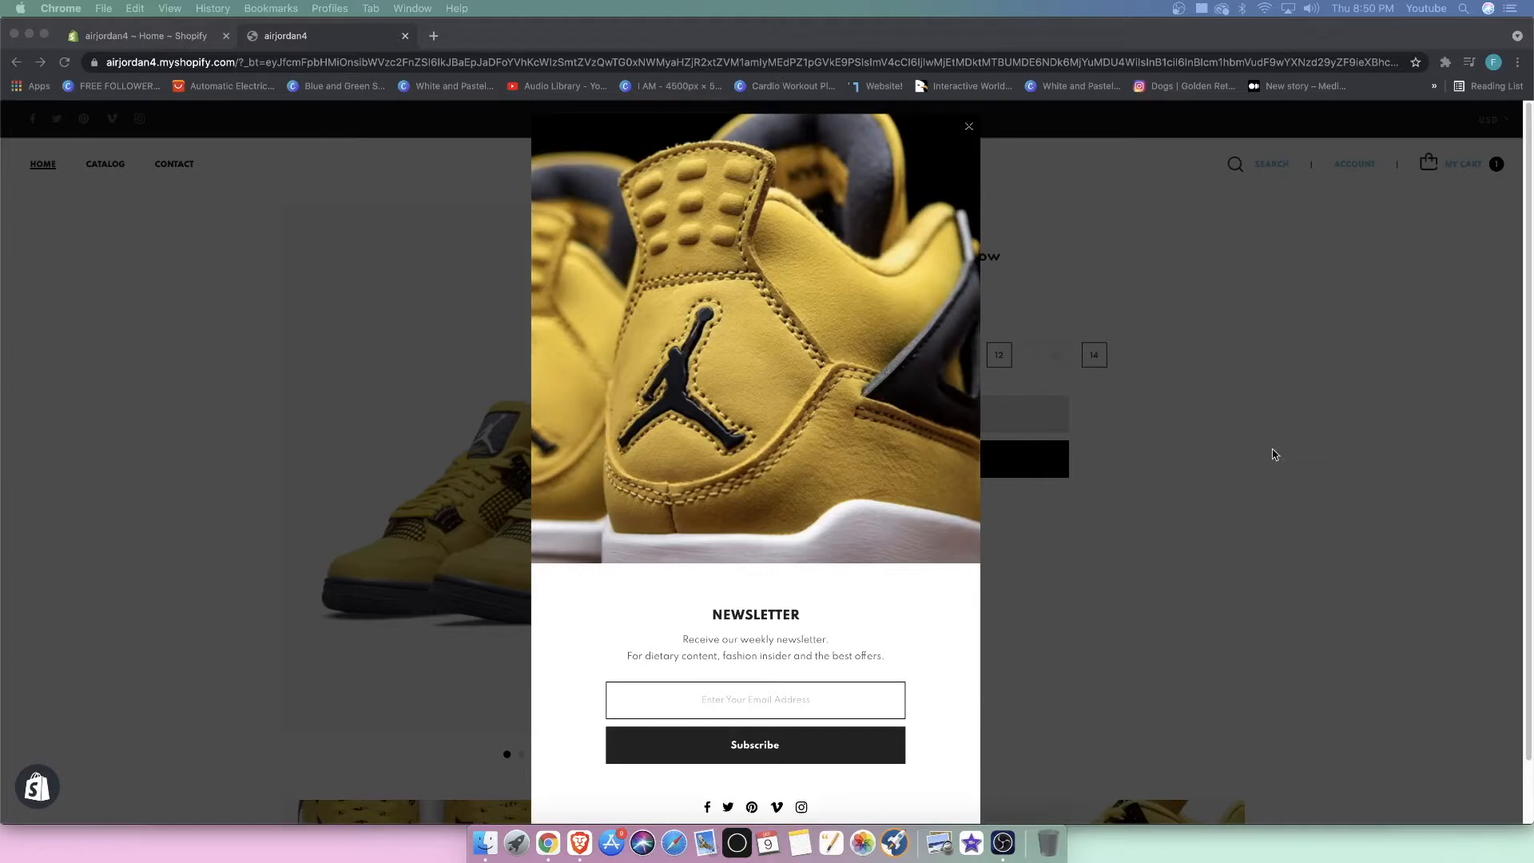
{"action": "mouse_move", "coordinate": [1154, 398]}
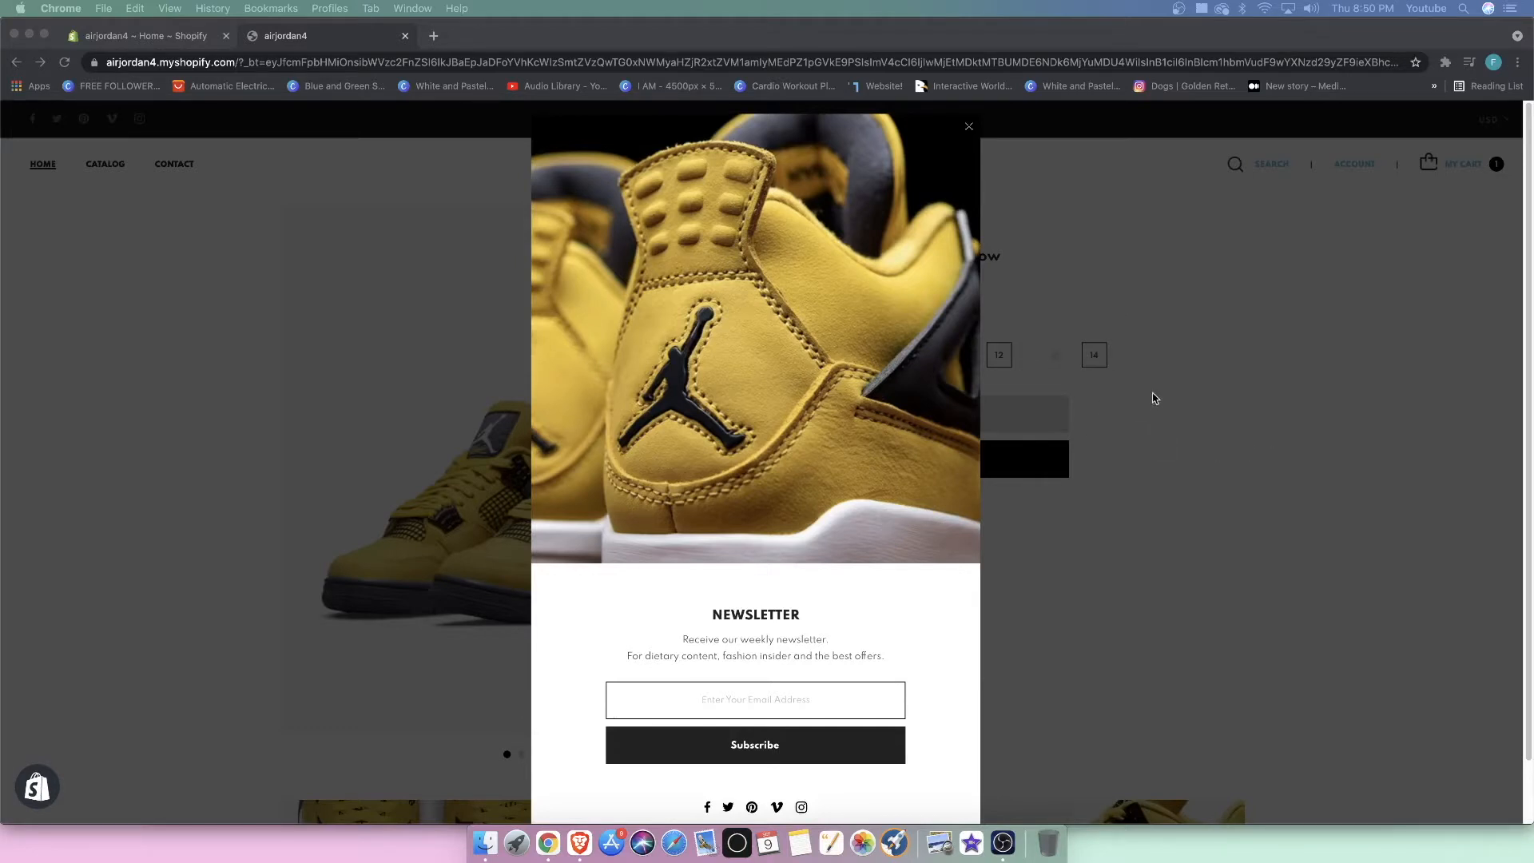
{"action": "mouse_move", "coordinate": [618, 295]}
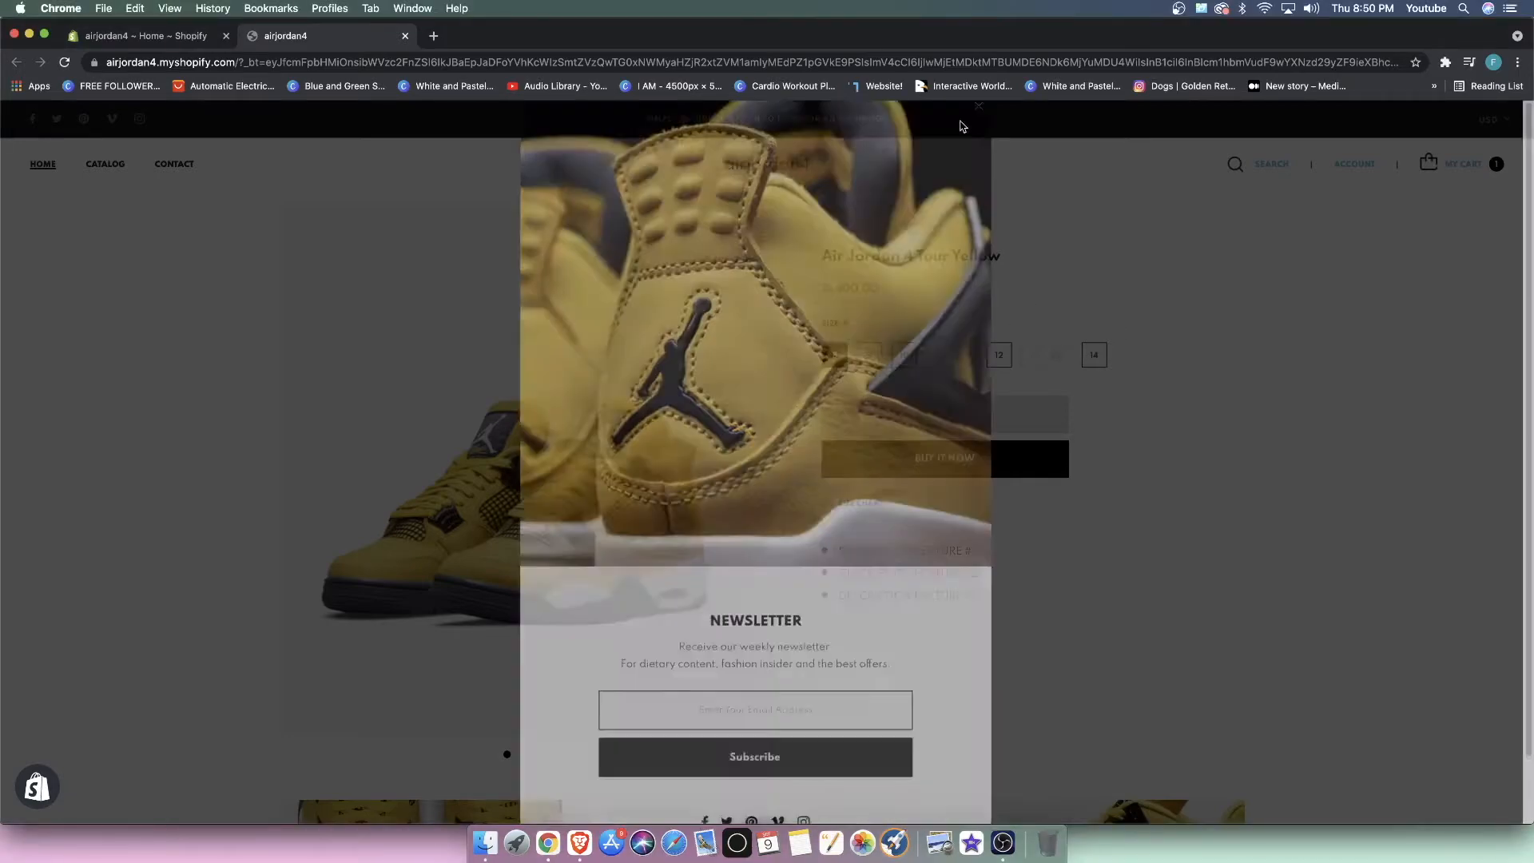
Step: Visit oneproducttheme.themeado.com in a new tab and browse the theme page
{"action": "left_click", "coordinate": [978, 105]}
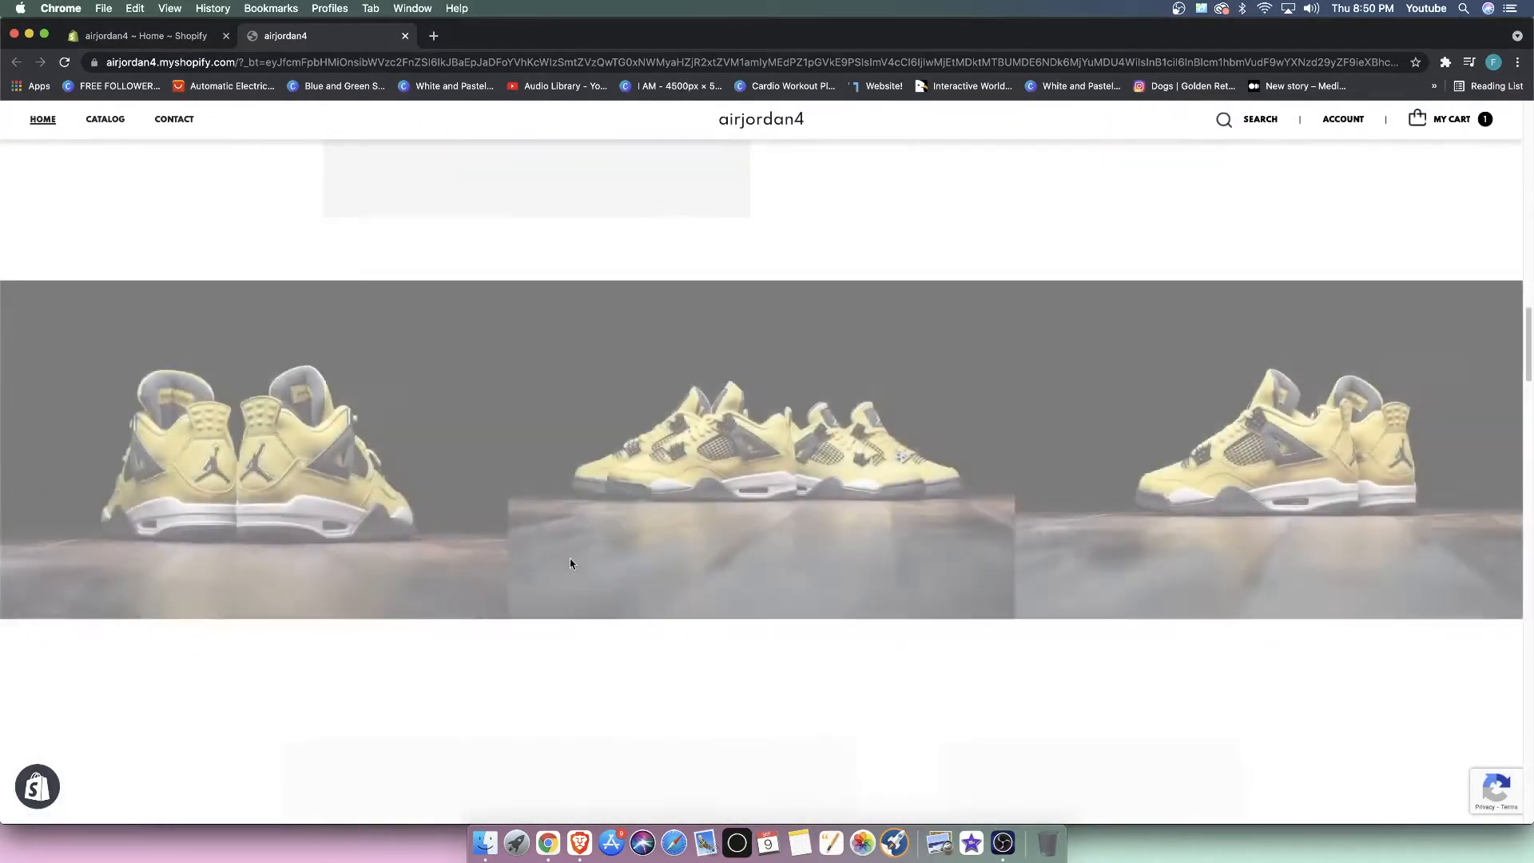
{"action": "scroll", "scroll_direction": "down", "scroll_amount": 3}
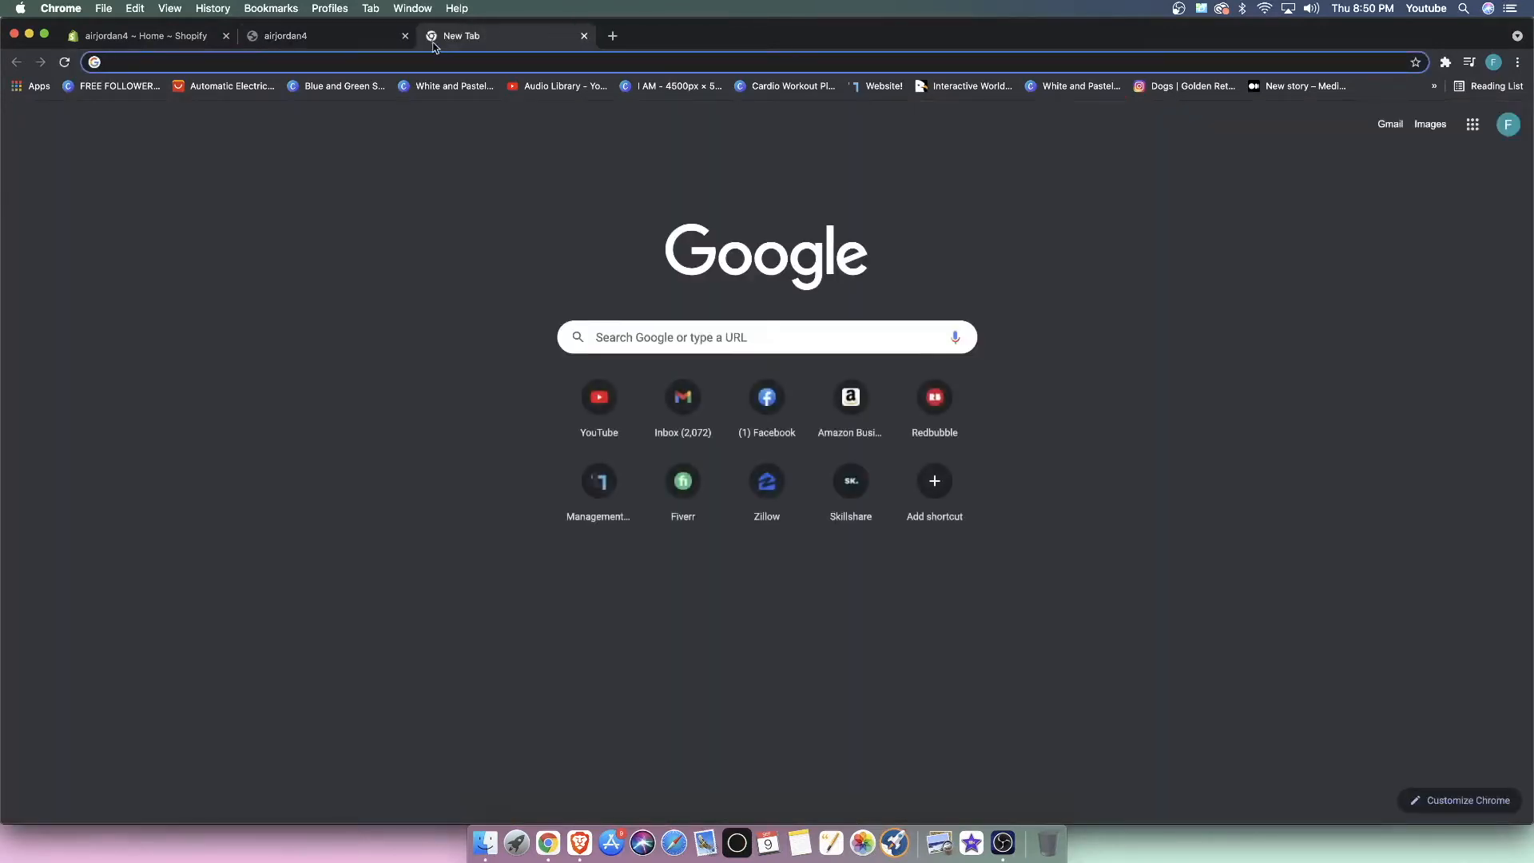
{"action": "type", "text": "oneproducttheme.themeado.com"}
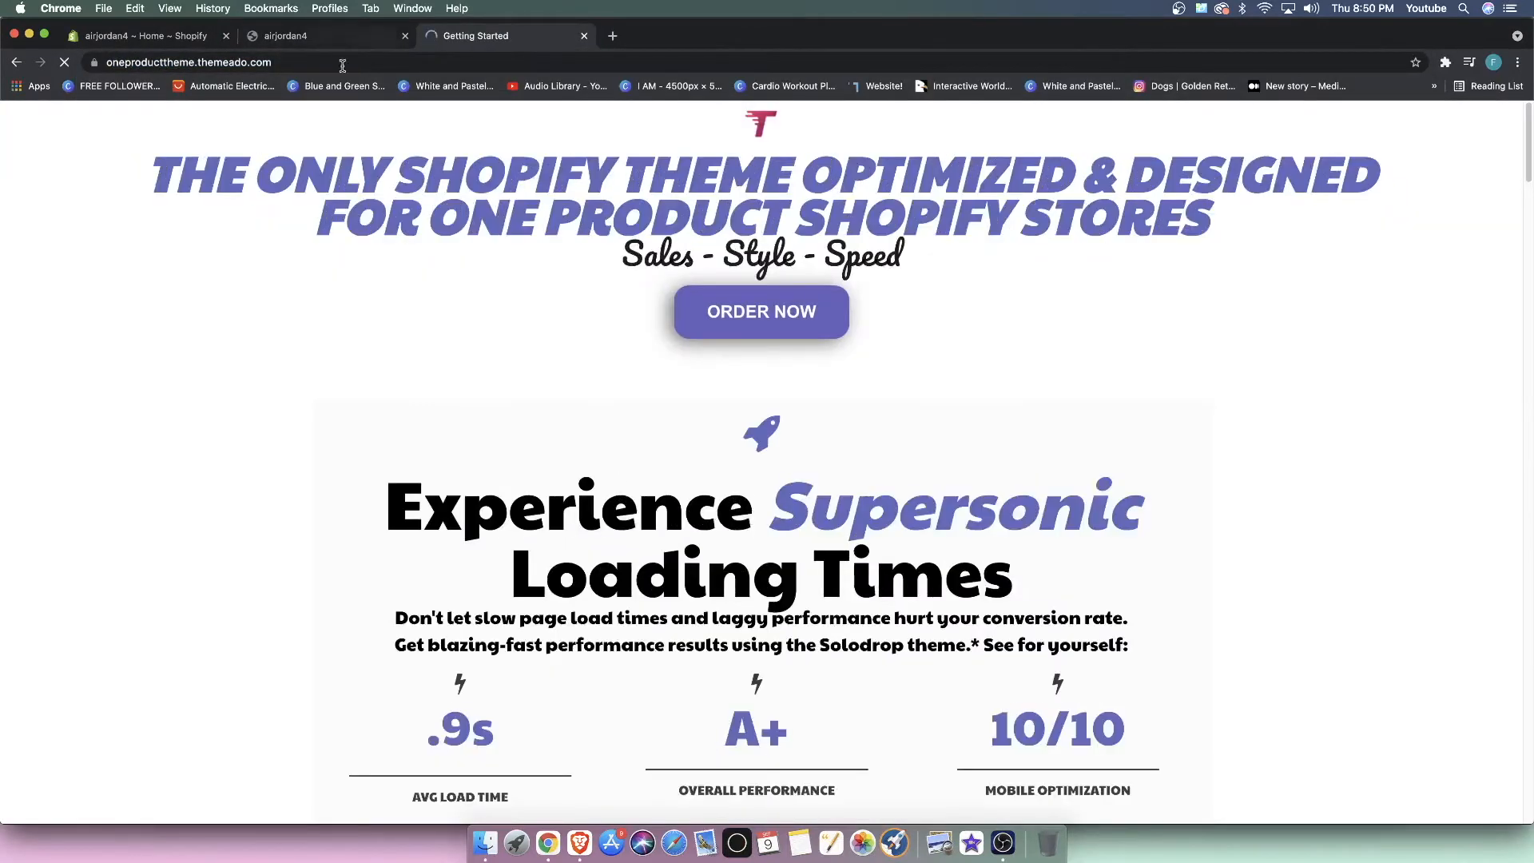
{"action": "scroll", "scroll_direction": "down", "scroll_amount": 3}
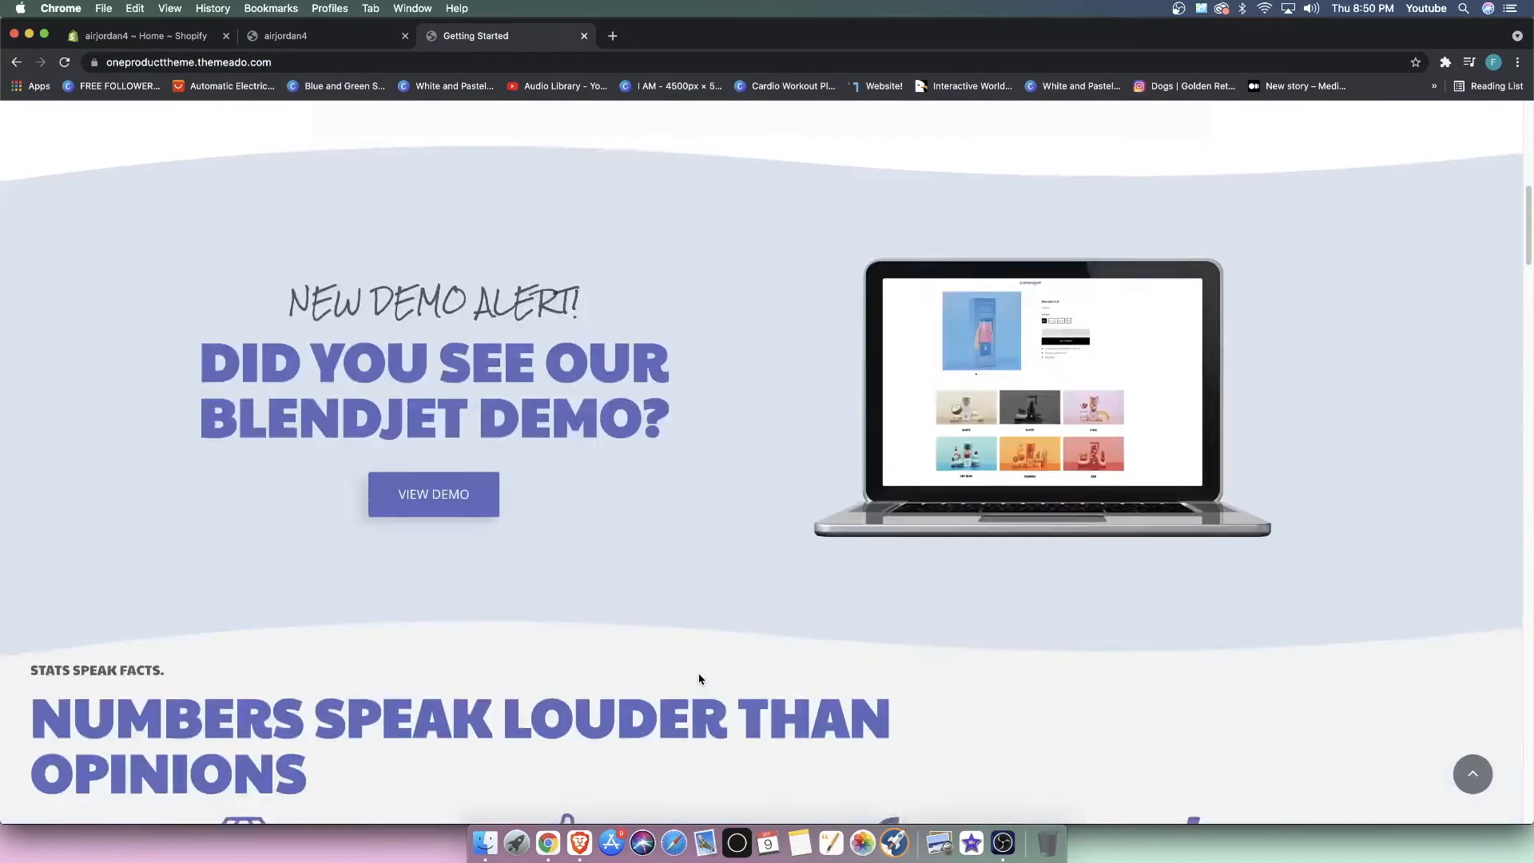
{"action": "scroll", "scroll_direction": "up", "scroll_amount": 3}
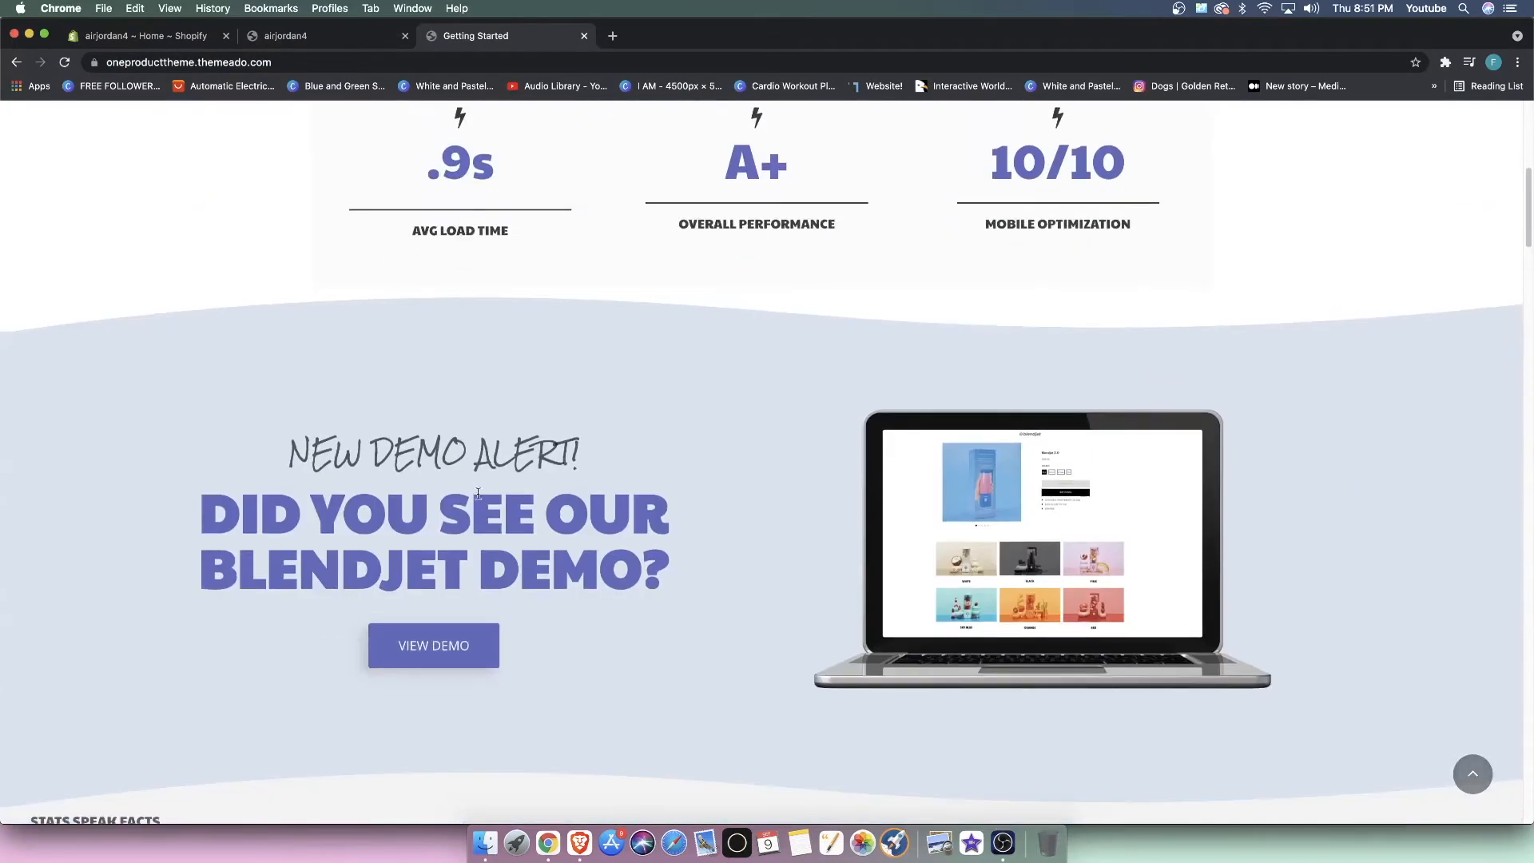
{"action": "scroll", "scroll_direction": "up", "scroll_amount": 3}
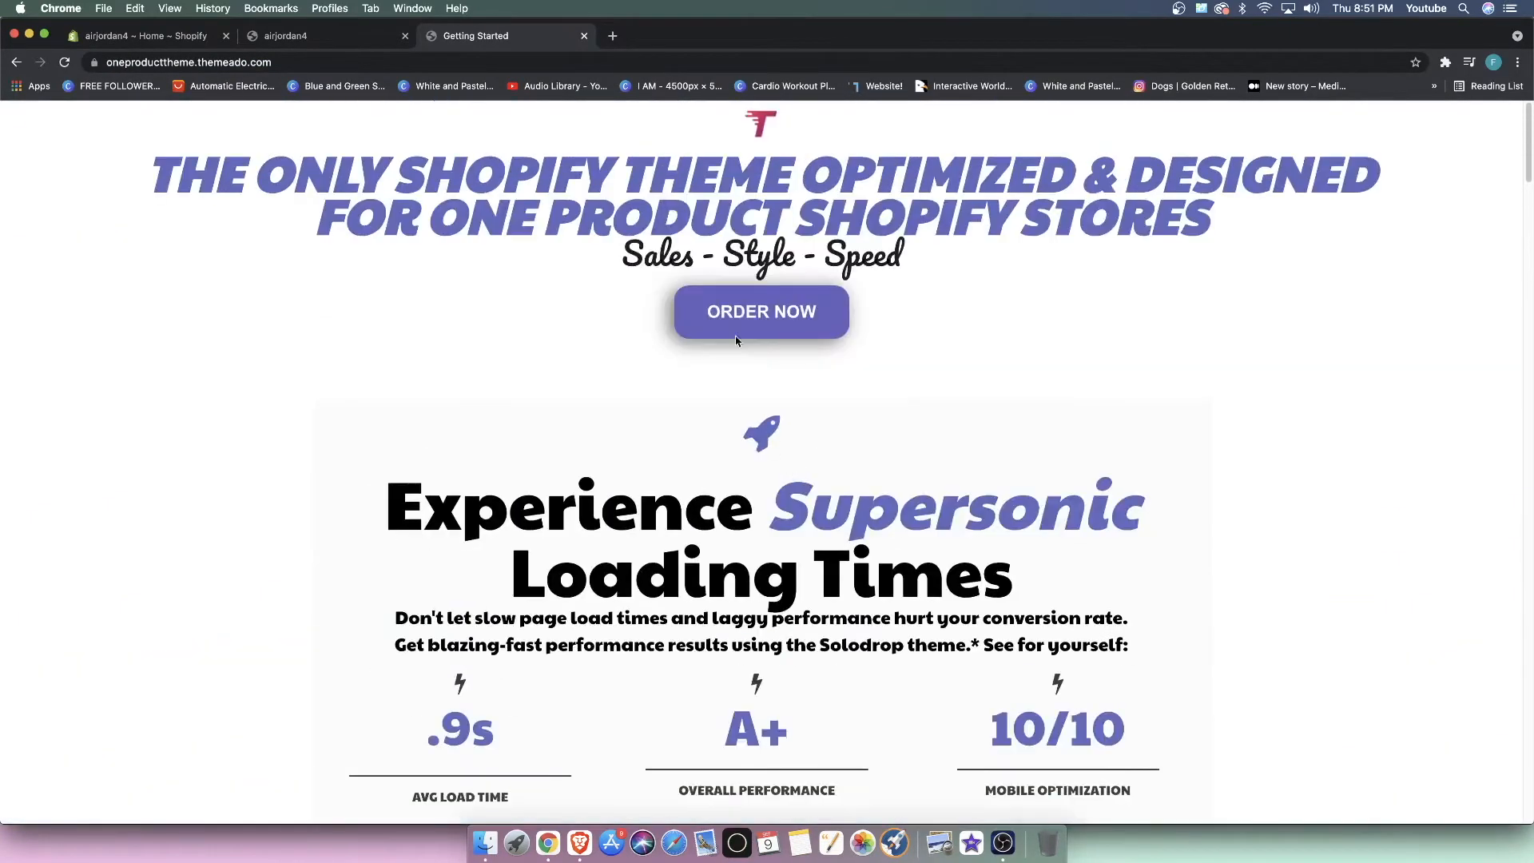
{"action": "scroll", "scroll_direction": "down", "scroll_amount": 3}
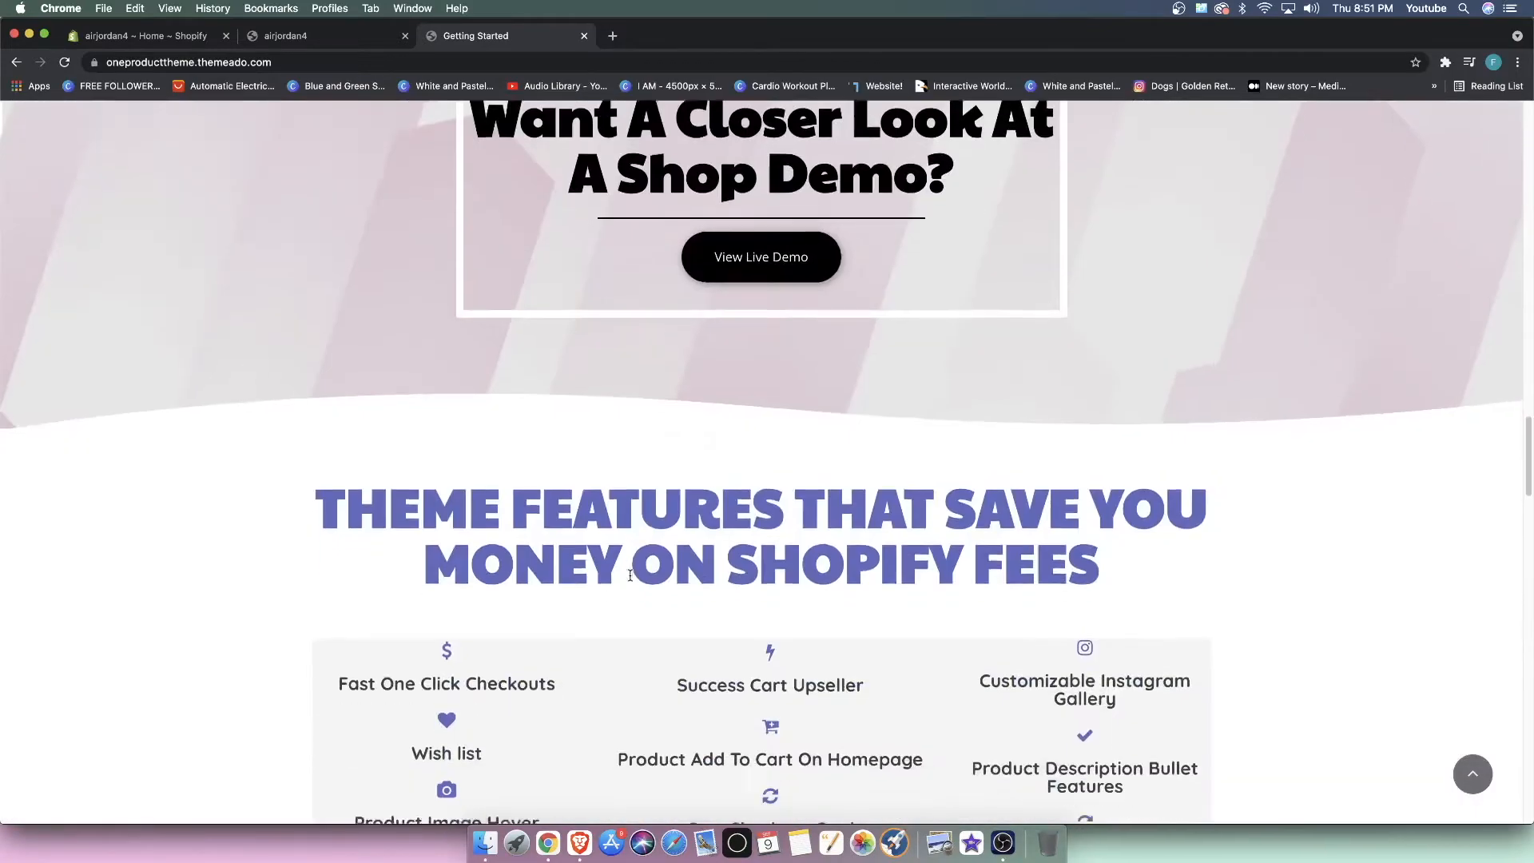
{"action": "scroll", "scroll_direction": "down", "scroll_amount": 3}
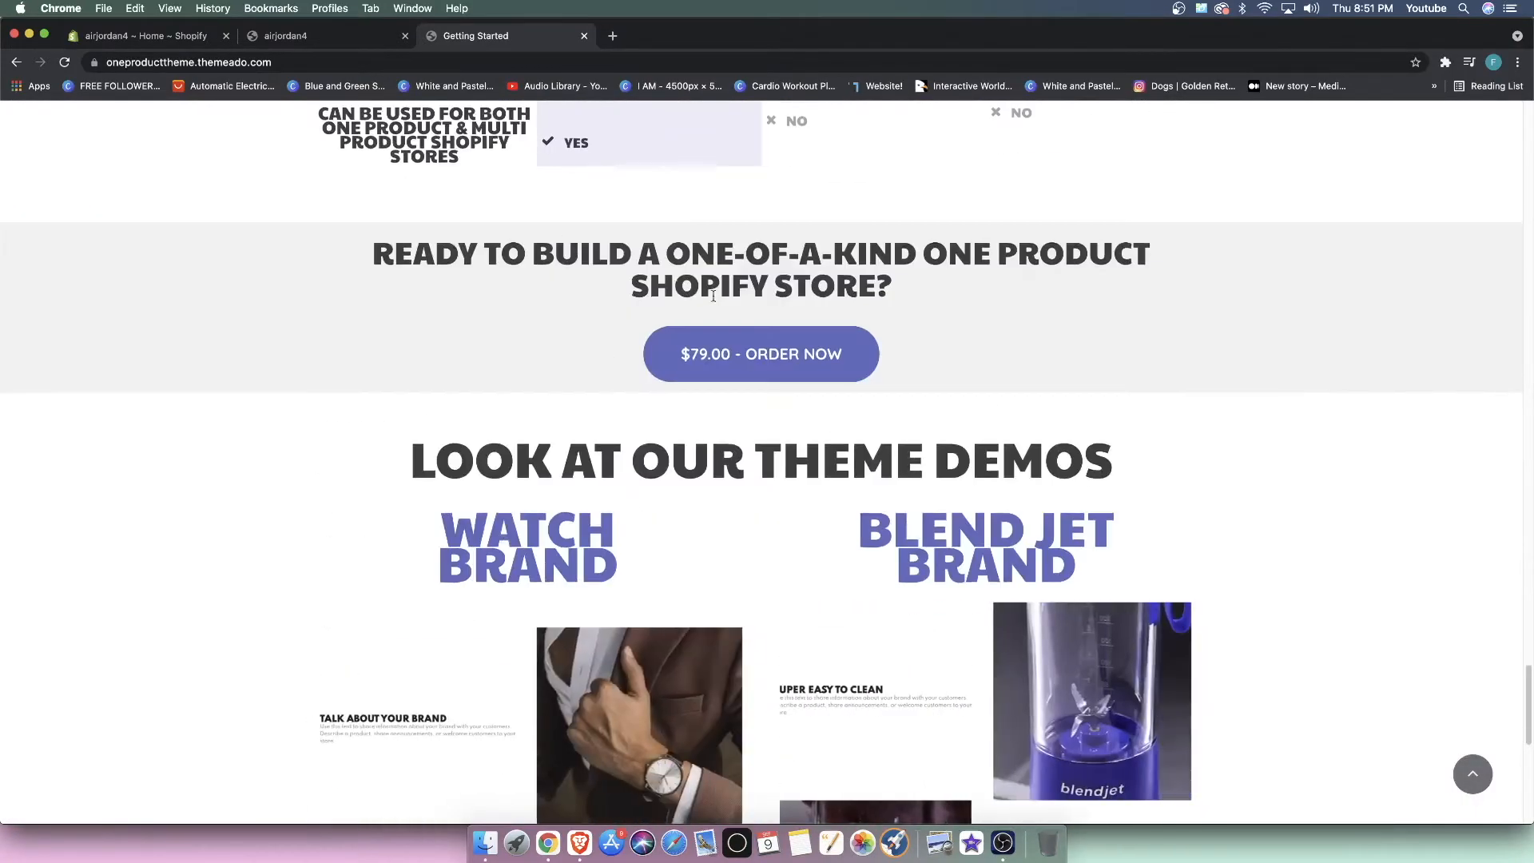
Step: Order the One Product theme for $79.00, then close the cart tab
{"action": "left_click", "coordinate": [760, 354]}
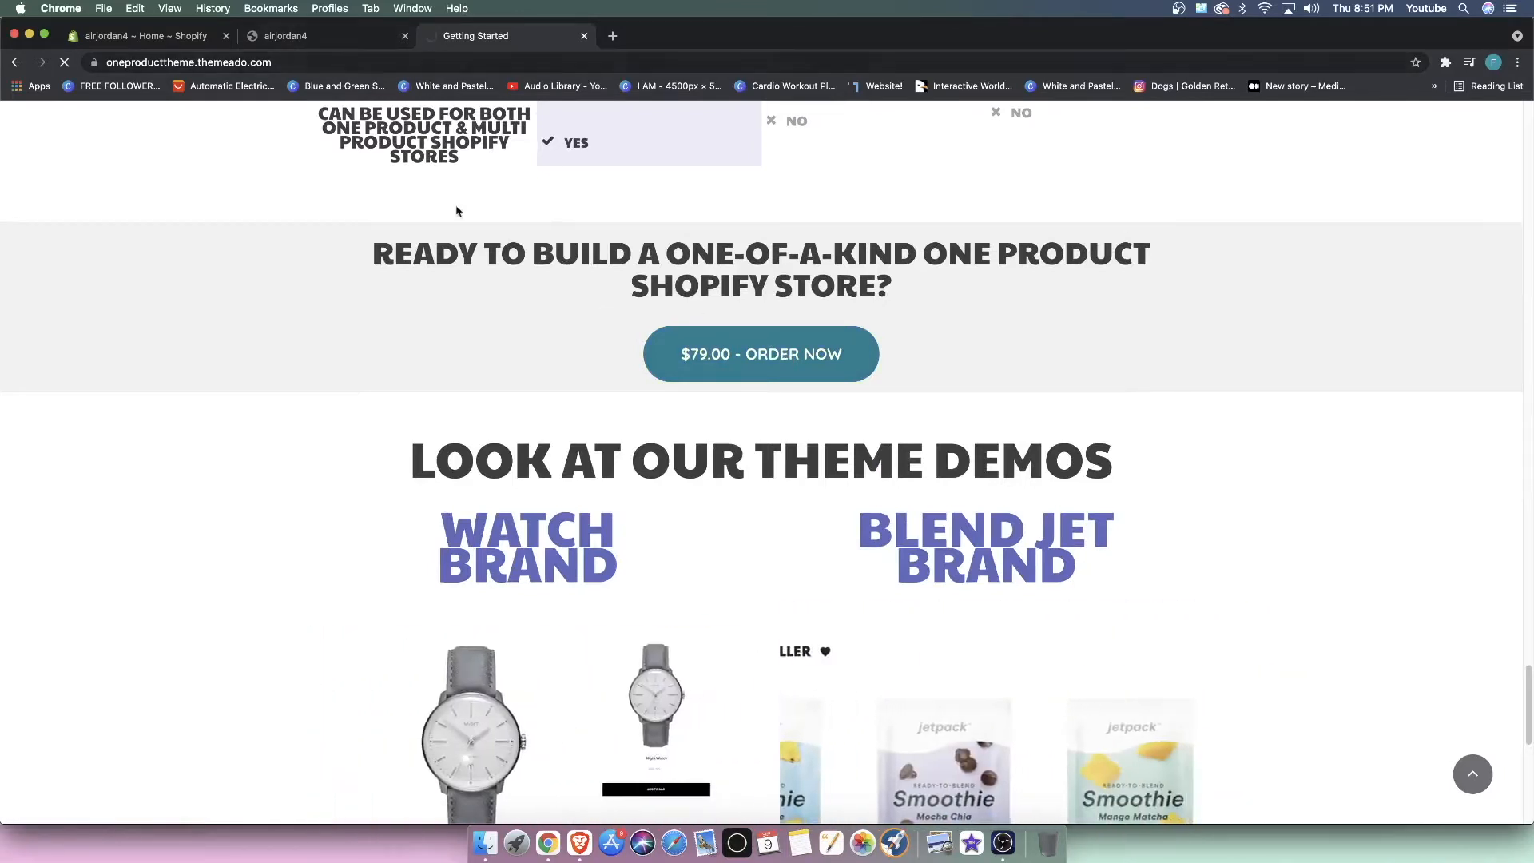
{"action": "left_click", "coordinate": [759, 353]}
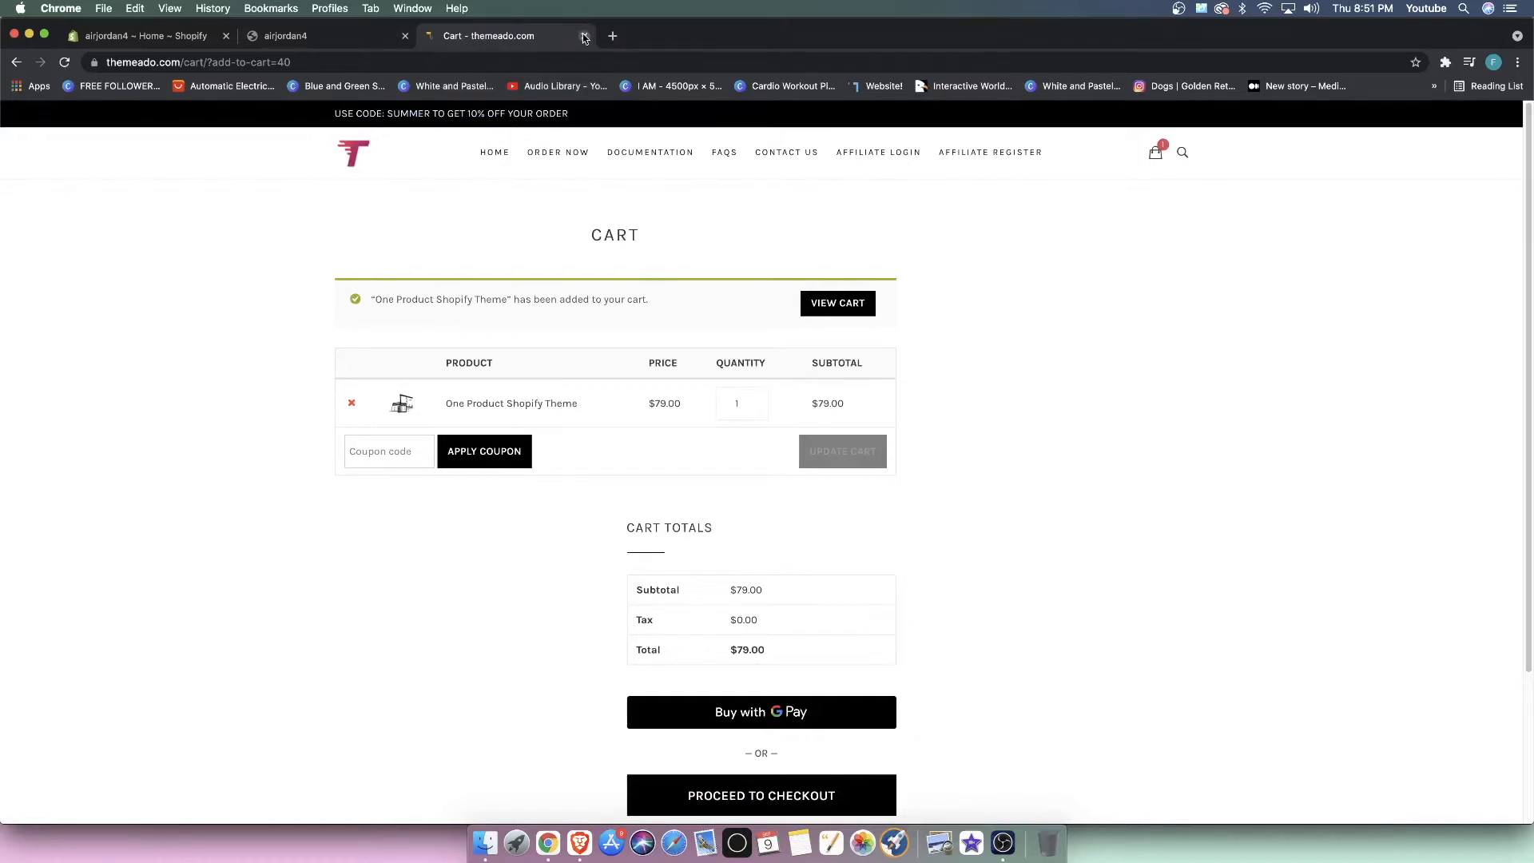
{"action": "left_click", "coordinate": [584, 36]}
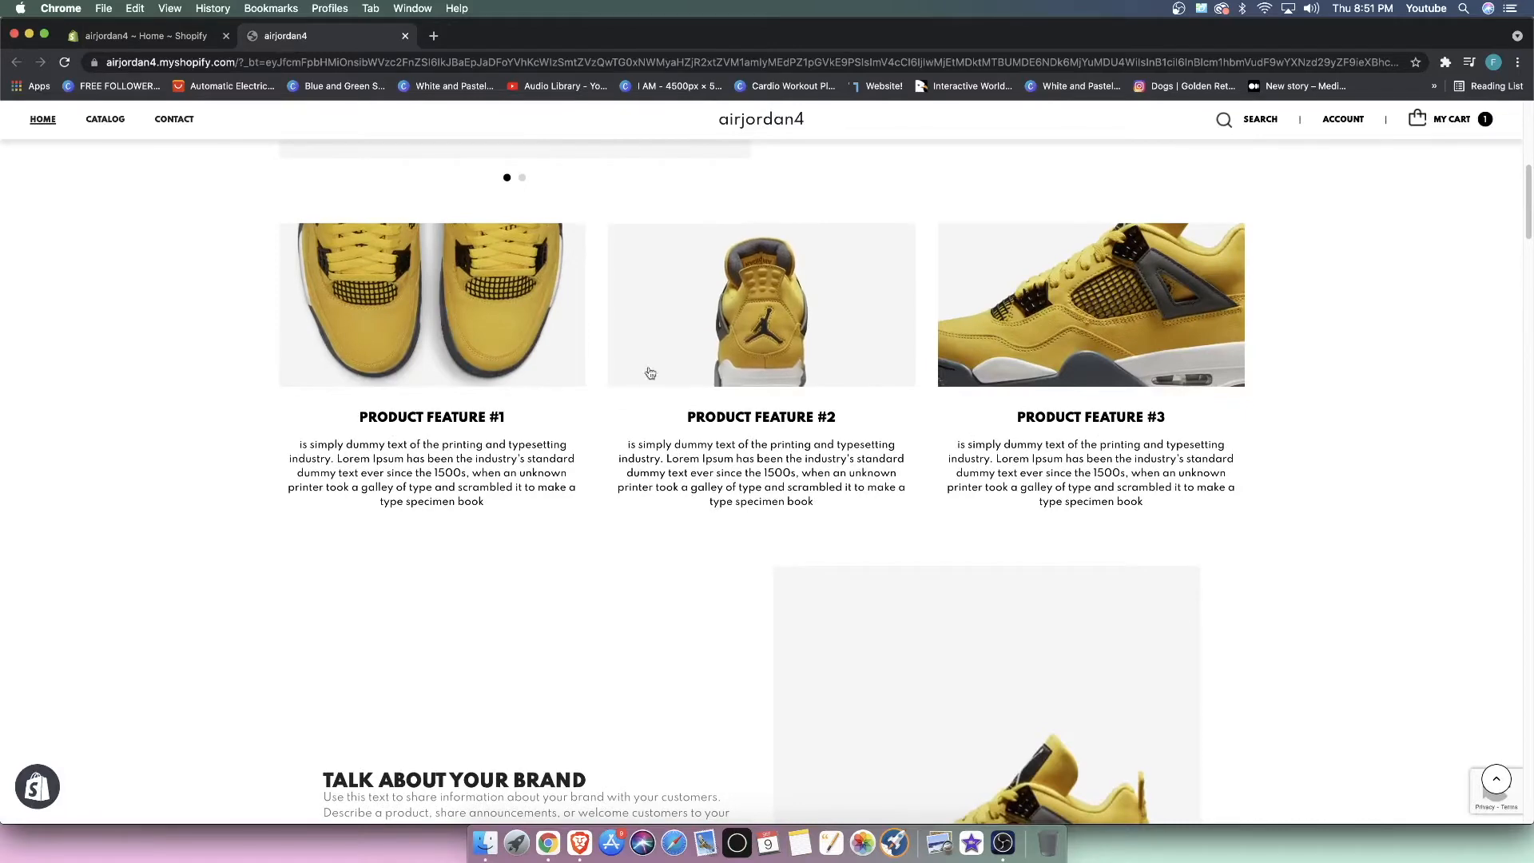
Step: Review the Air Jordan 4 Tour Yellow product page, then start a blank new tab
{"action": "scroll", "scroll_direction": "up", "scroll_amount": 3}
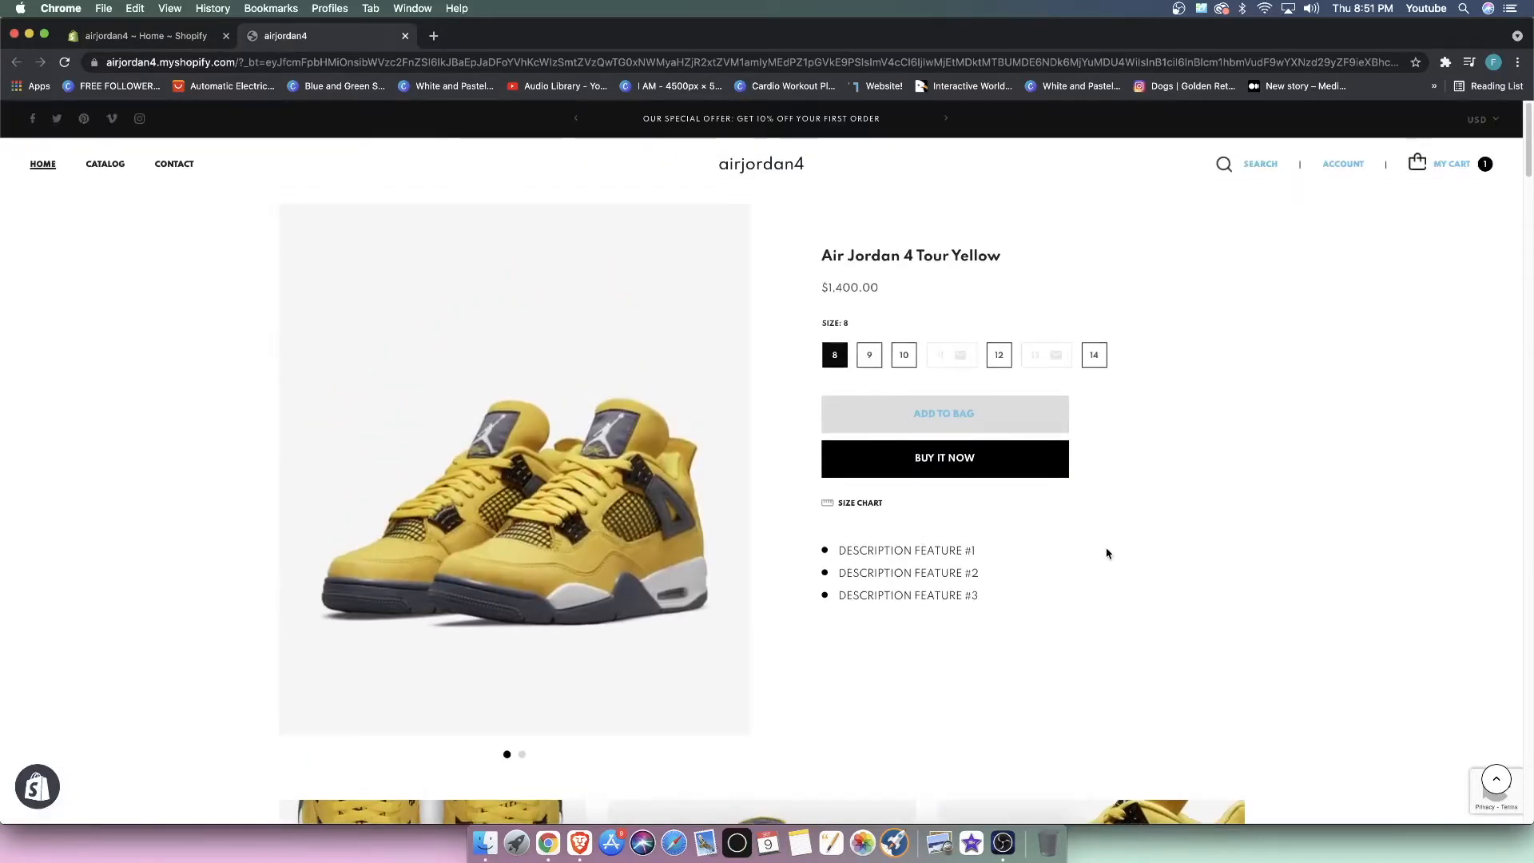
{"action": "scroll", "scroll_direction": "down", "scroll_amount": 3}
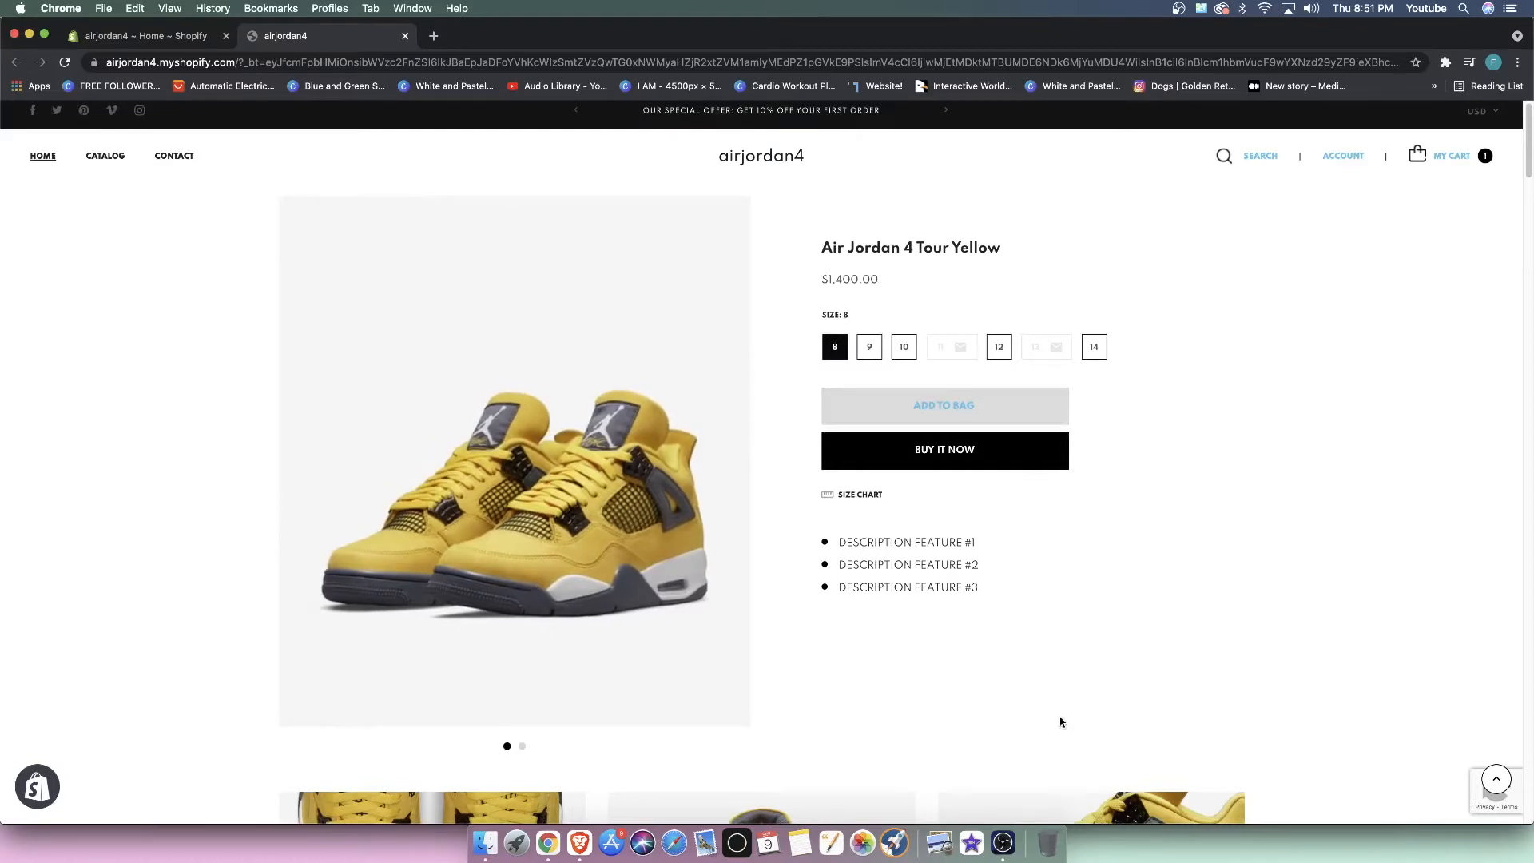
{"action": "mouse_move", "coordinate": [1003, 729]}
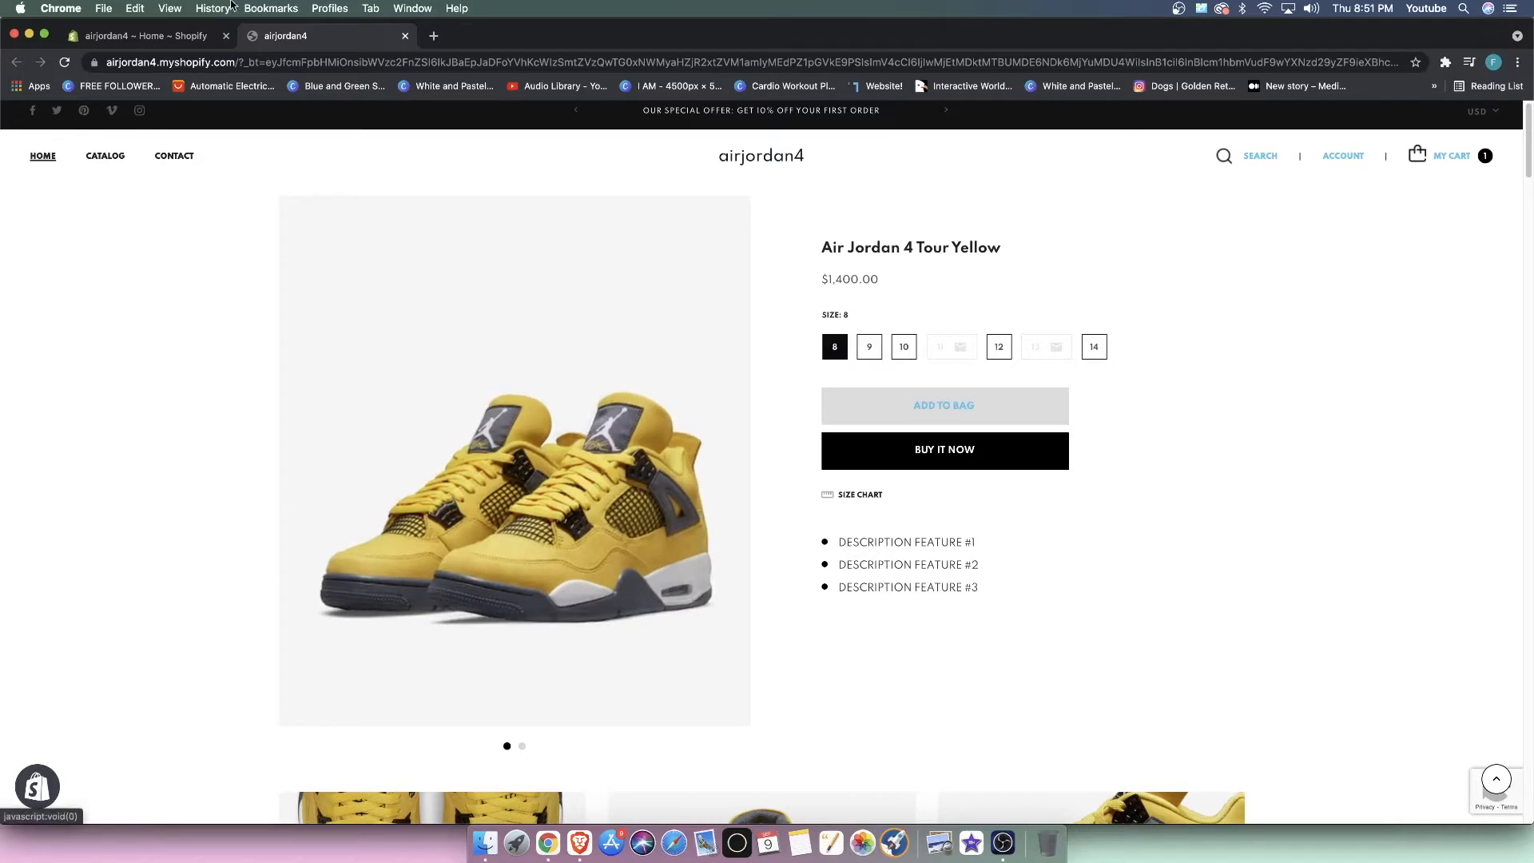
{"action": "left_click", "coordinate": [432, 36]}
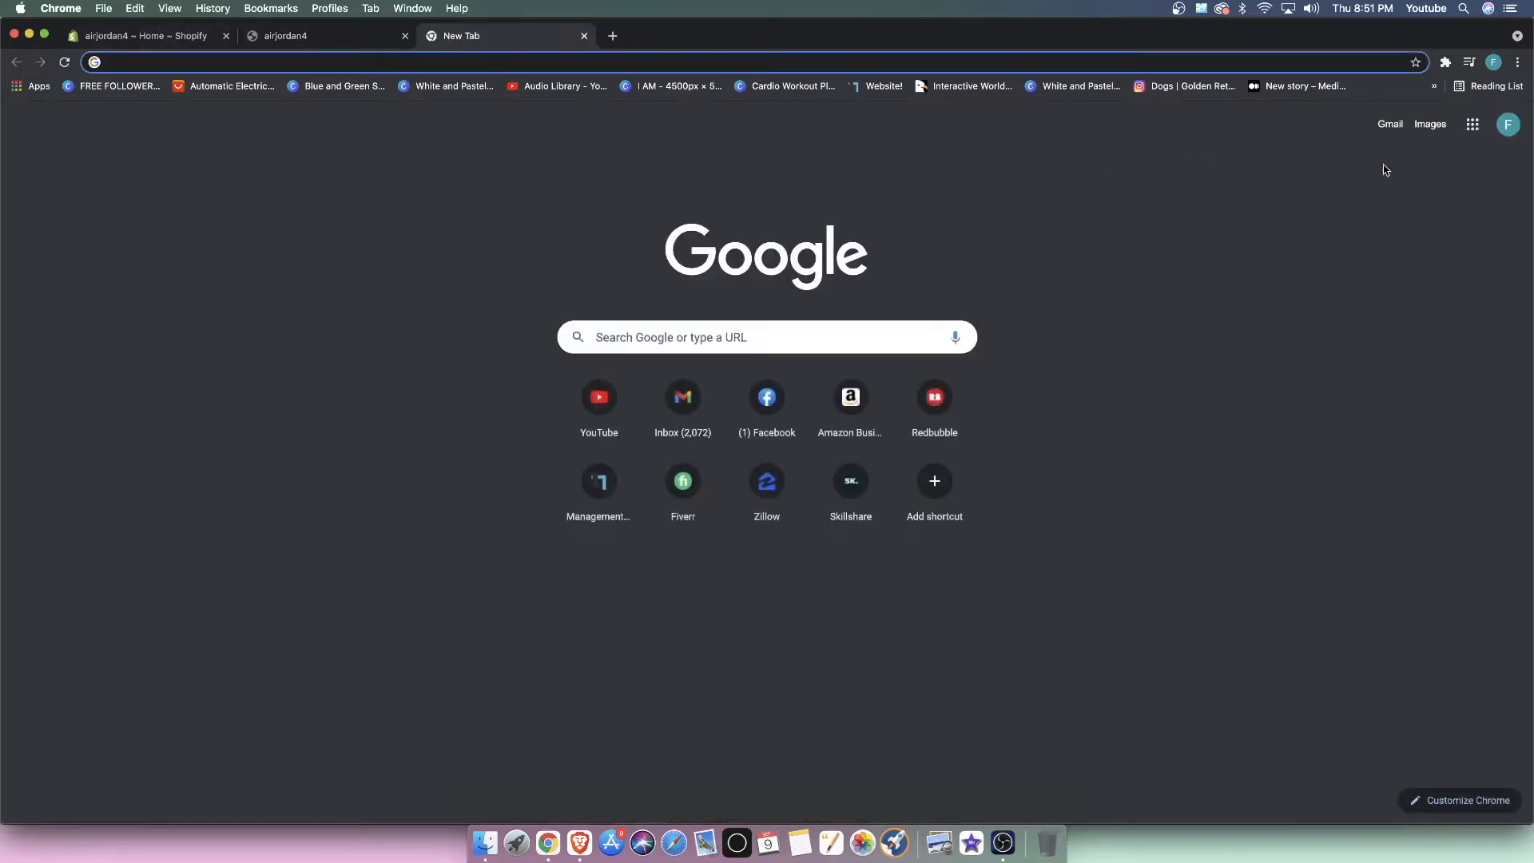
Step: Open an incognito window and go to the Themeado one-product theme site
{"action": "left_click", "coordinate": [1516, 62]}
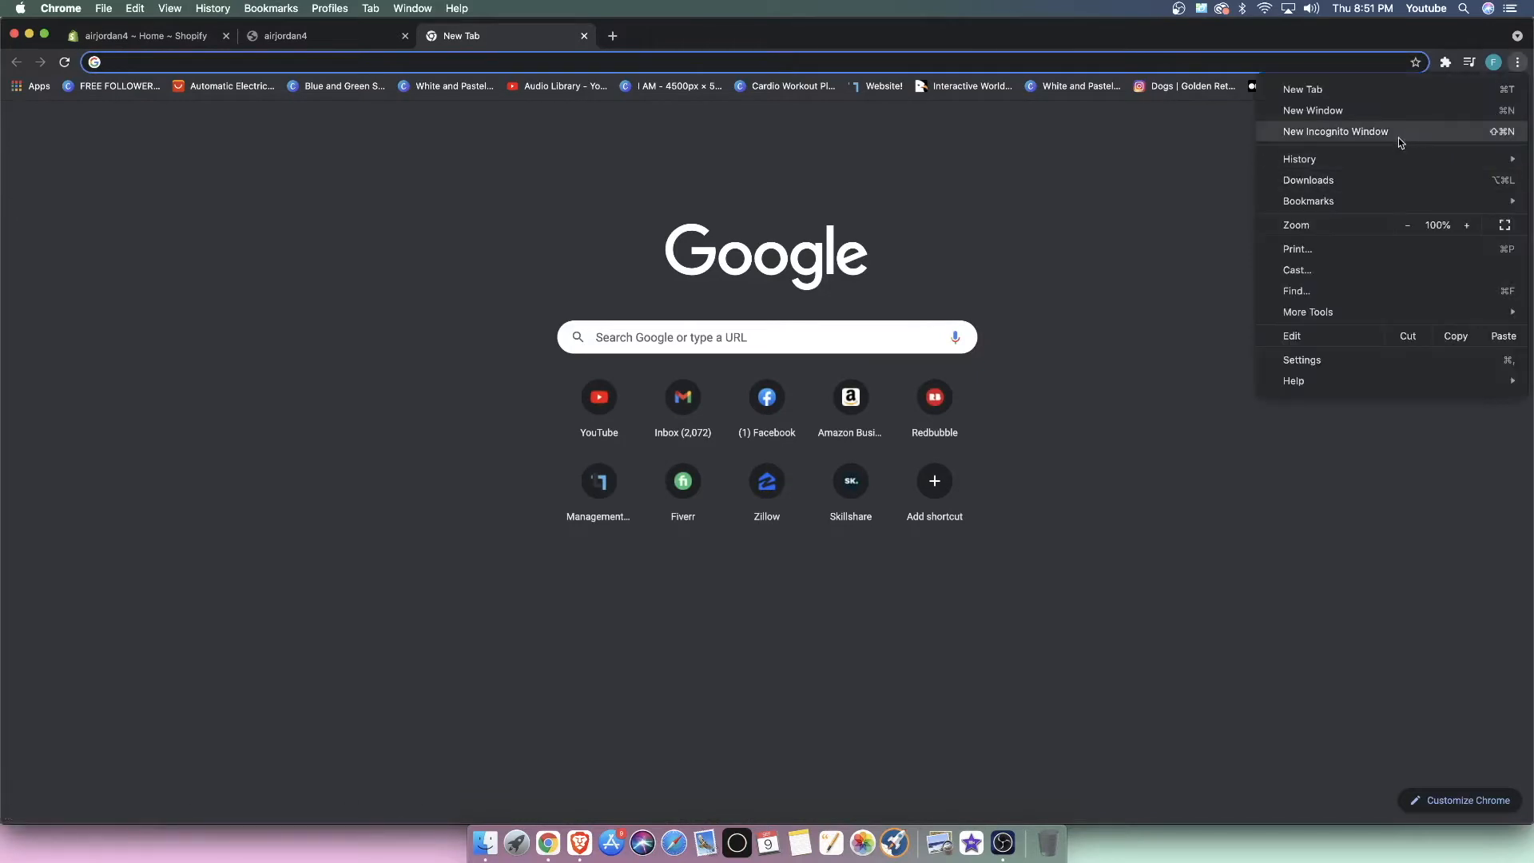
{"action": "left_click", "coordinate": [1334, 131]}
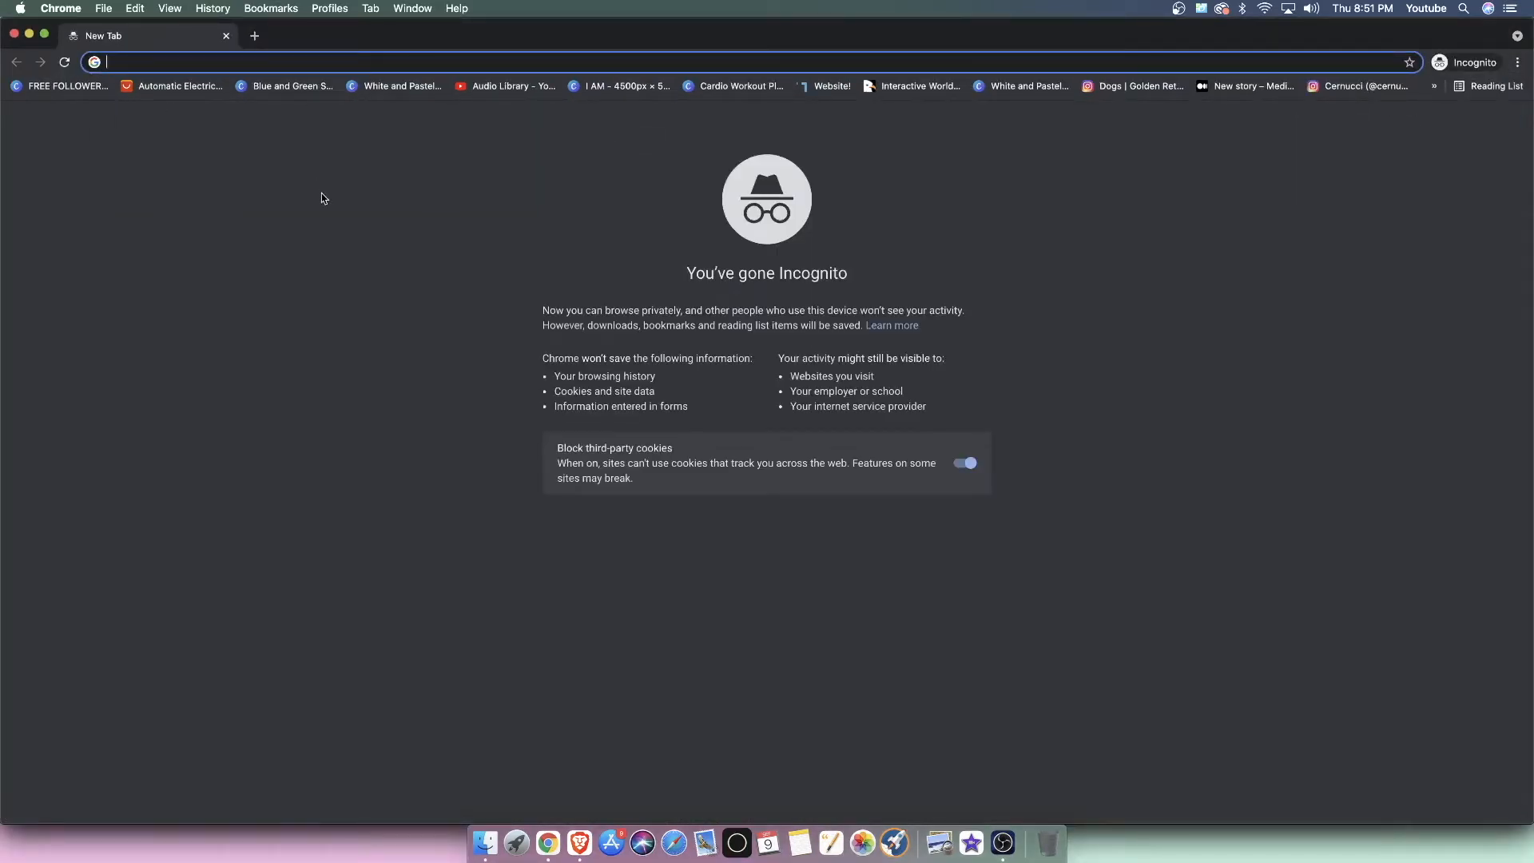
{"action": "type", "text": "onepr"}
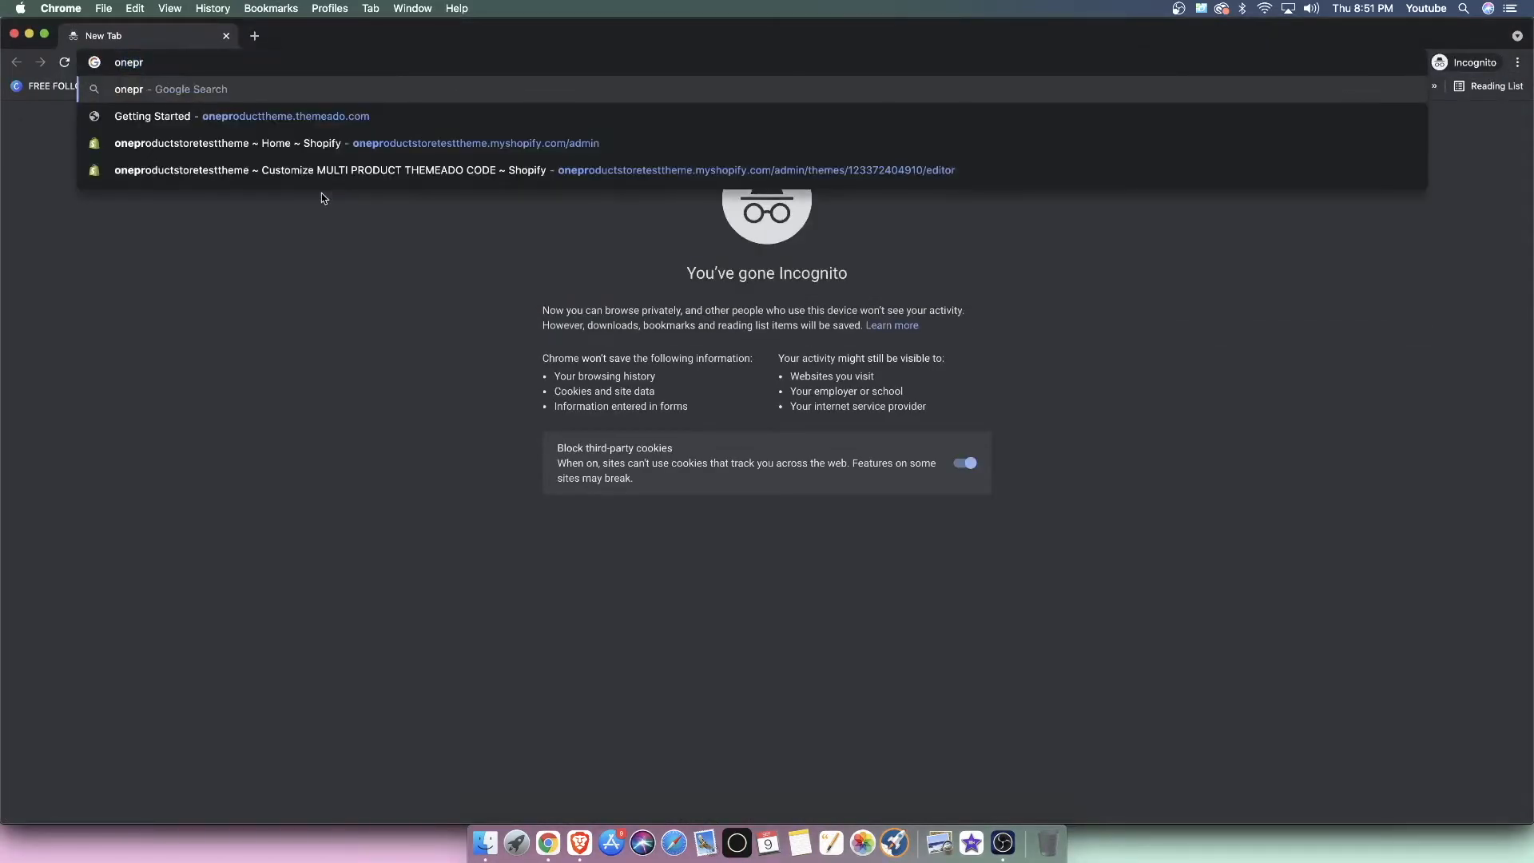
{"action": "left_click", "coordinate": [240, 116]}
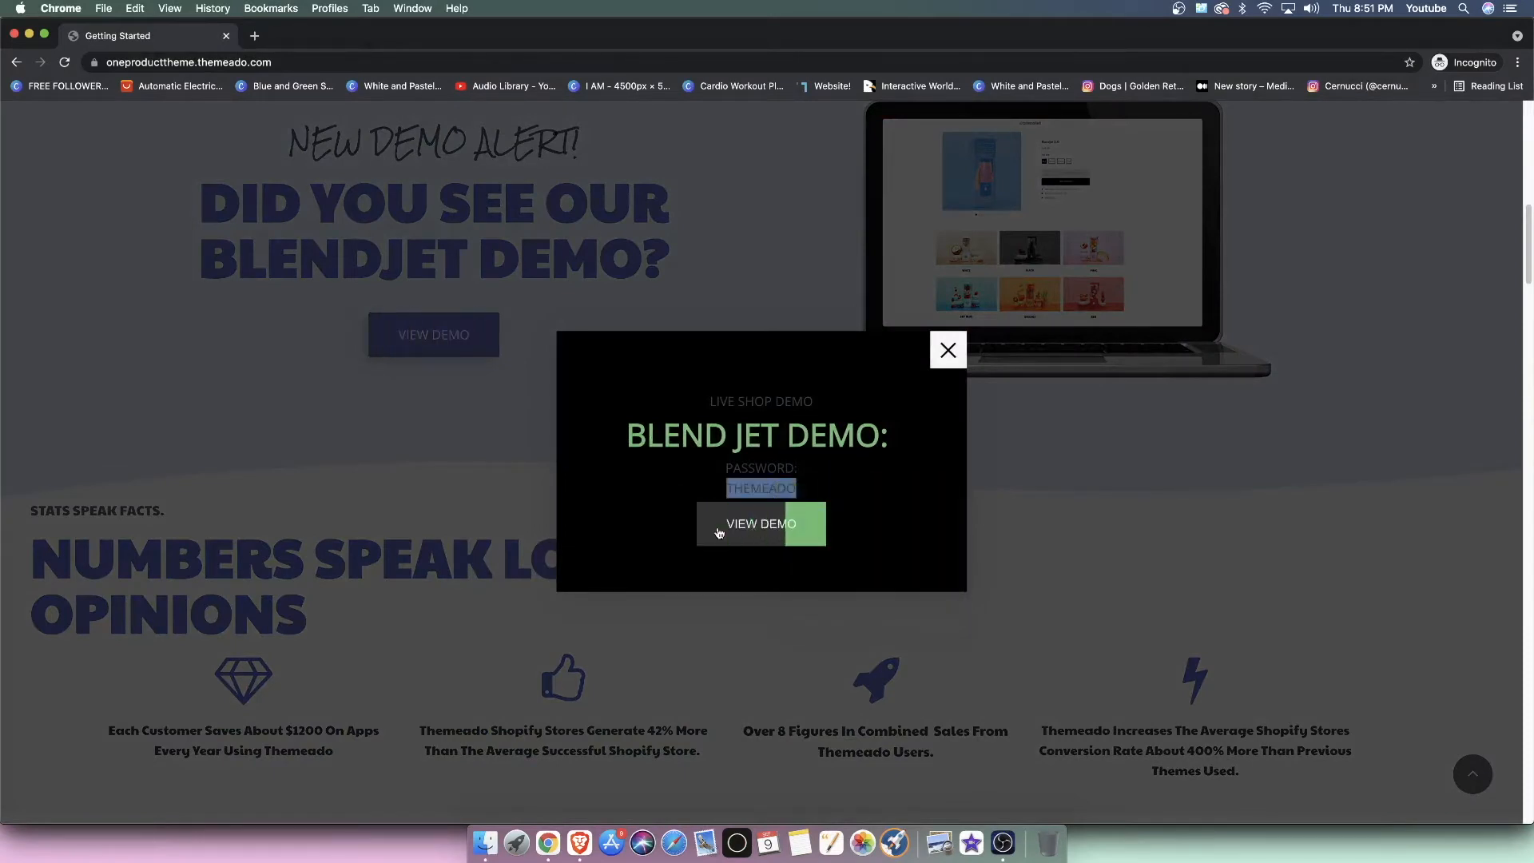
Step: View the Blend Jet demo and enter the password-protected store
{"action": "left_click", "coordinate": [761, 523]}
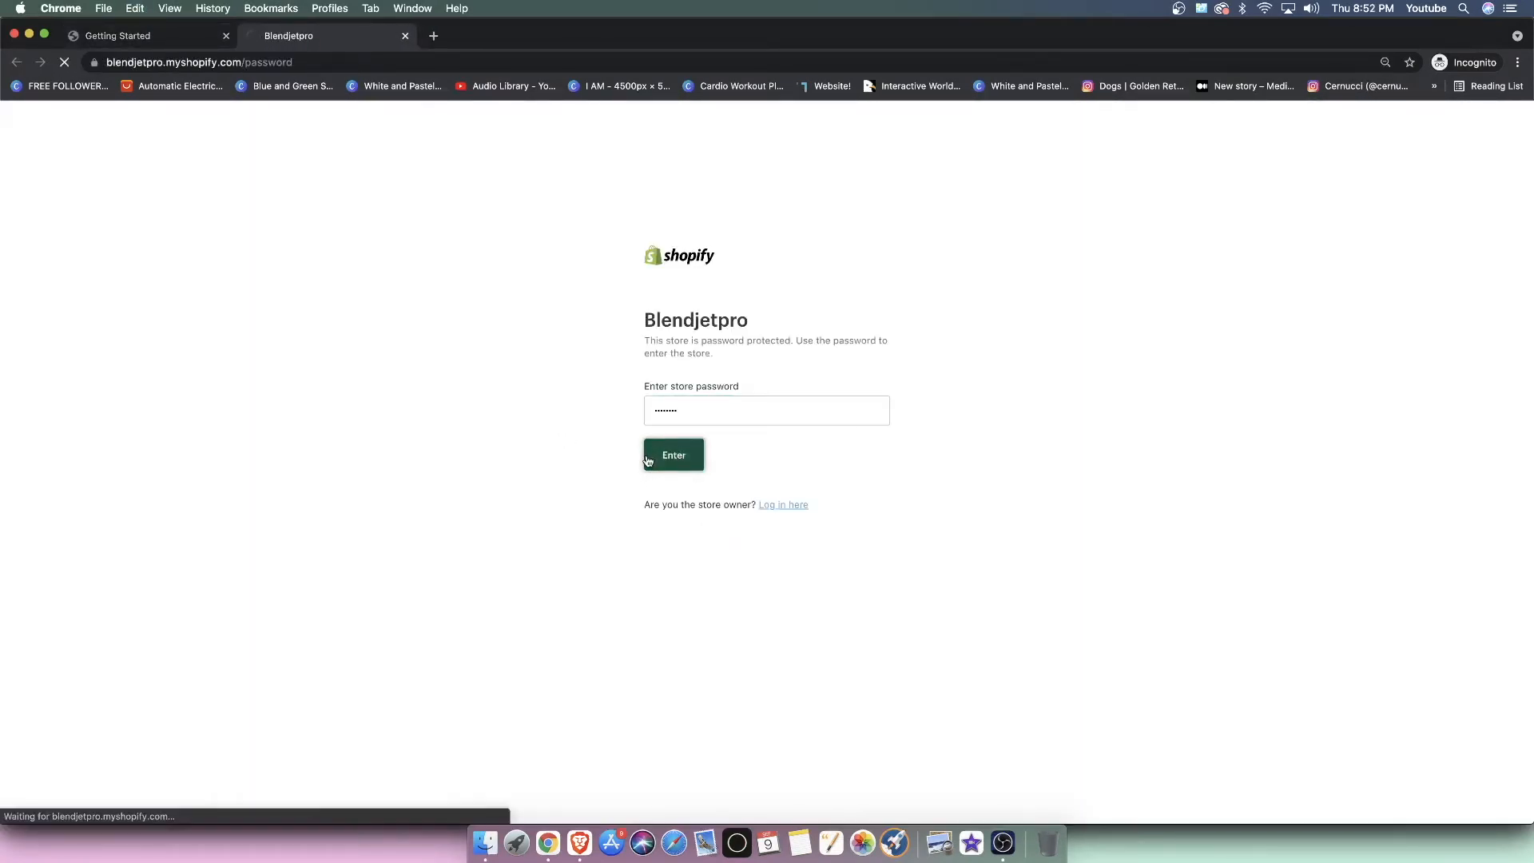
{"action": "left_click", "coordinate": [672, 455]}
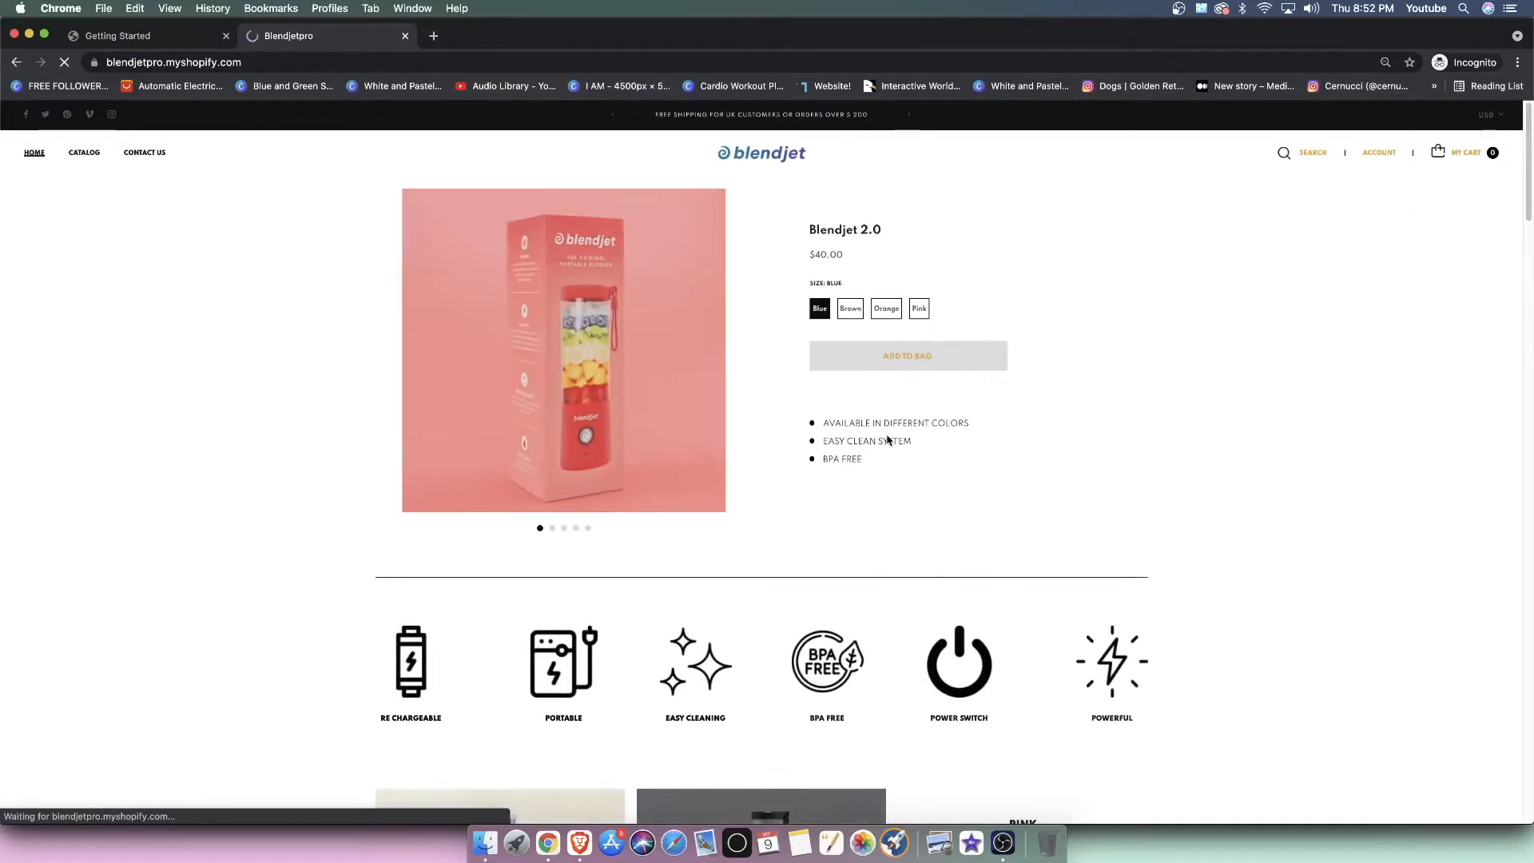
{"action": "scroll", "scroll_direction": "down", "scroll_amount": 3}
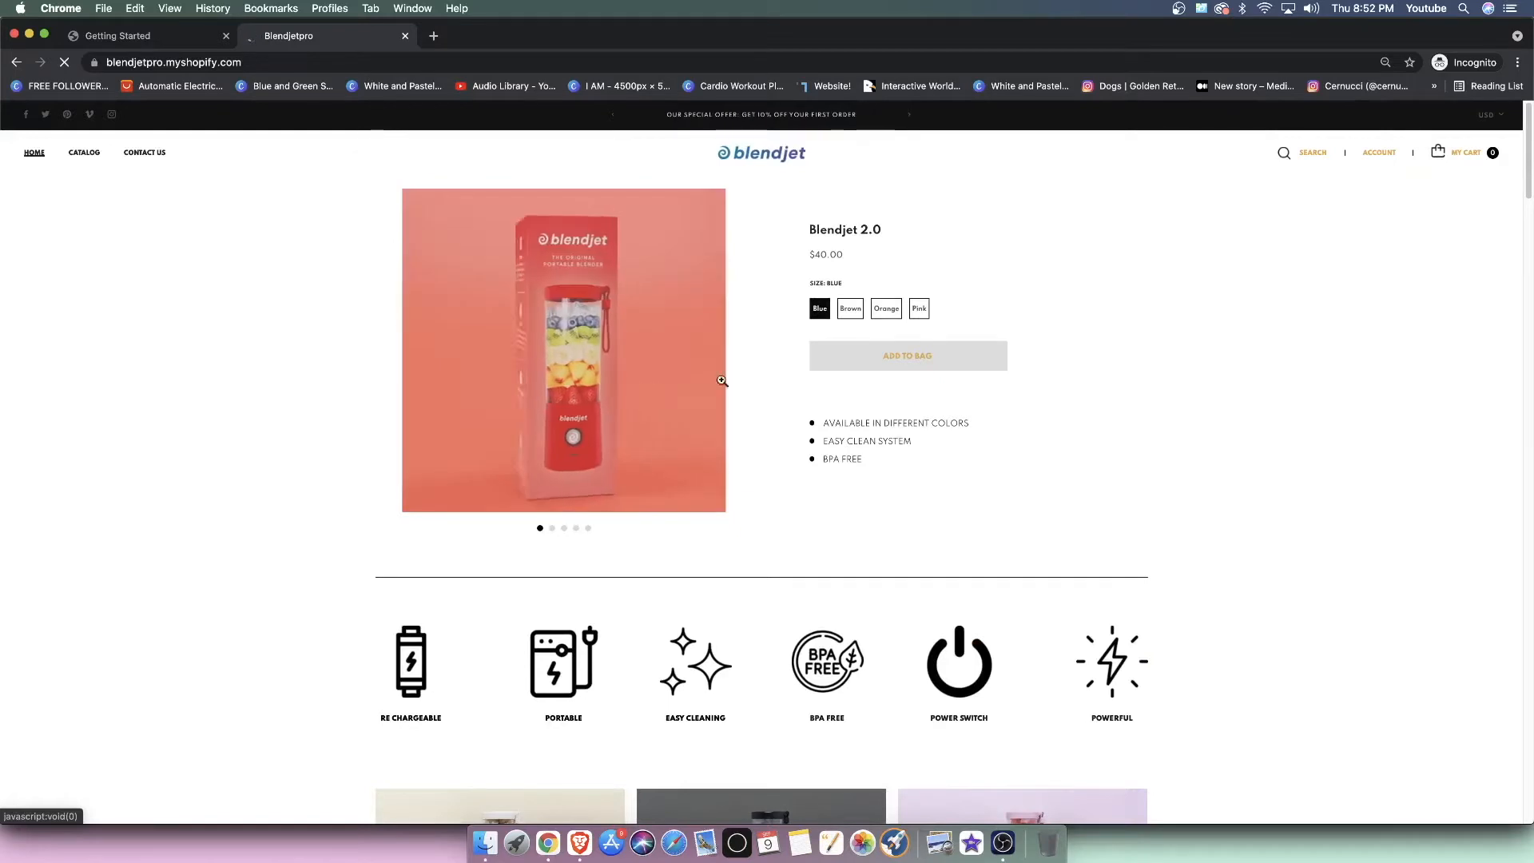
Step: Choose the Blue Blendjet 2.0, add it to the bag ($40.00), and dismiss the newsletter popup
{"action": "left_click", "coordinate": [849, 308]}
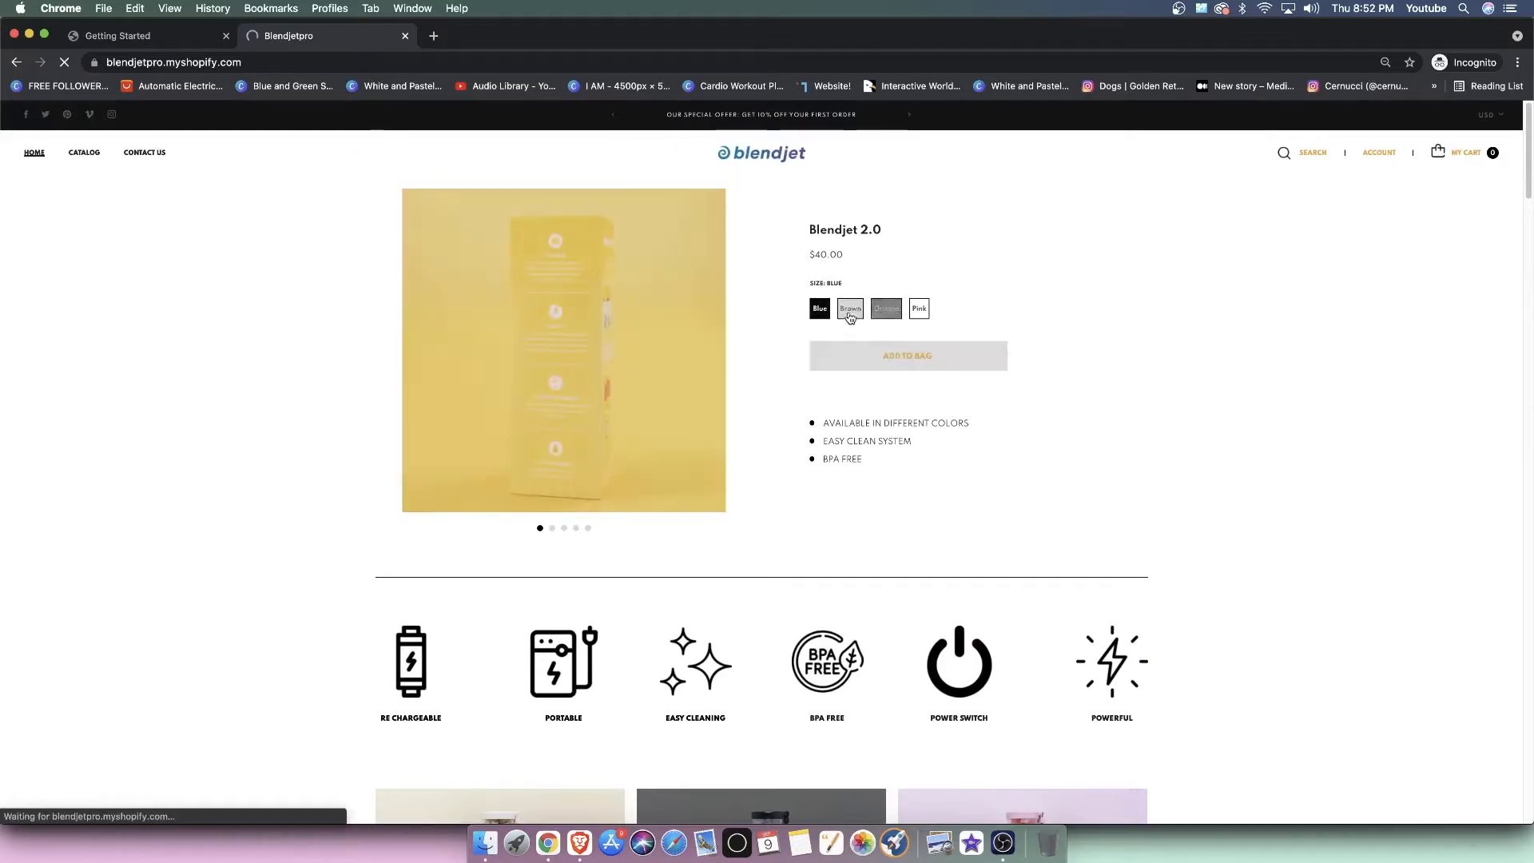
{"action": "left_click", "coordinate": [917, 308]}
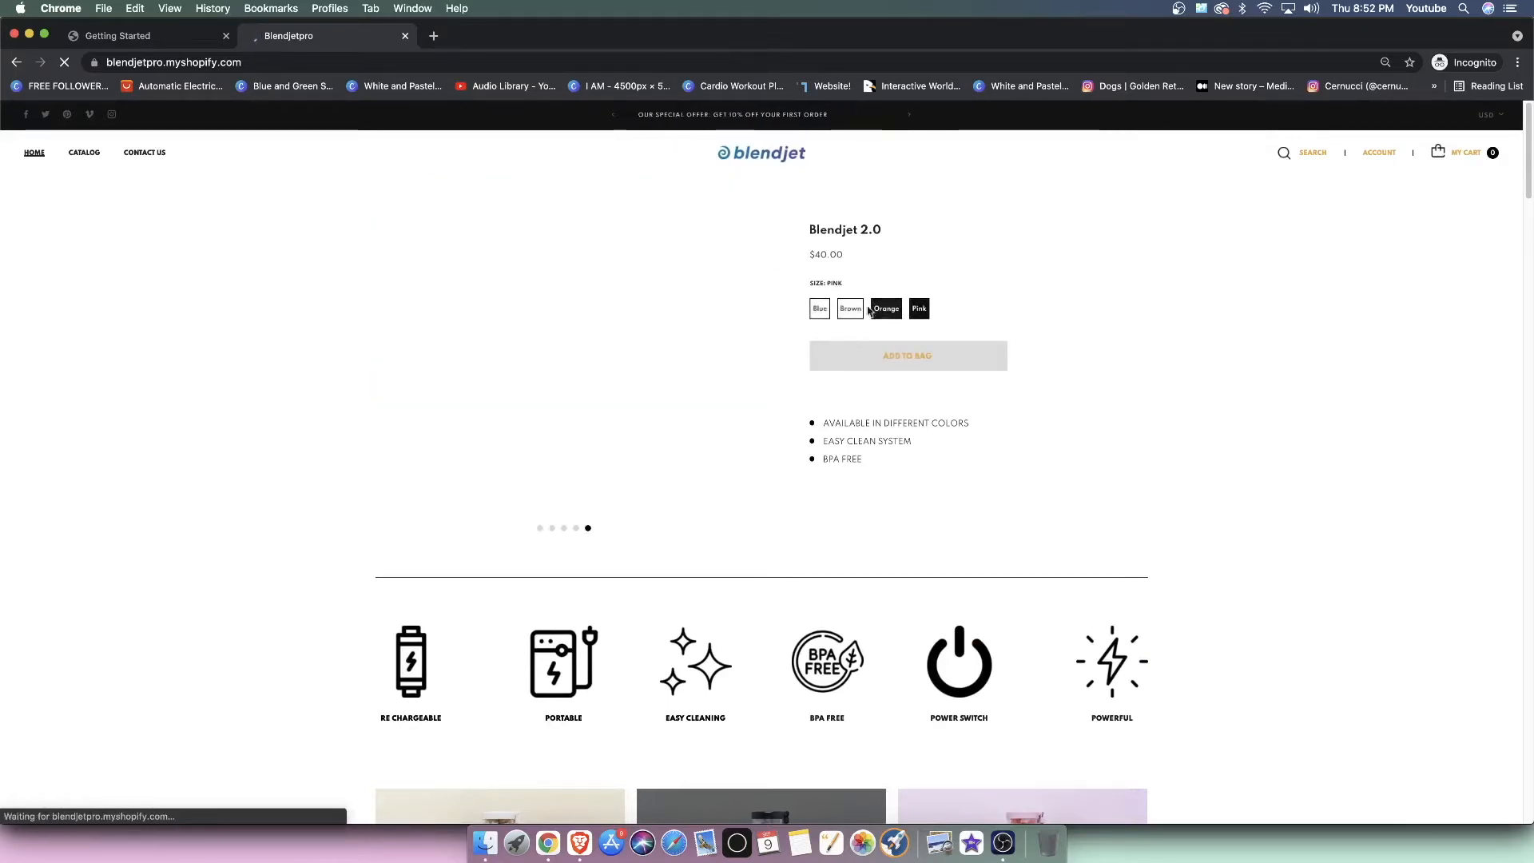
{"action": "left_click", "coordinate": [818, 309]}
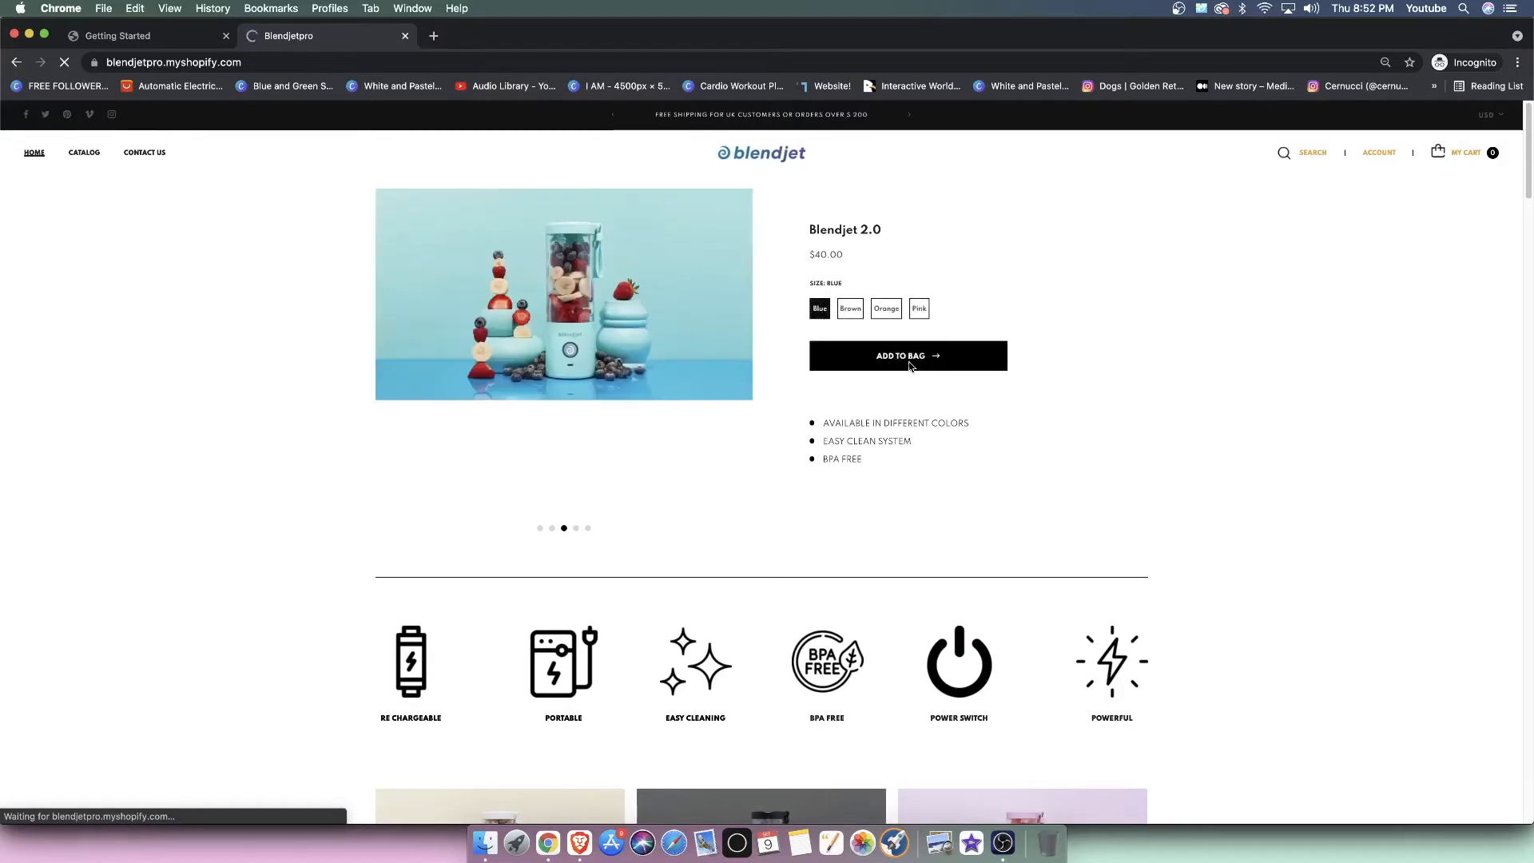
{"action": "left_click", "coordinate": [906, 354]}
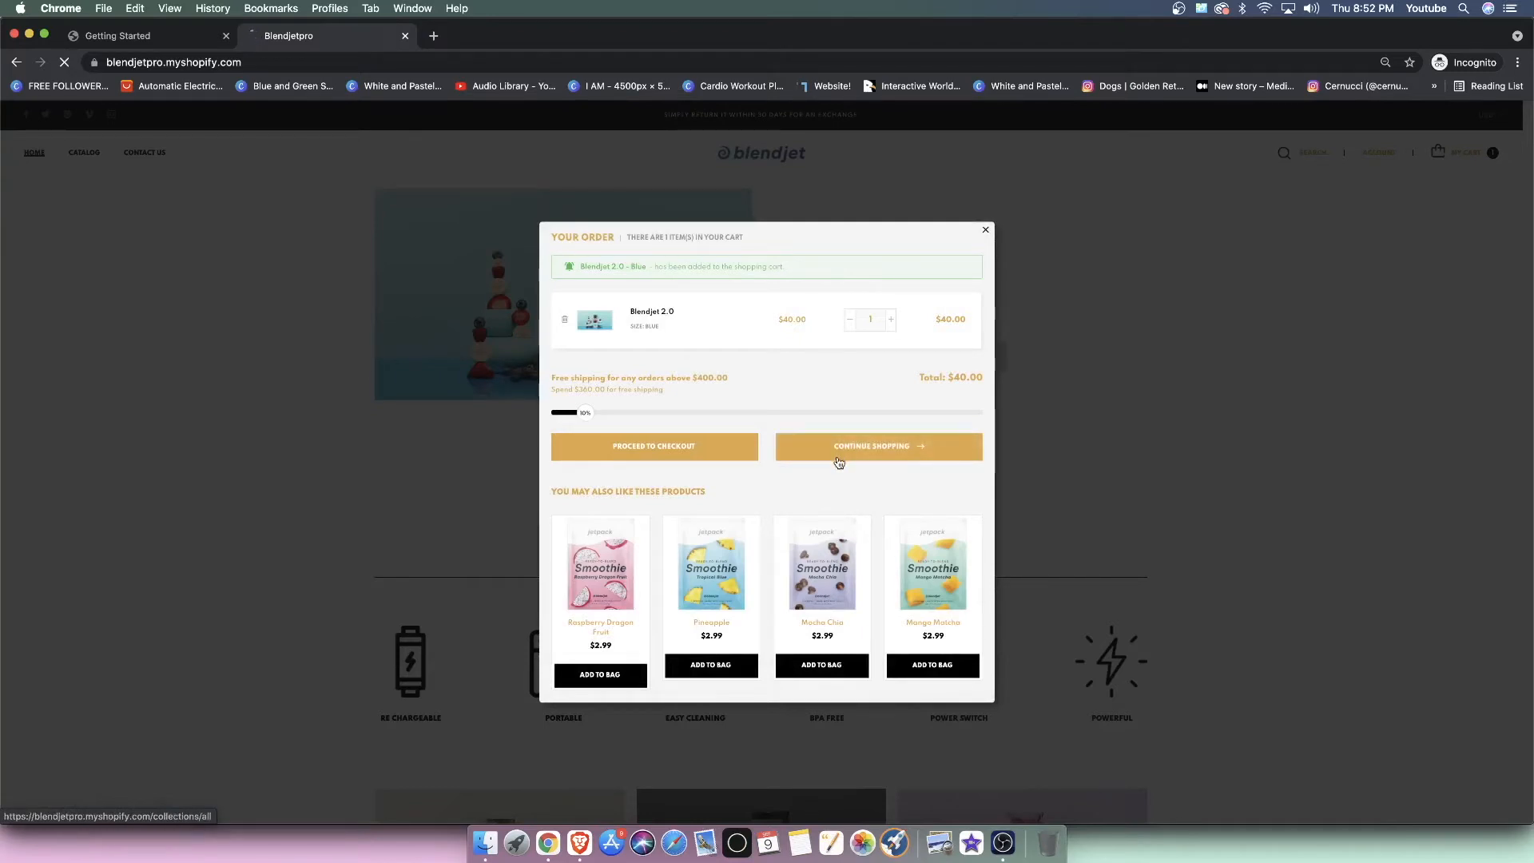
{"action": "left_click", "coordinate": [877, 446]}
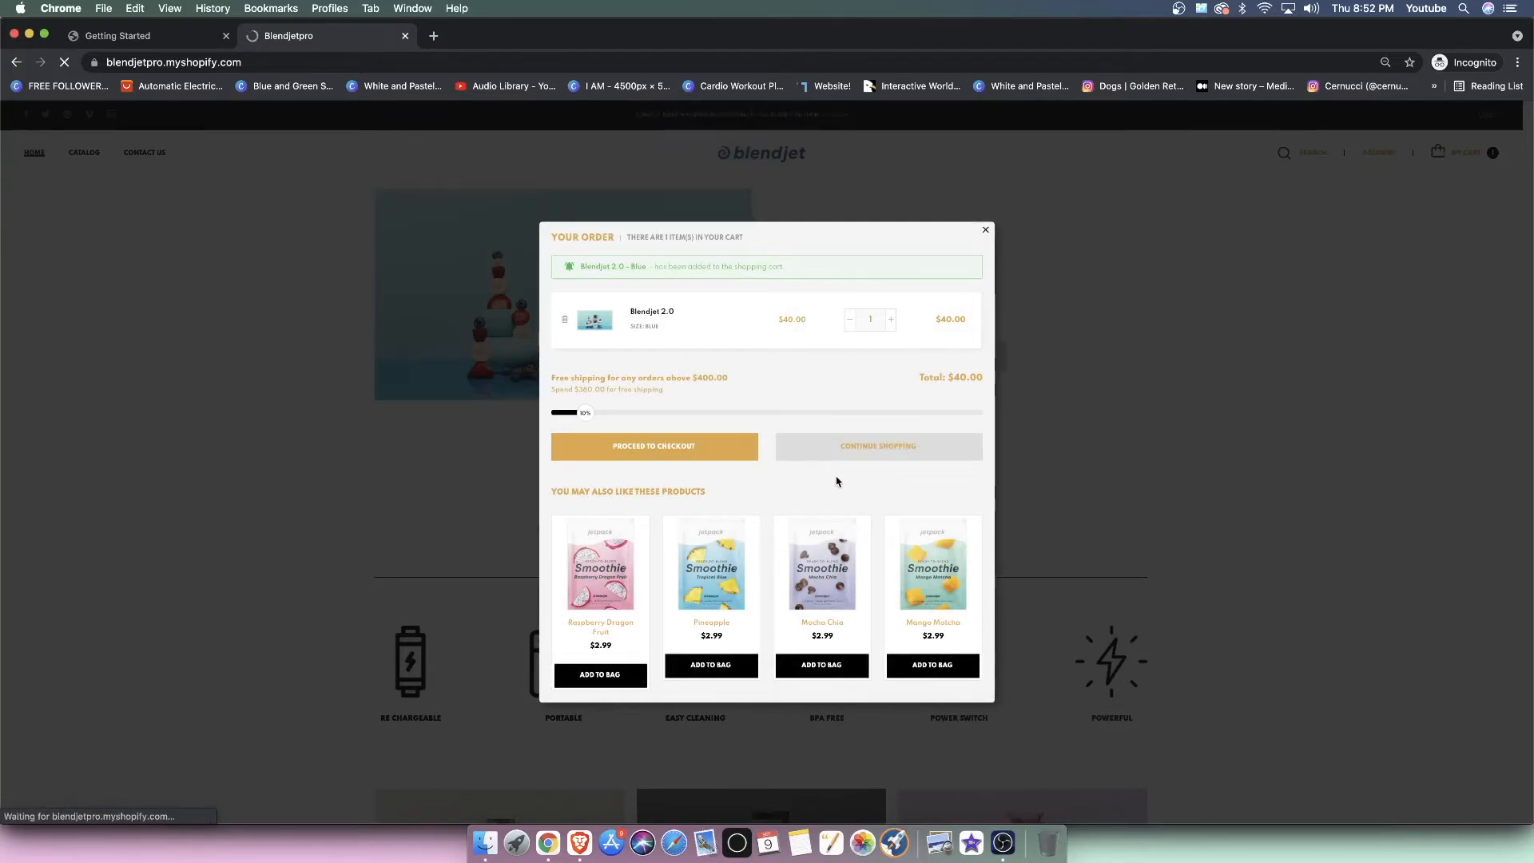
{"action": "left_click", "coordinate": [877, 446]}
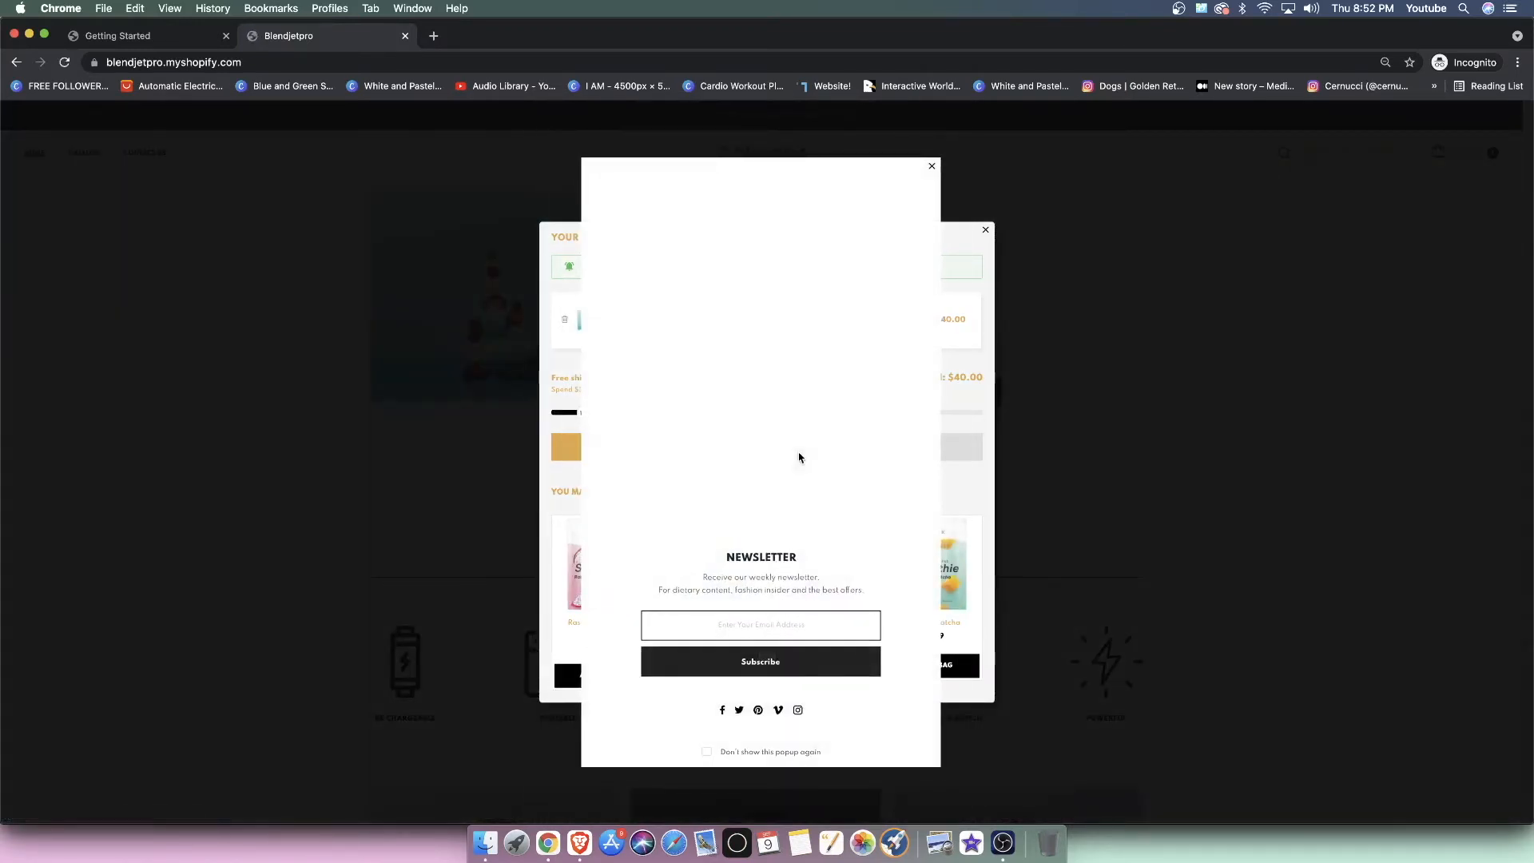
{"action": "left_click", "coordinate": [930, 166]}
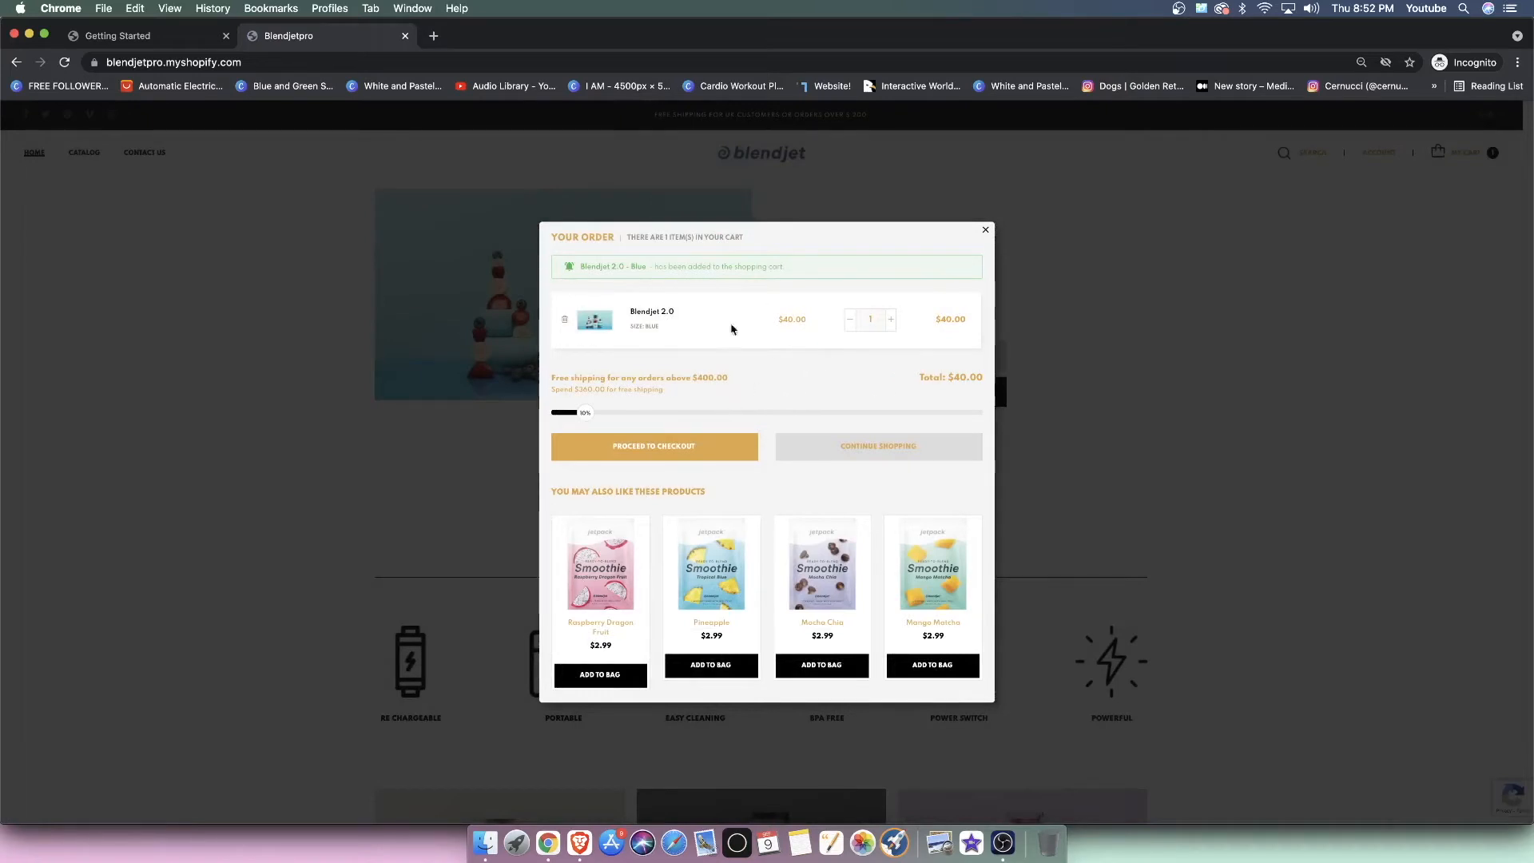
{"action": "mouse_move", "coordinate": [751, 334]}
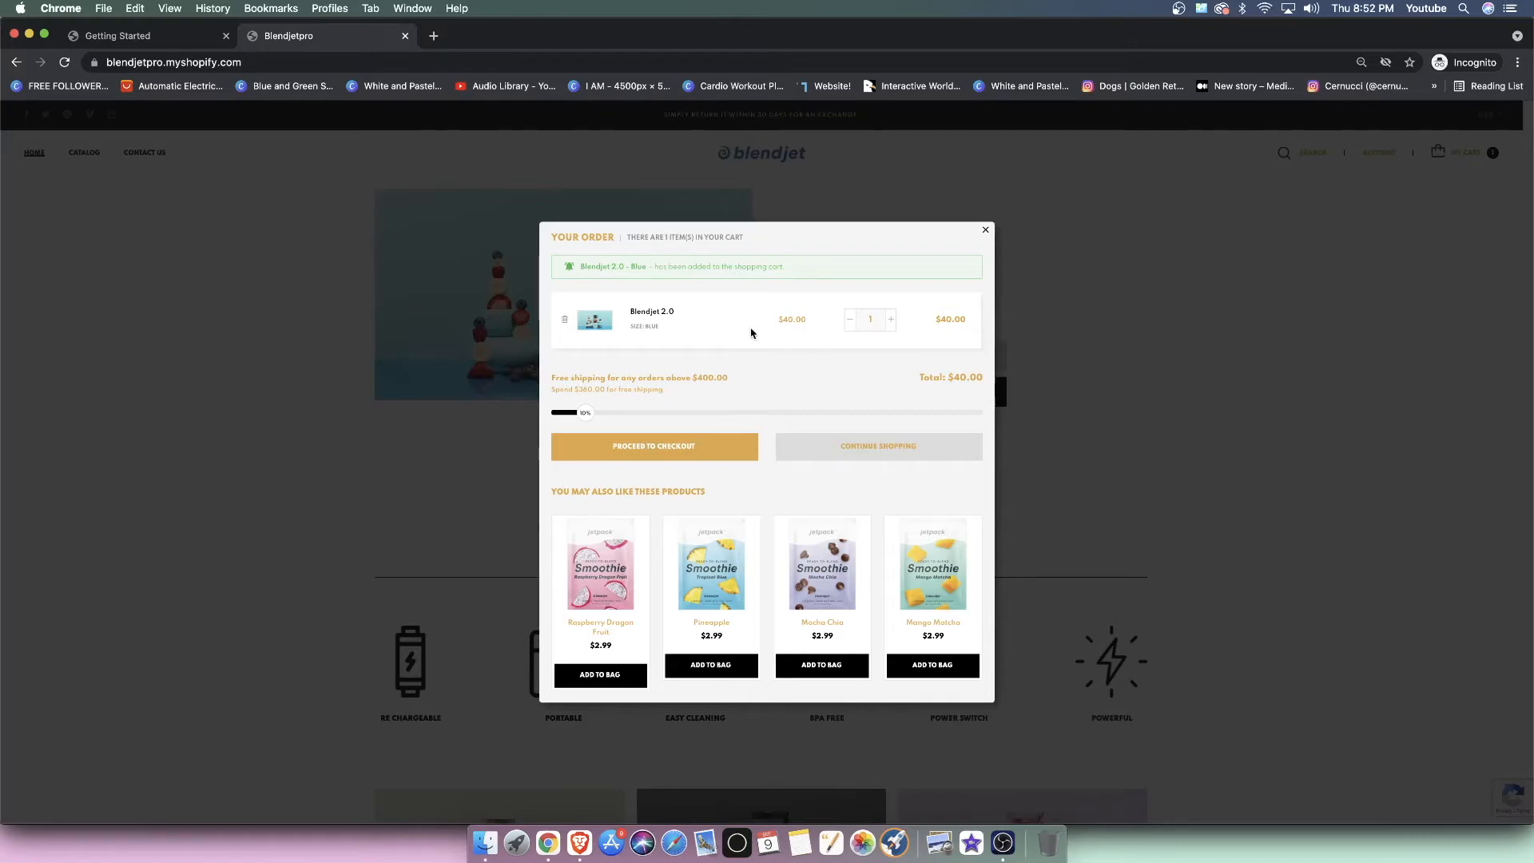
{"action": "mouse_move", "coordinate": [736, 496]}
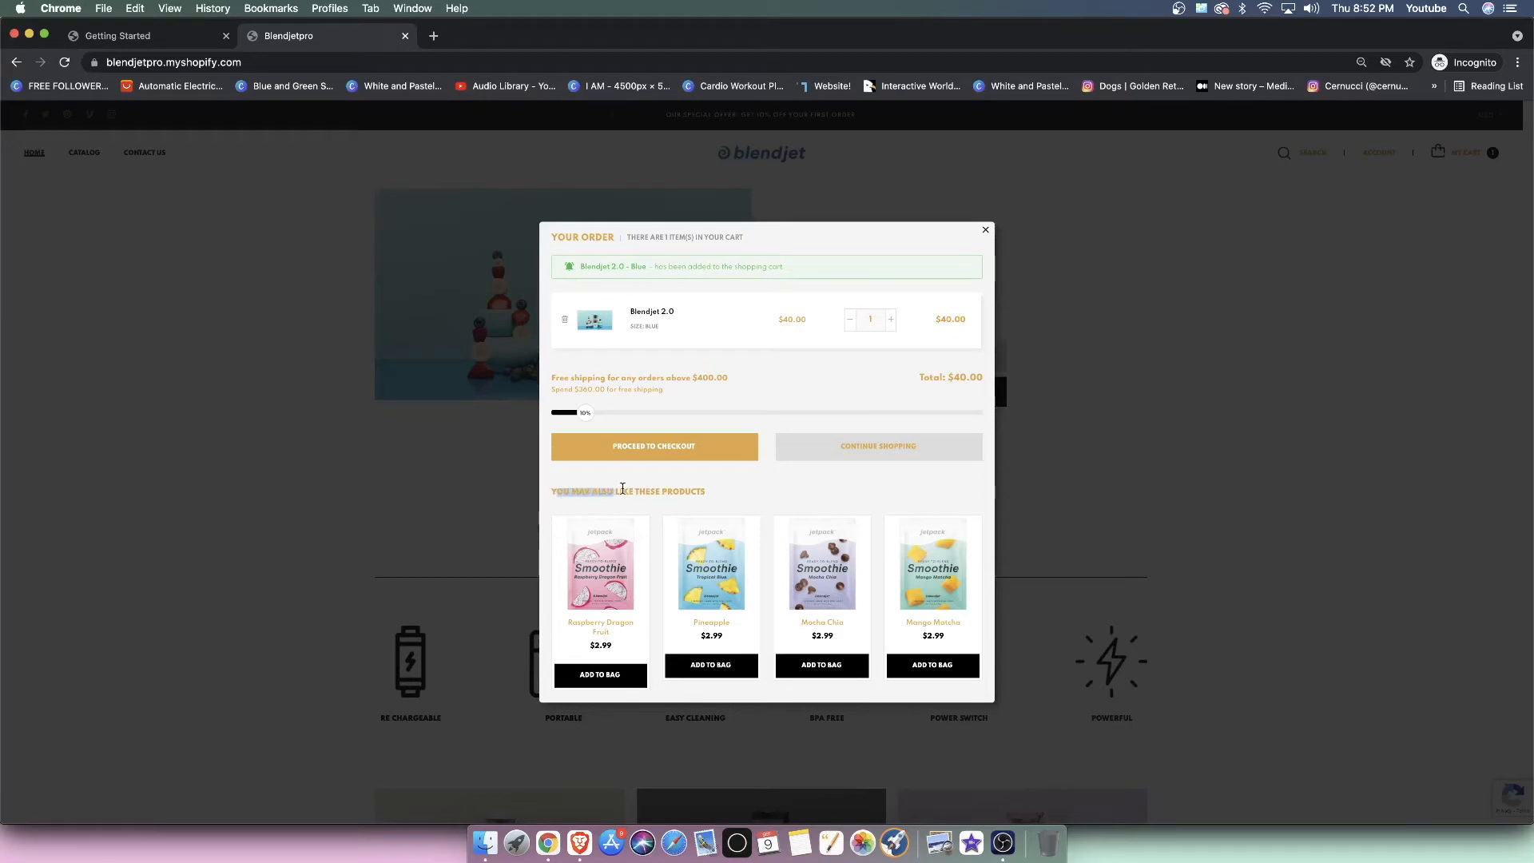
{"action": "mouse_move", "coordinate": [689, 632]}
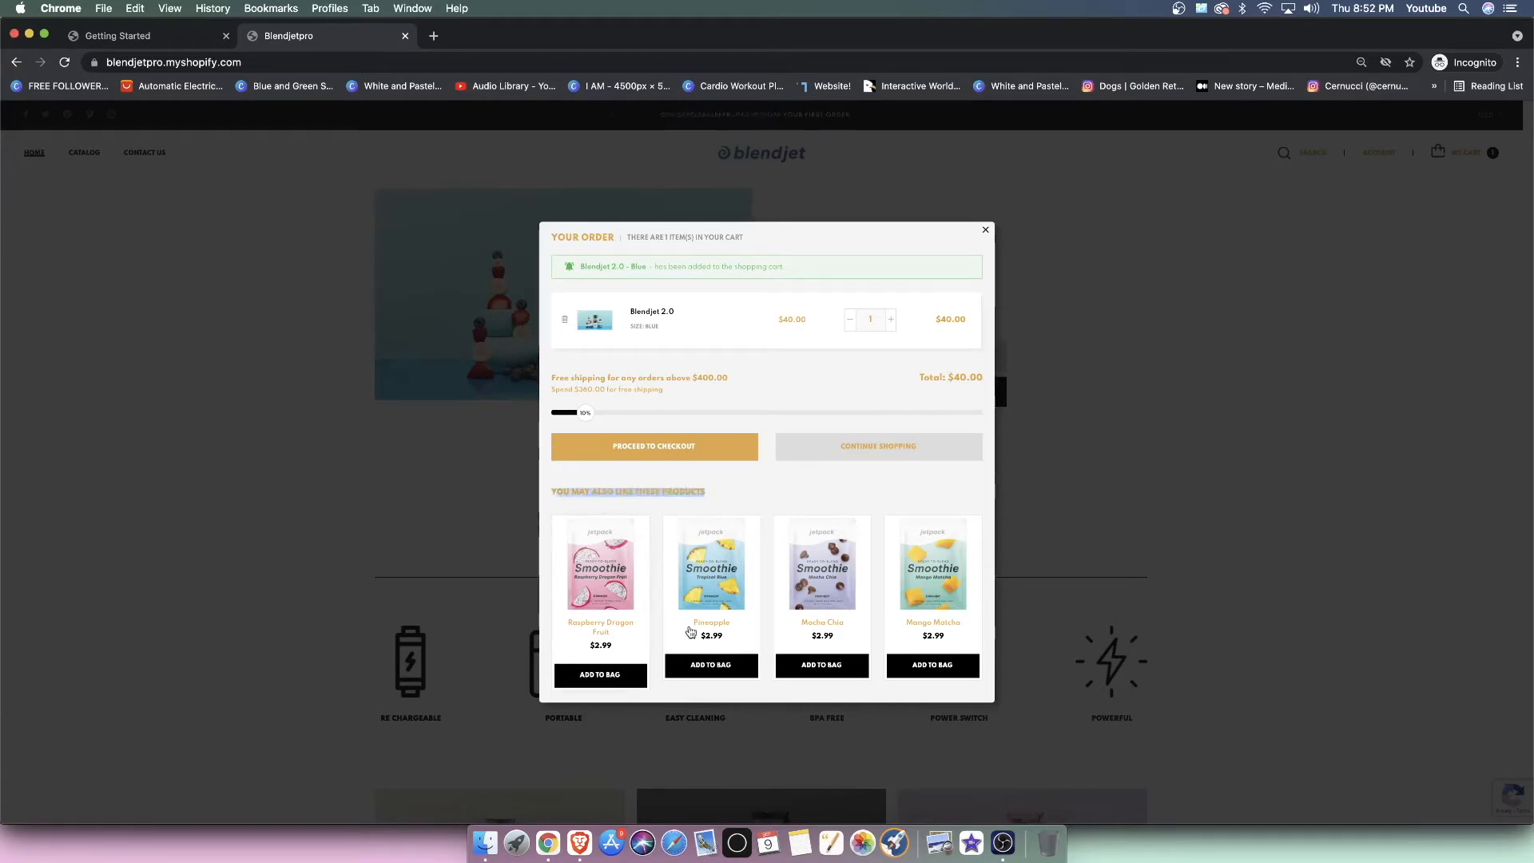
{"action": "mouse_move", "coordinate": [831, 678]}
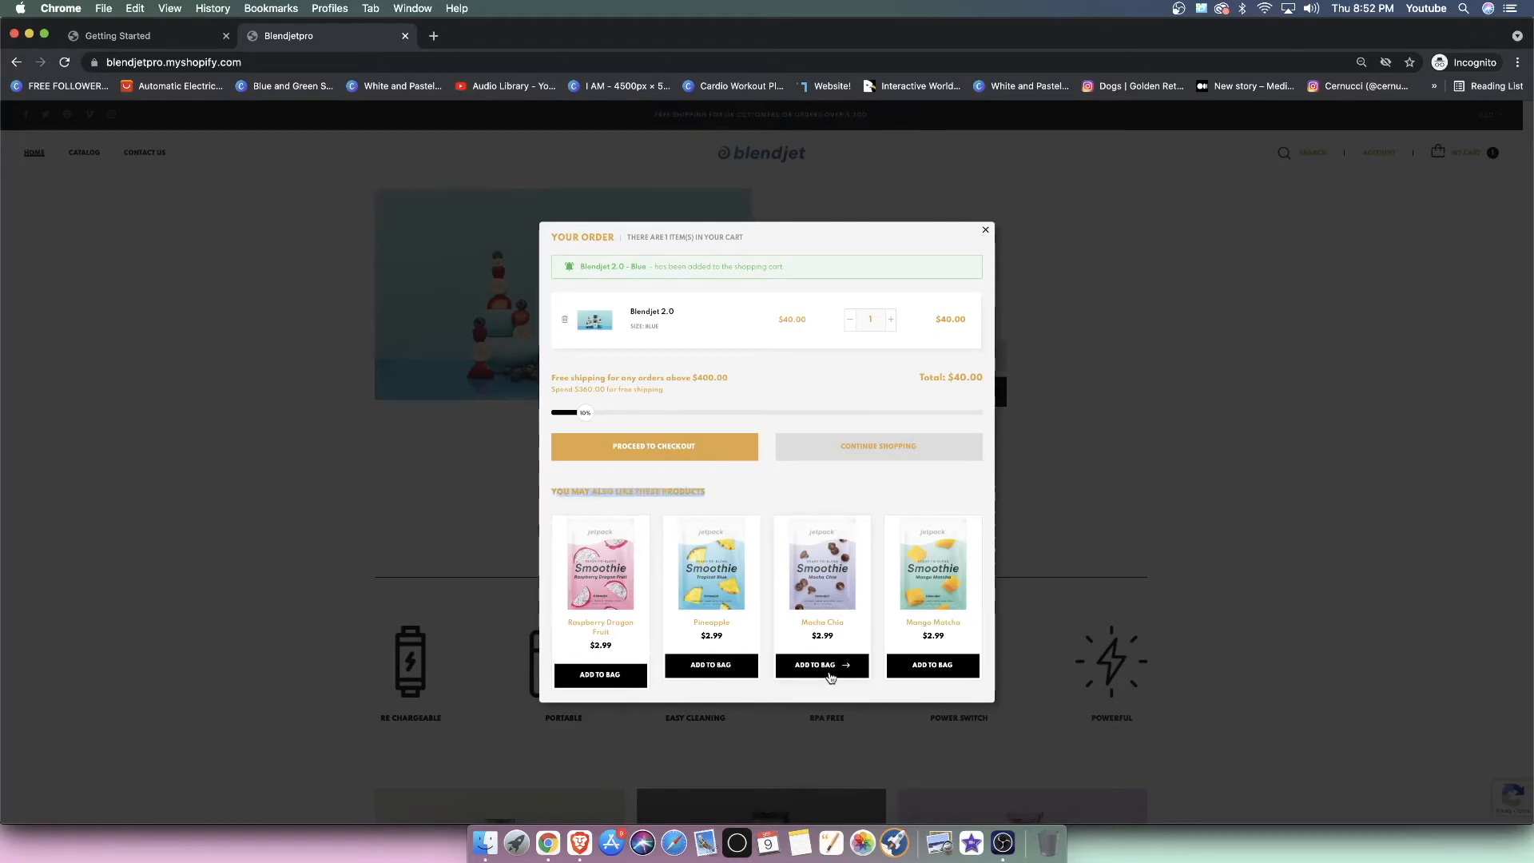
Step: Add Mocha Chia from 'You may also like' for a $42.99 total, then close the cart
{"action": "left_click", "coordinate": [822, 665]}
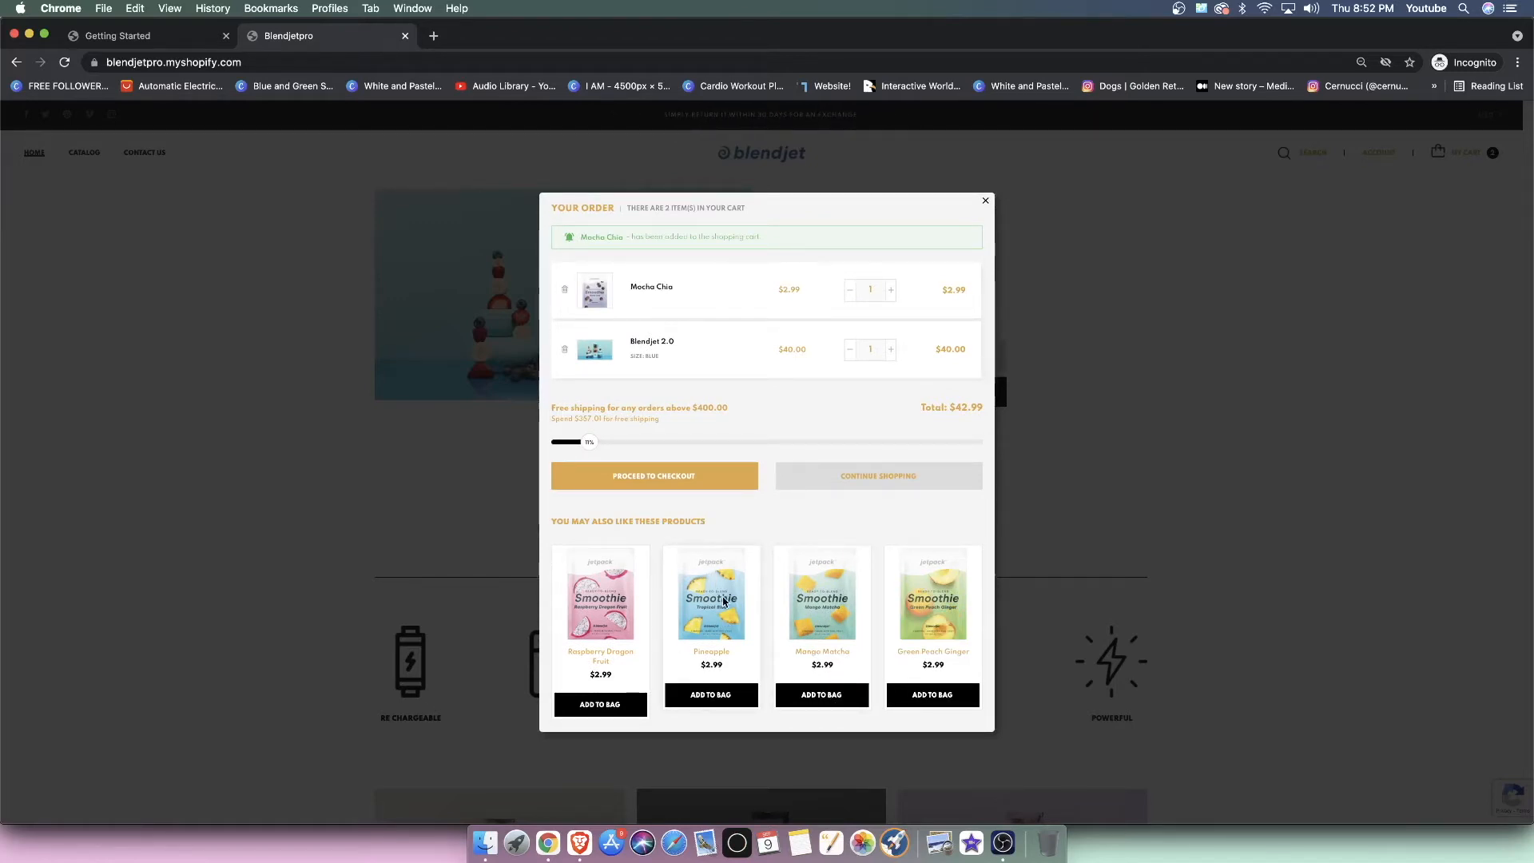
{"action": "mouse_move", "coordinate": [751, 465]}
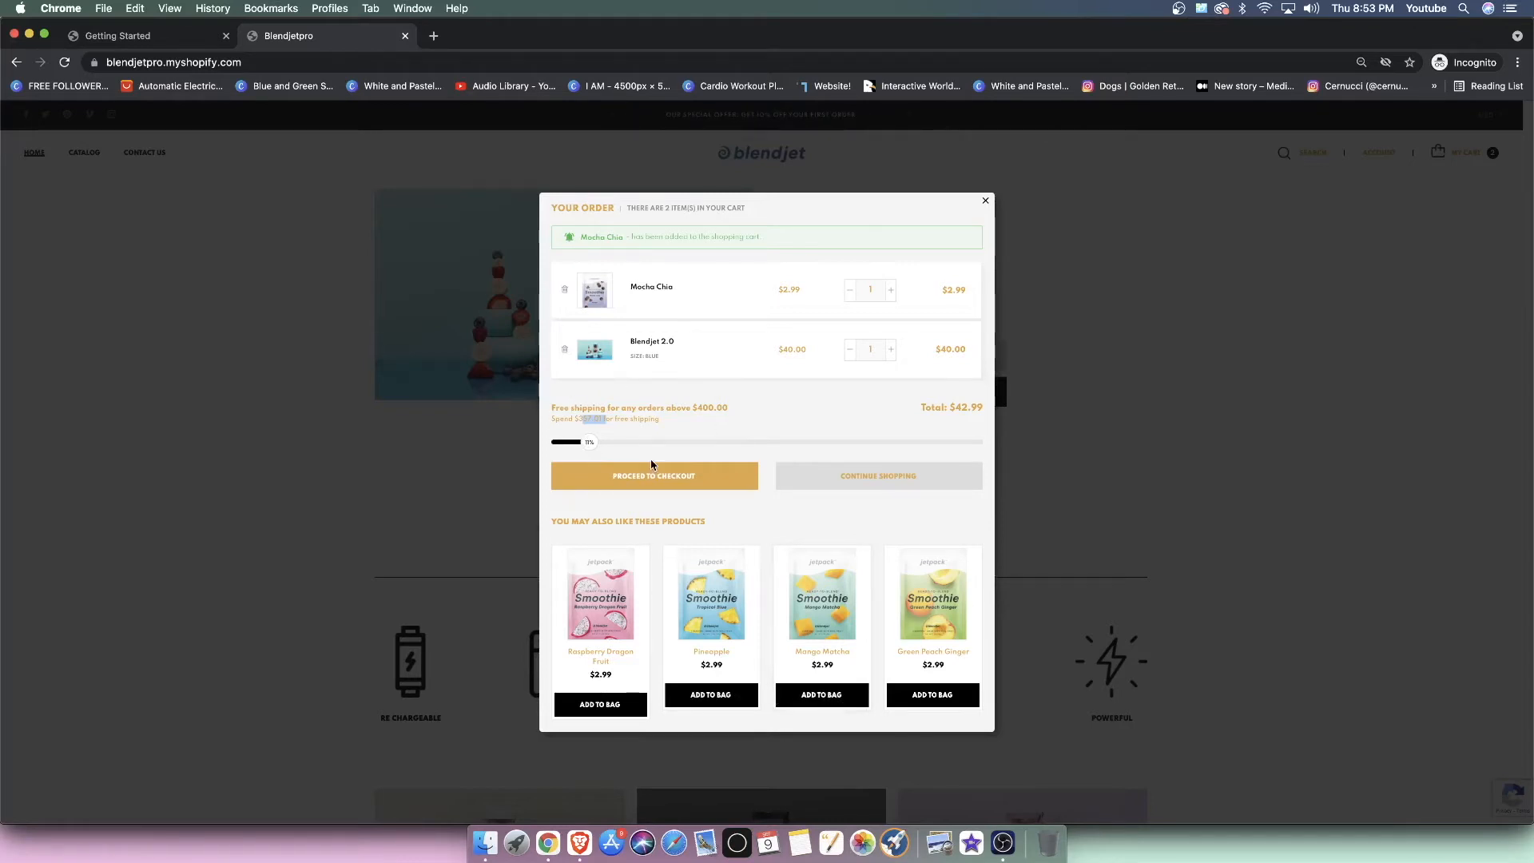
{"action": "mouse_move", "coordinate": [814, 456]}
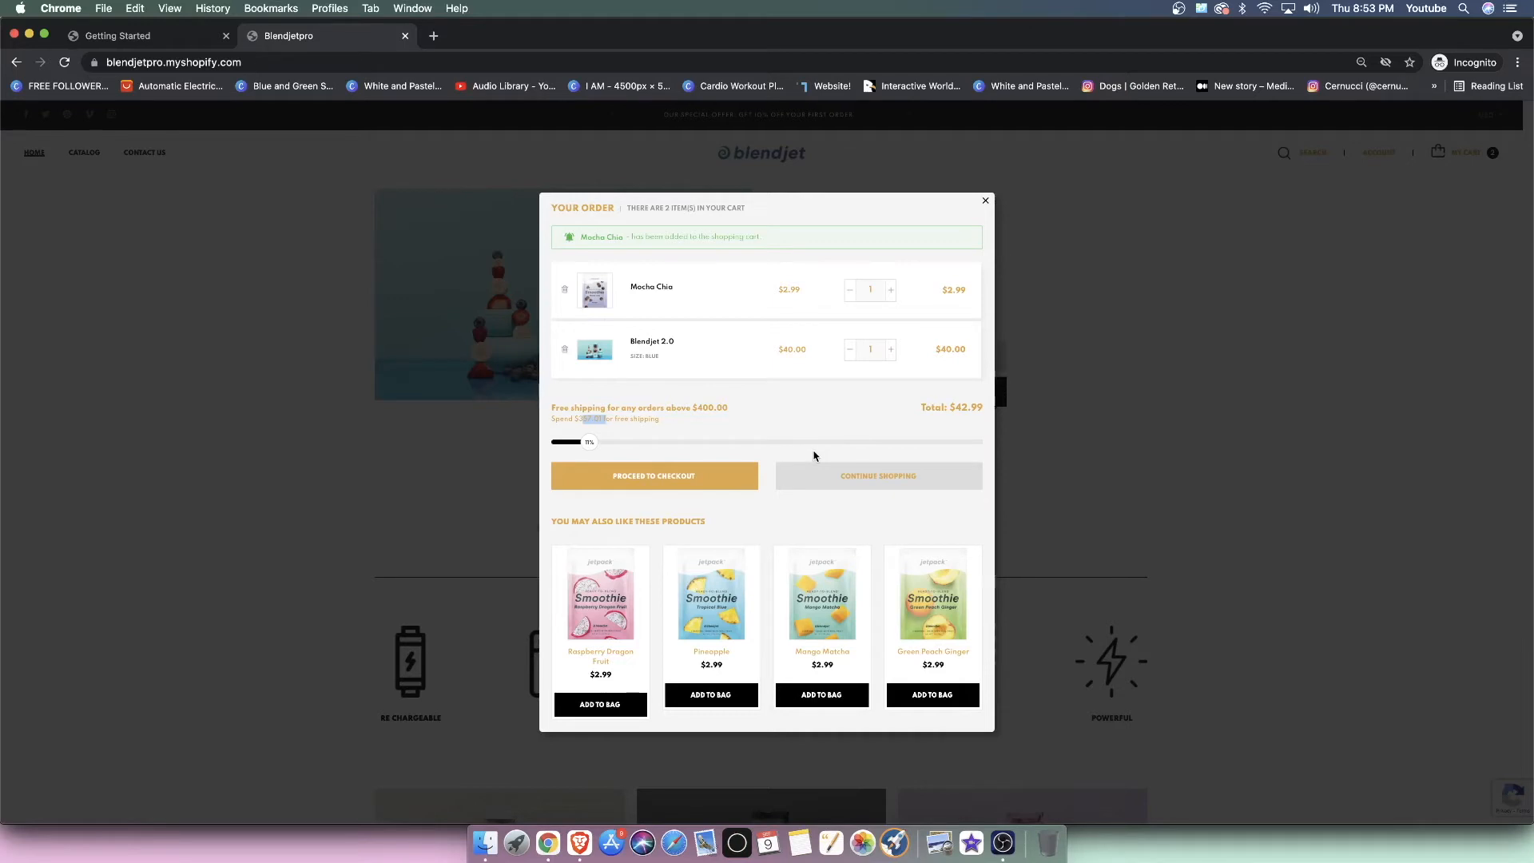
{"action": "mouse_move", "coordinate": [545, 406]}
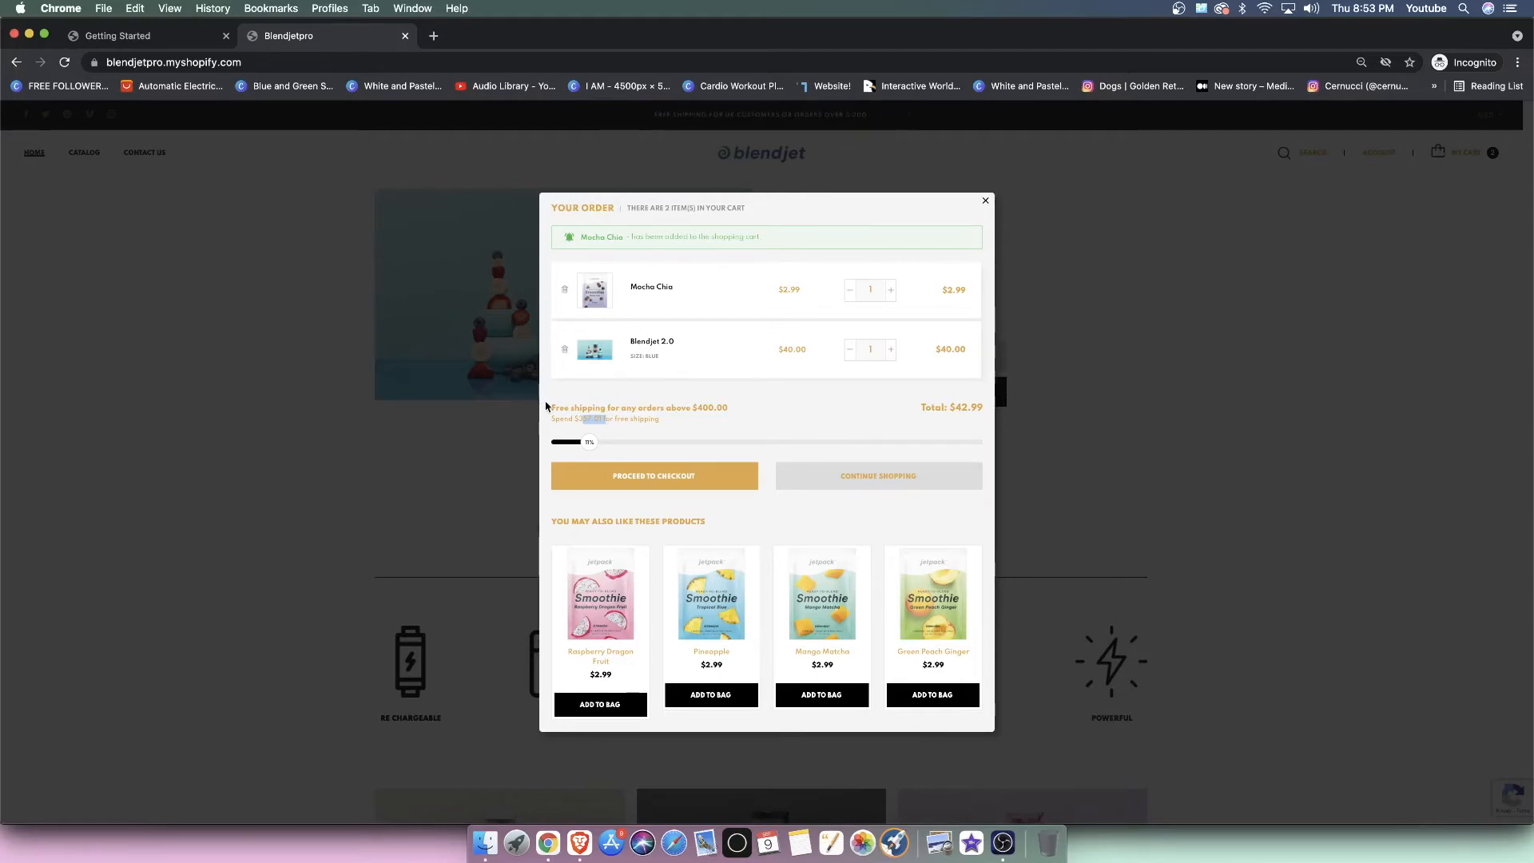
{"action": "mouse_move", "coordinate": [947, 254]}
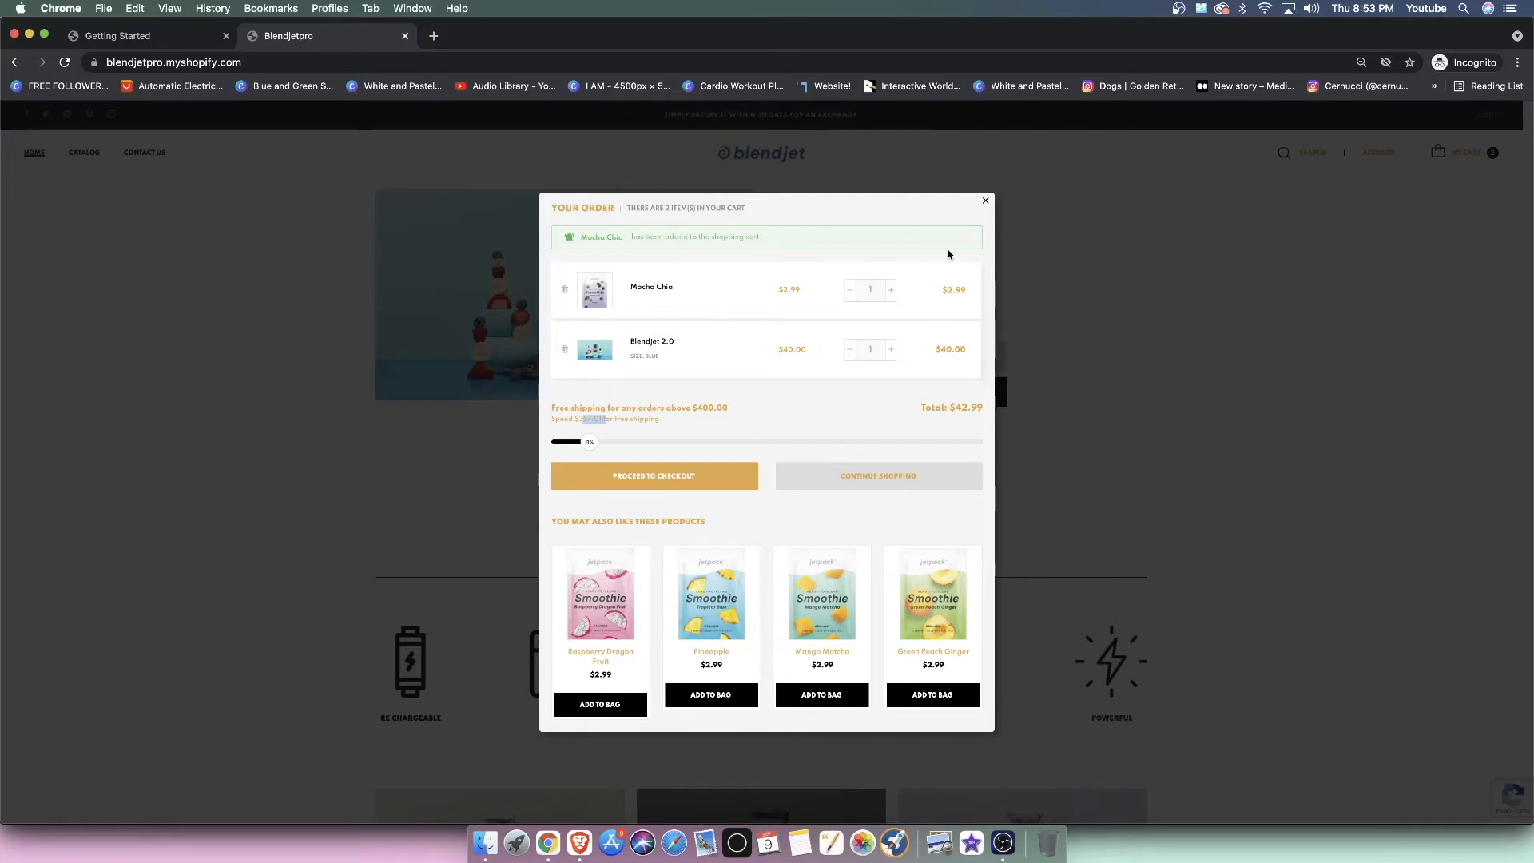
{"action": "mouse_move", "coordinate": [988, 213]}
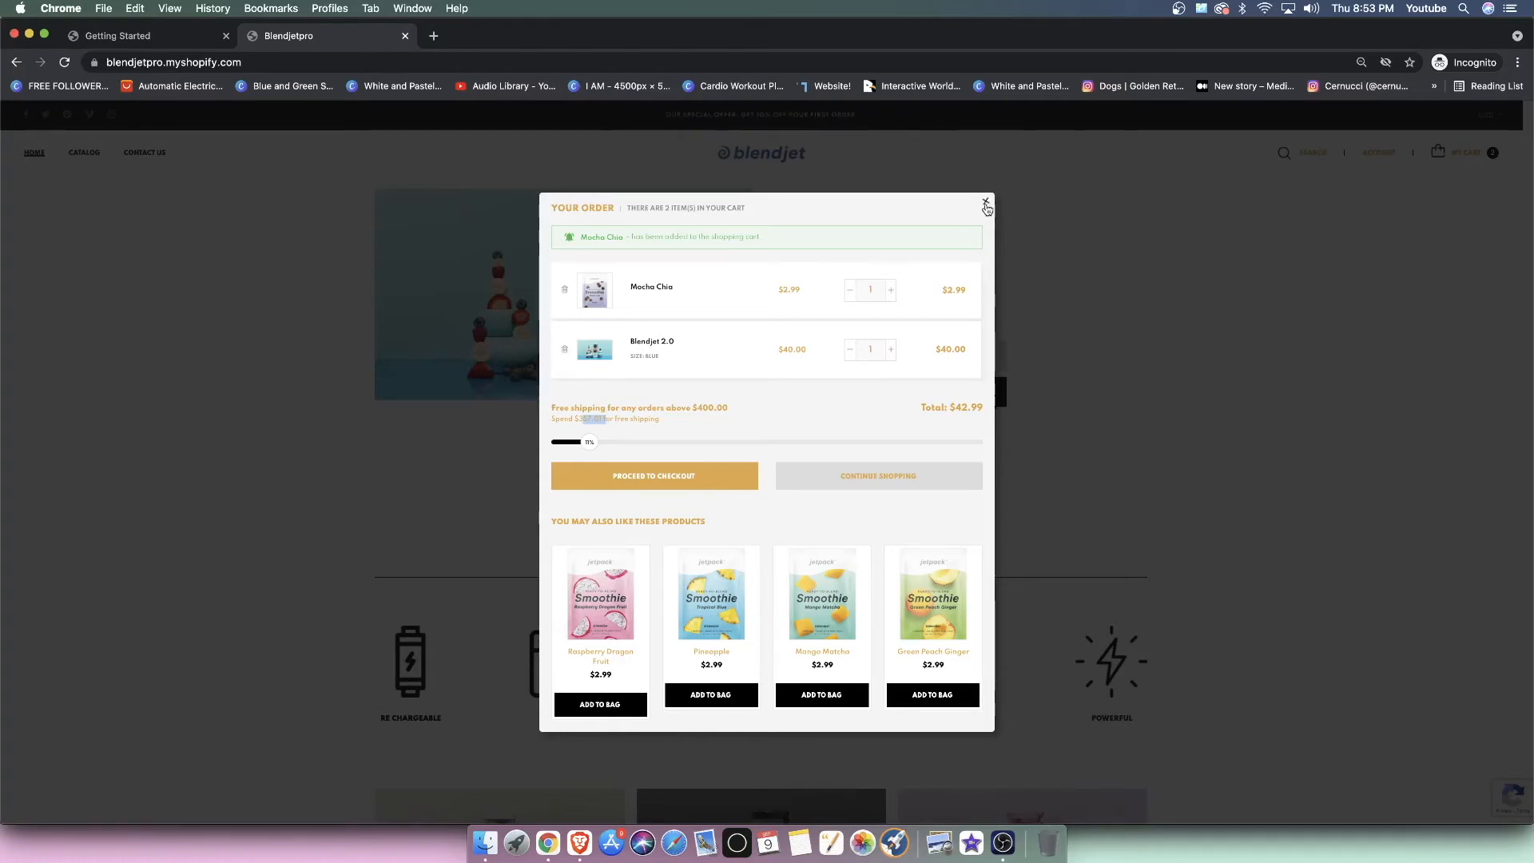
{"action": "left_click", "coordinate": [985, 204]}
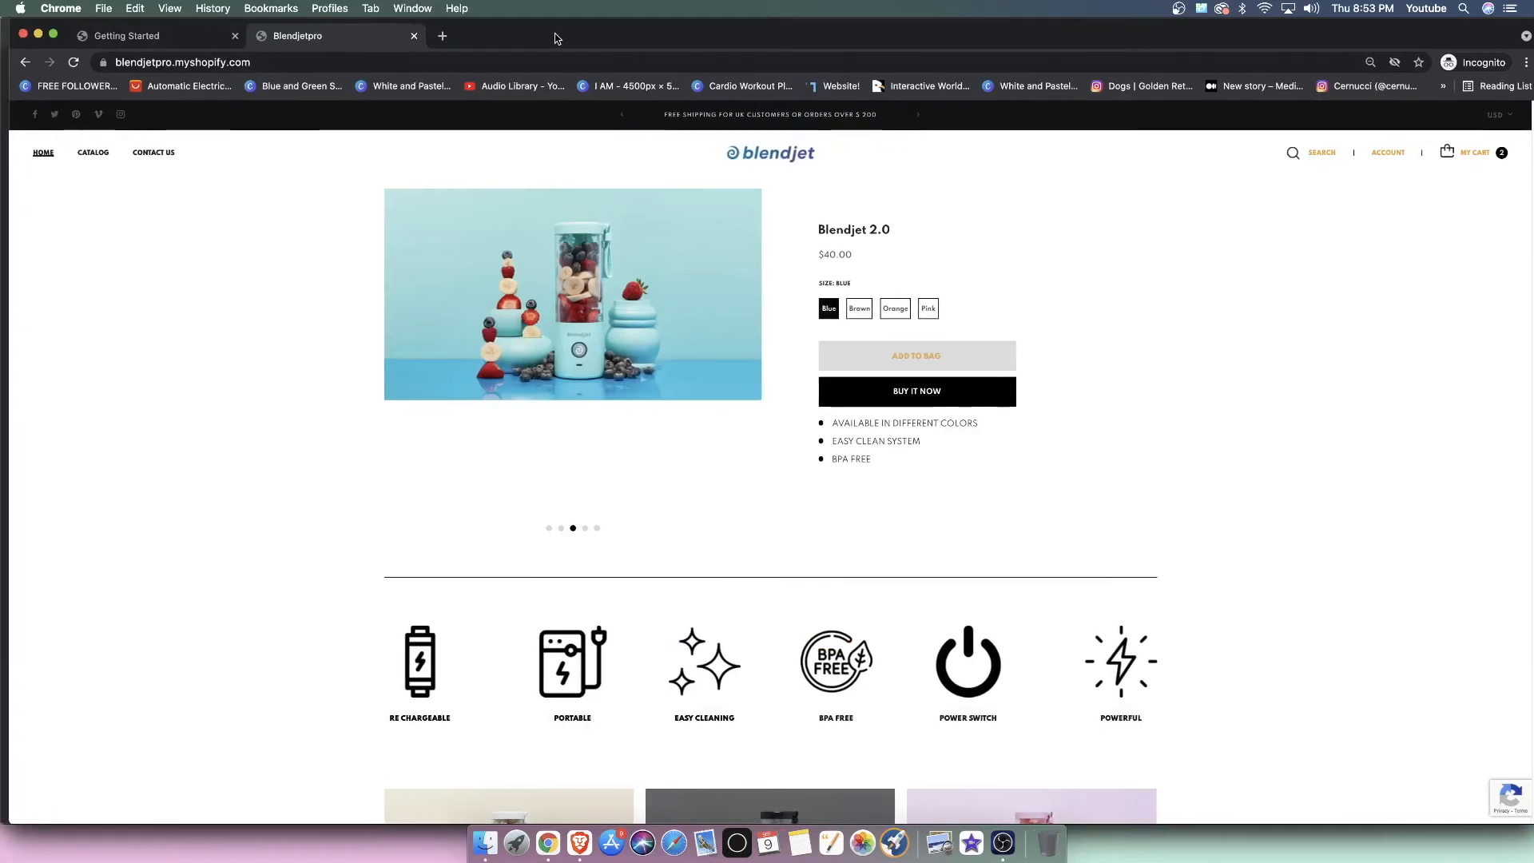
Step: Add a size 9 Air Jordan 4 Tour Yellow to the airjordan4 cart ($2,800)
{"action": "left_click", "coordinate": [441, 36]}
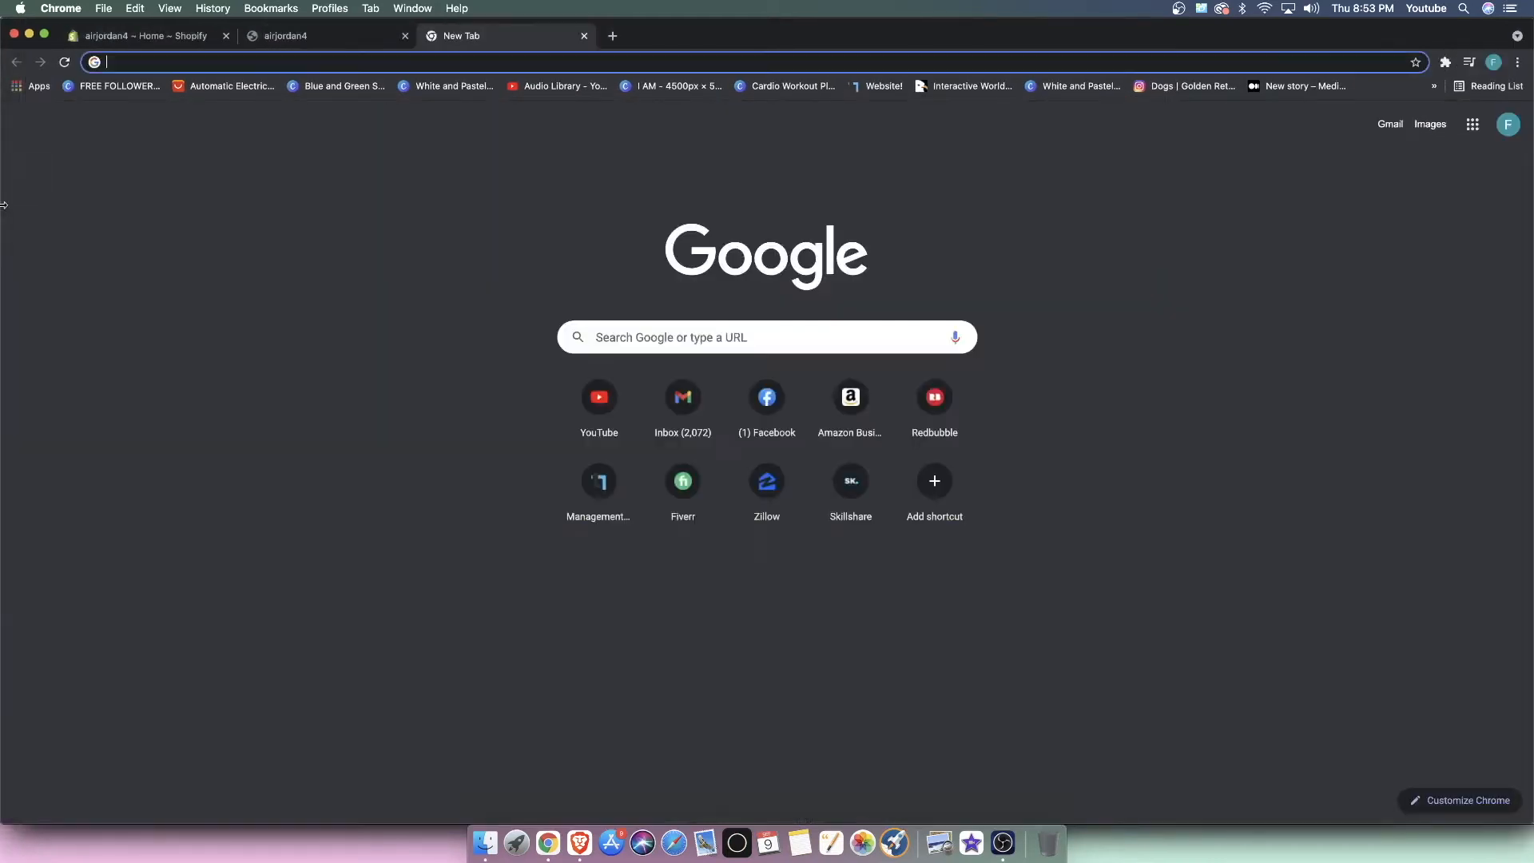
{"action": "left_click", "coordinate": [144, 35]}
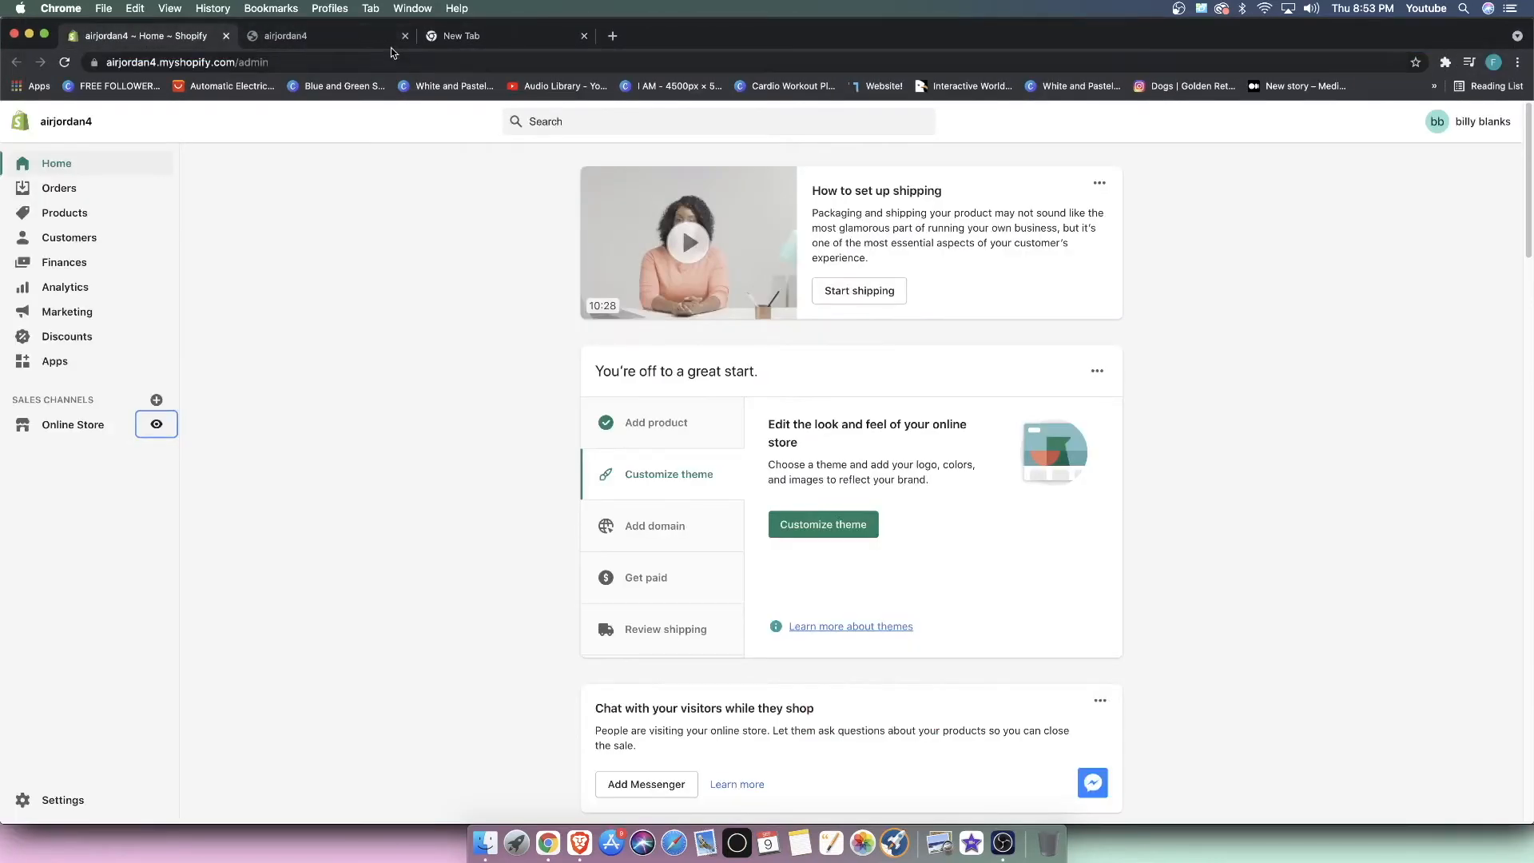
{"action": "left_click", "coordinate": [328, 35]}
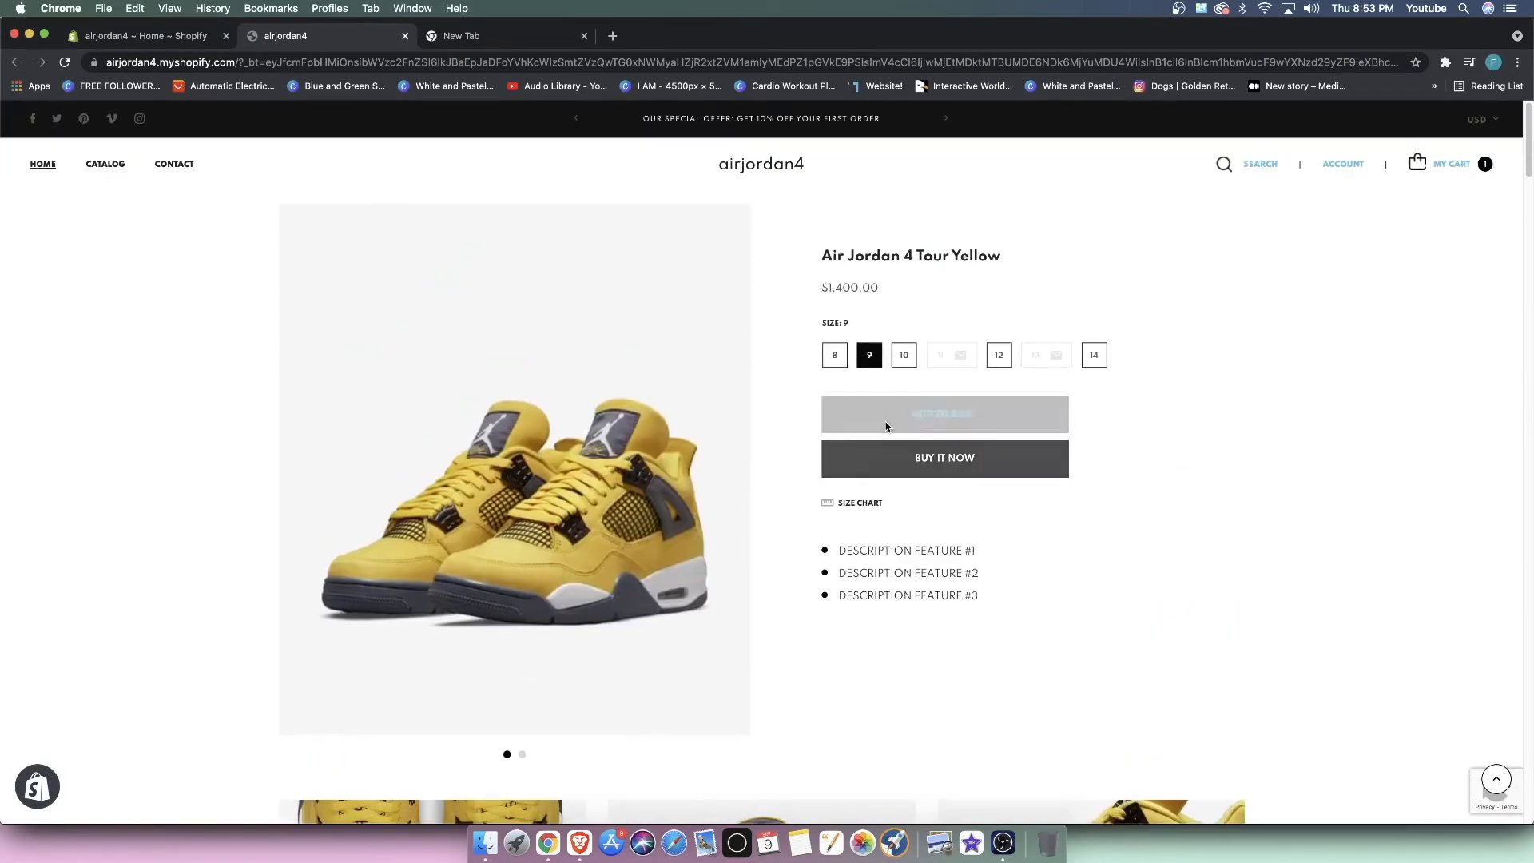
{"action": "left_click", "coordinate": [942, 413]}
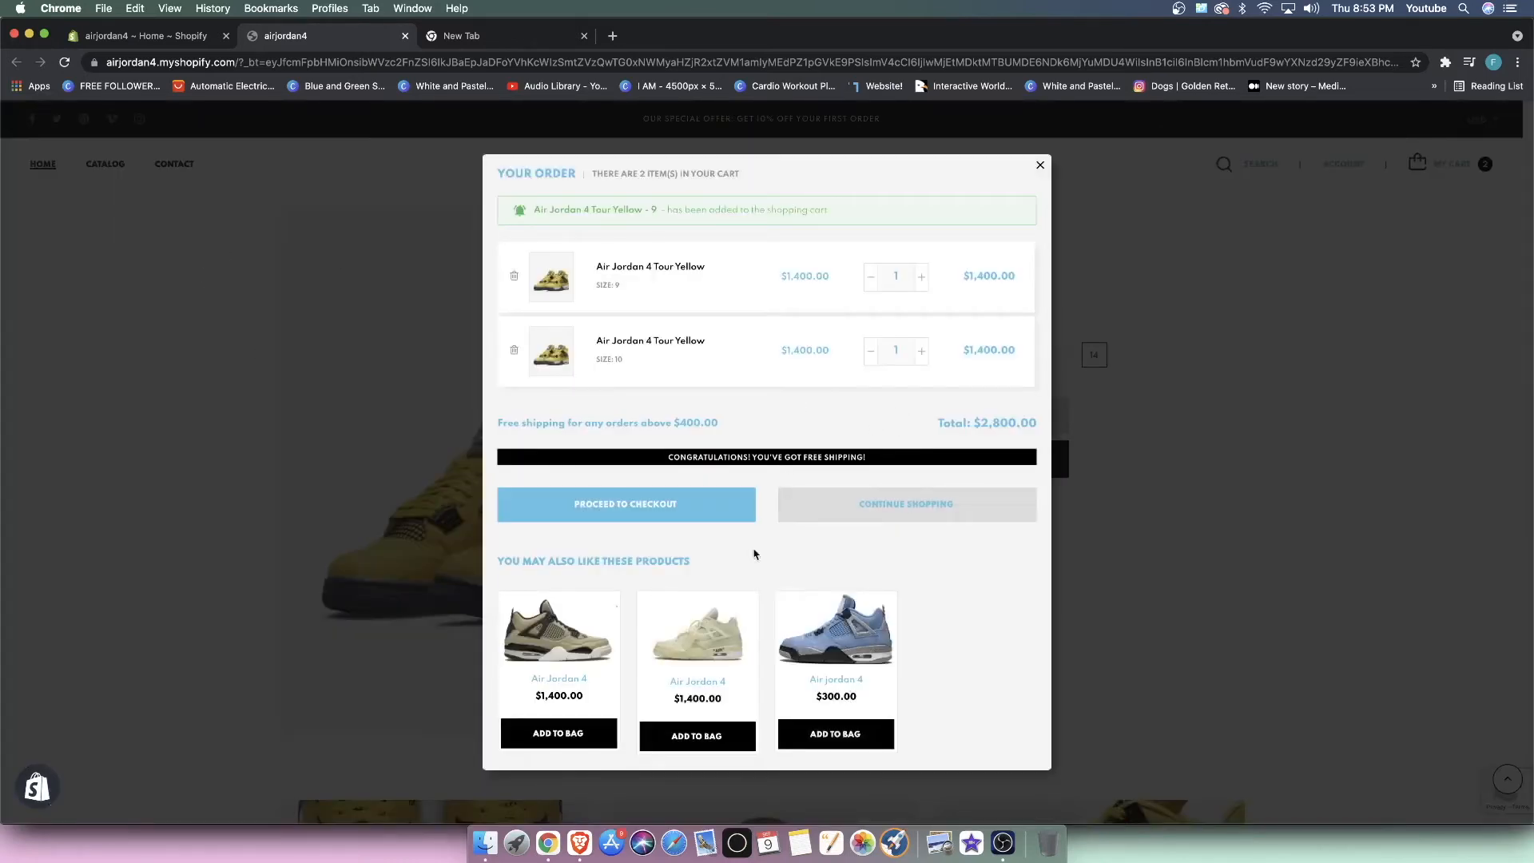
{"action": "mouse_move", "coordinate": [1308, 554]}
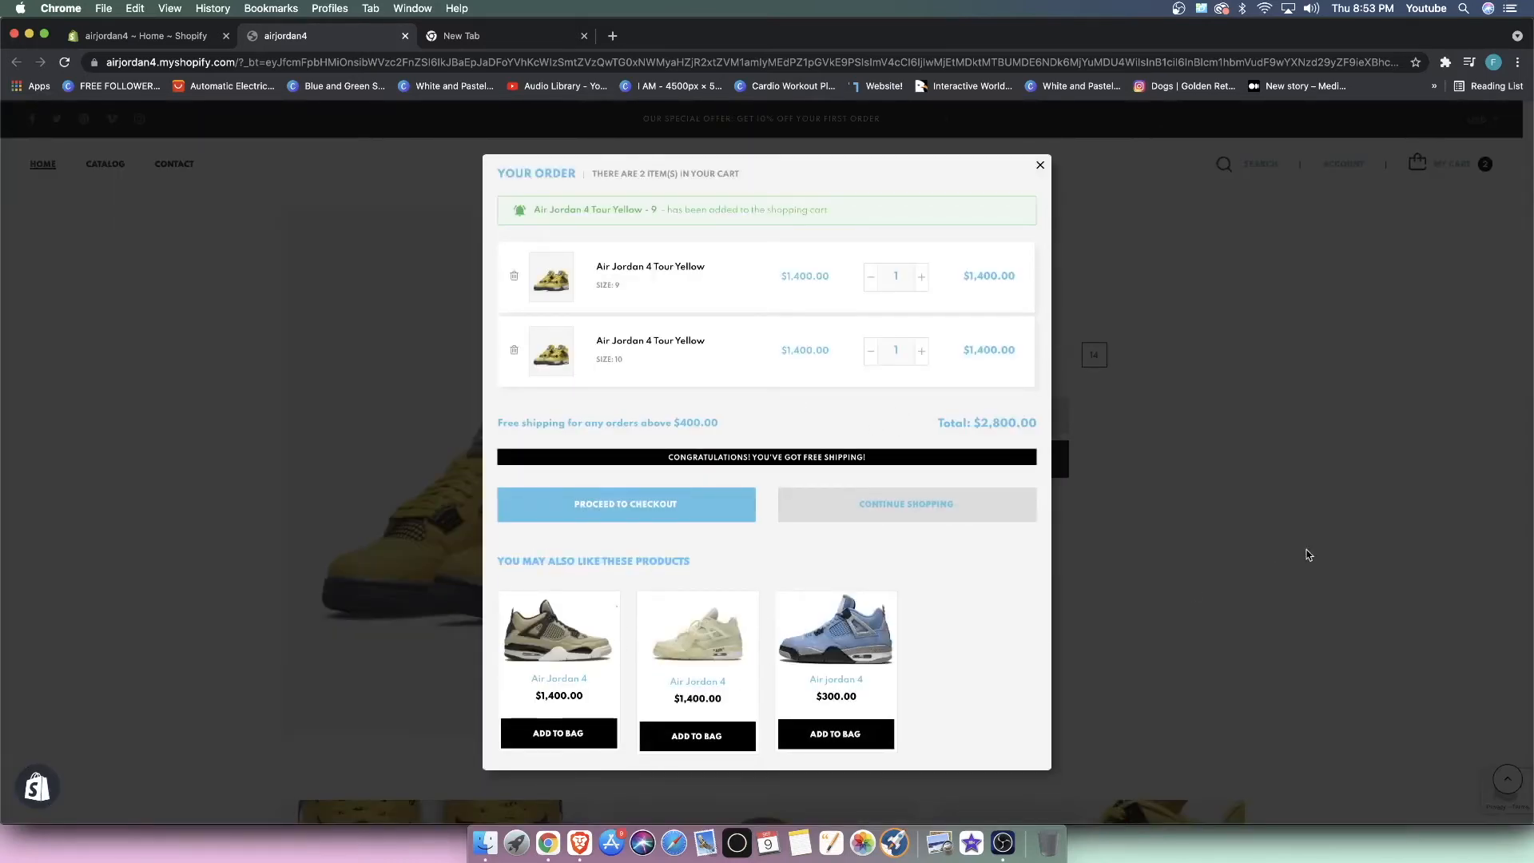
{"action": "left_click", "coordinate": [1040, 165]}
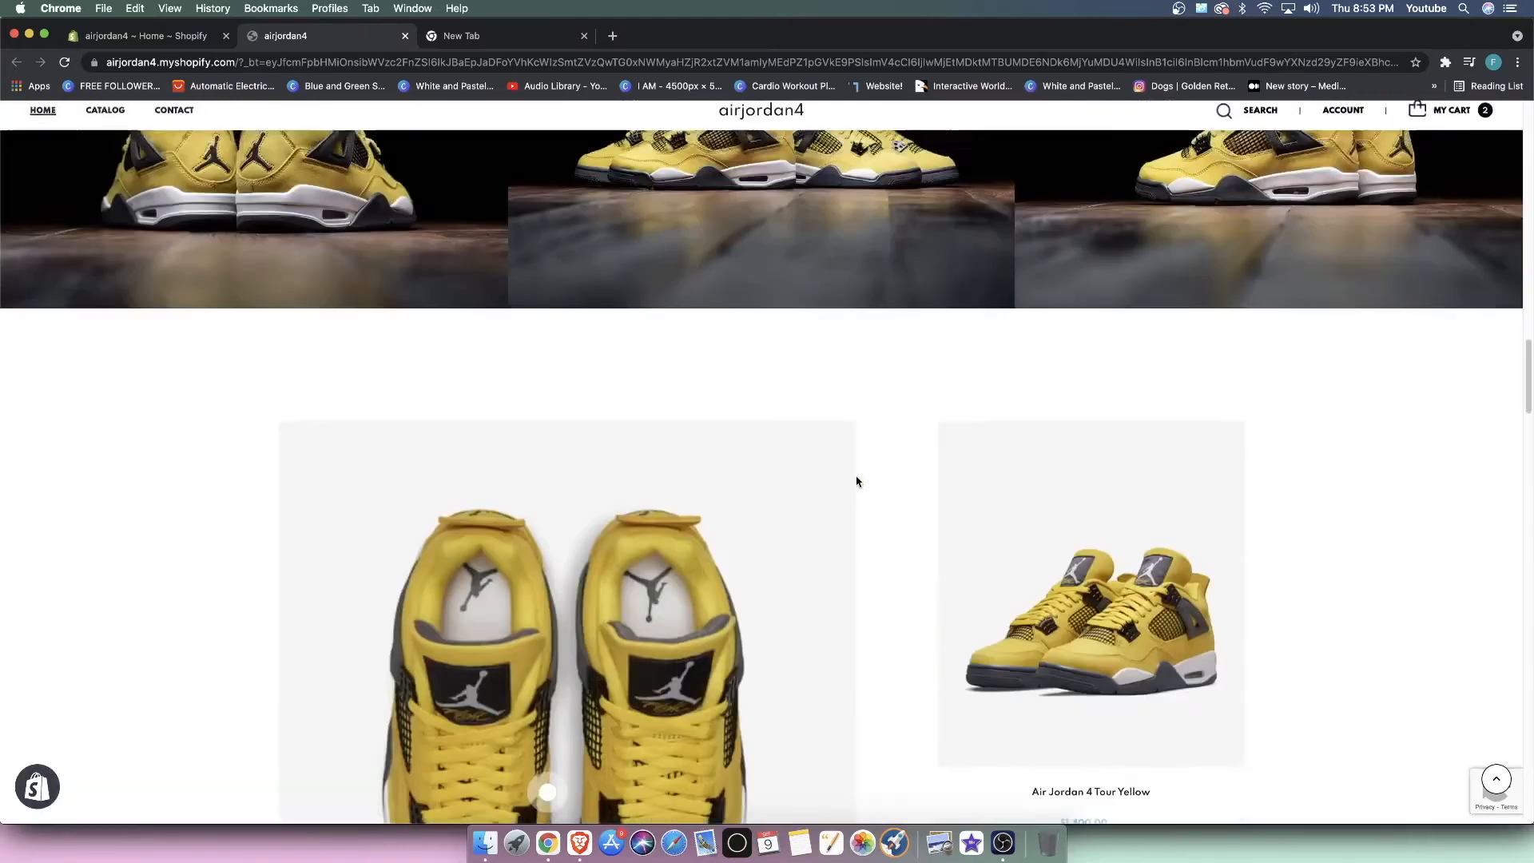
Step: Scroll down to check the upsell slider, then return to the admin home
{"action": "scroll", "scroll_direction": "down", "scroll_amount": 3}
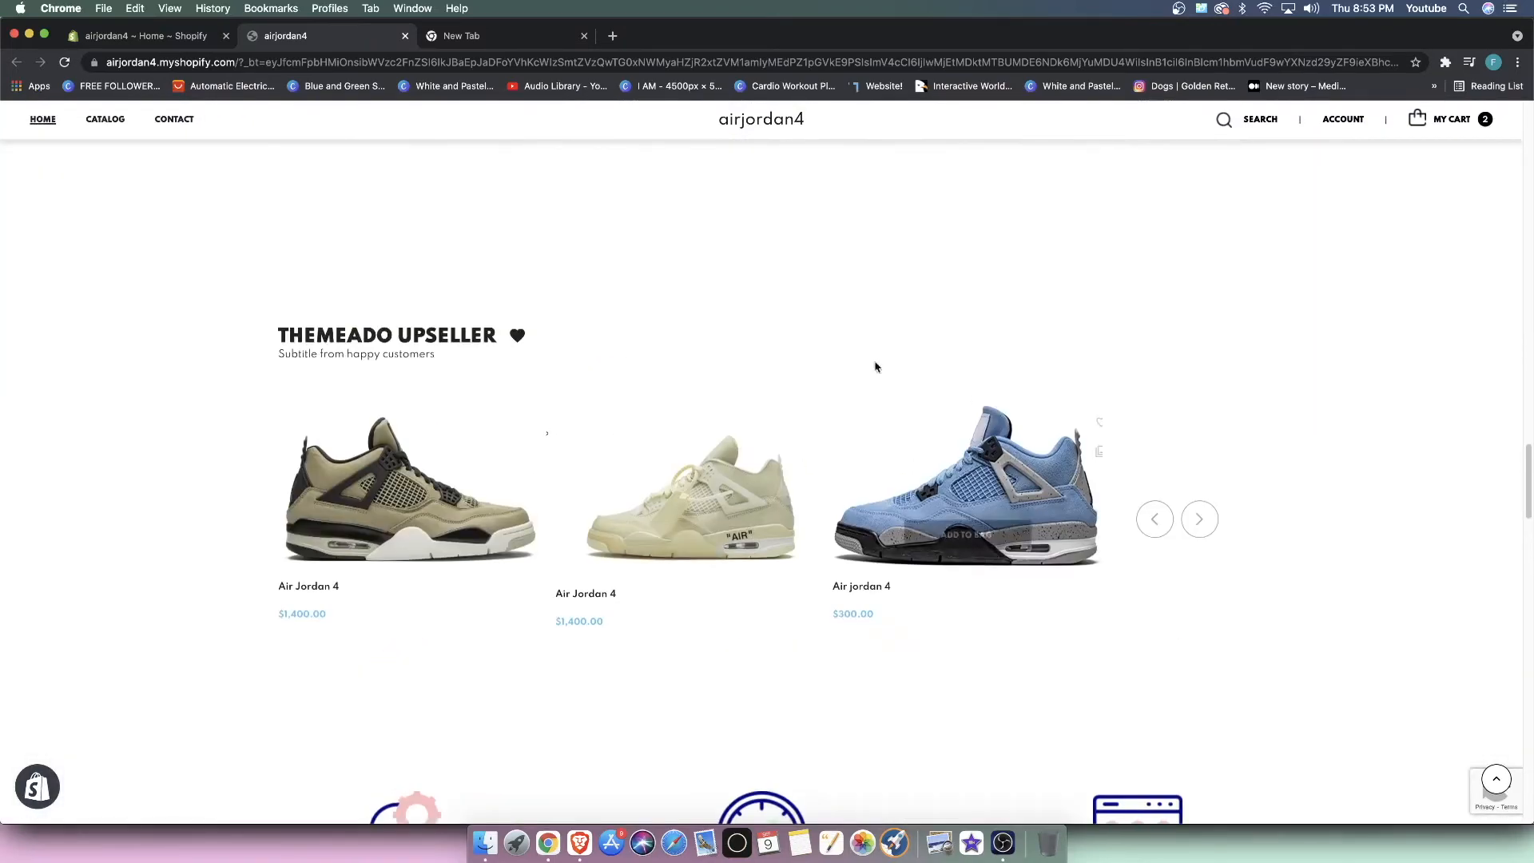
{"action": "scroll", "scroll_direction": "down", "scroll_amount": 3}
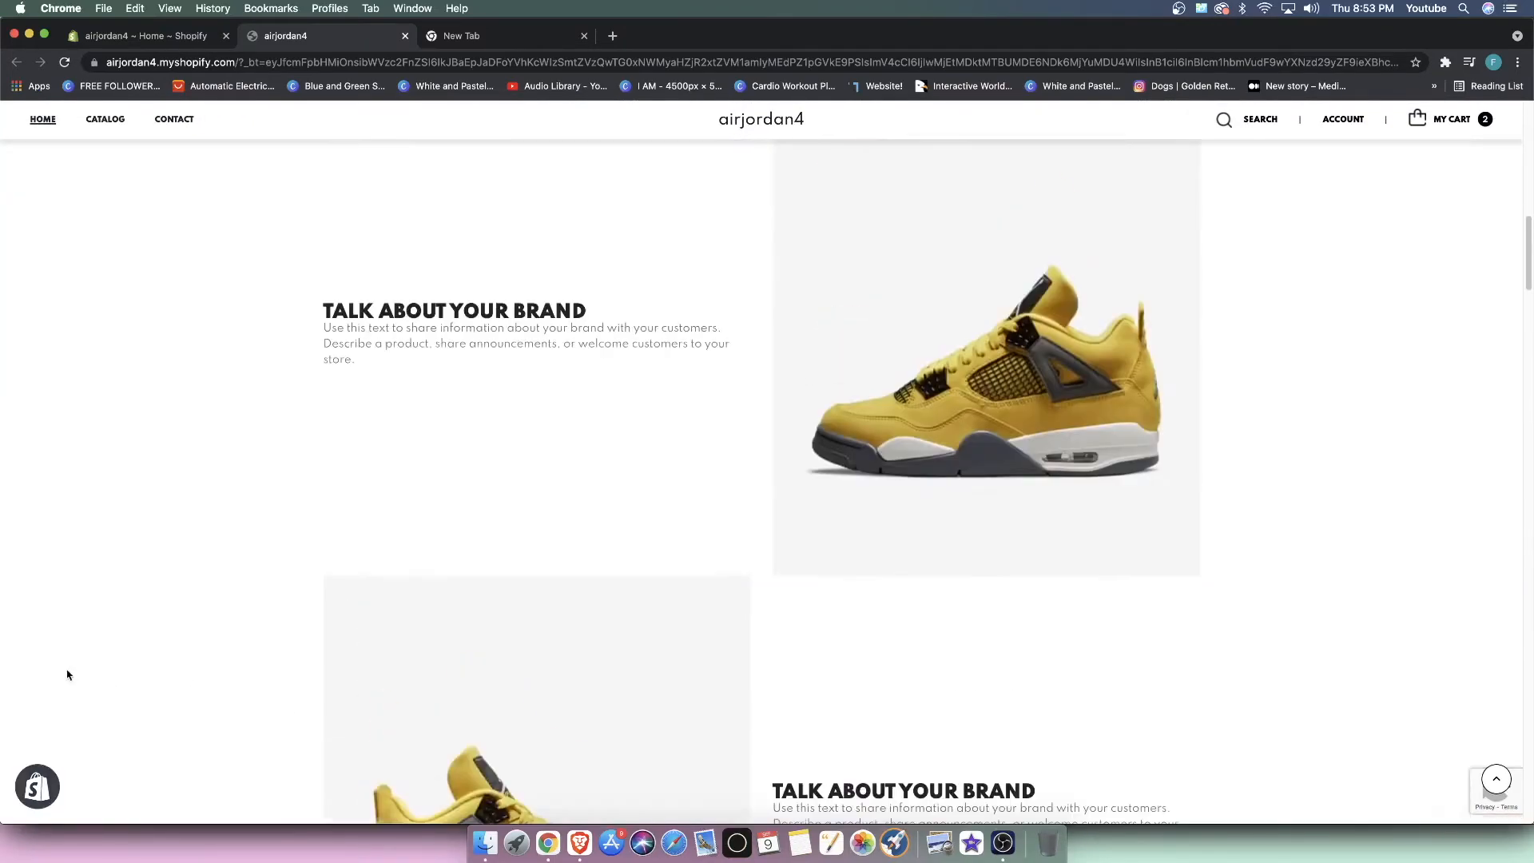
{"action": "left_click", "coordinate": [142, 36]}
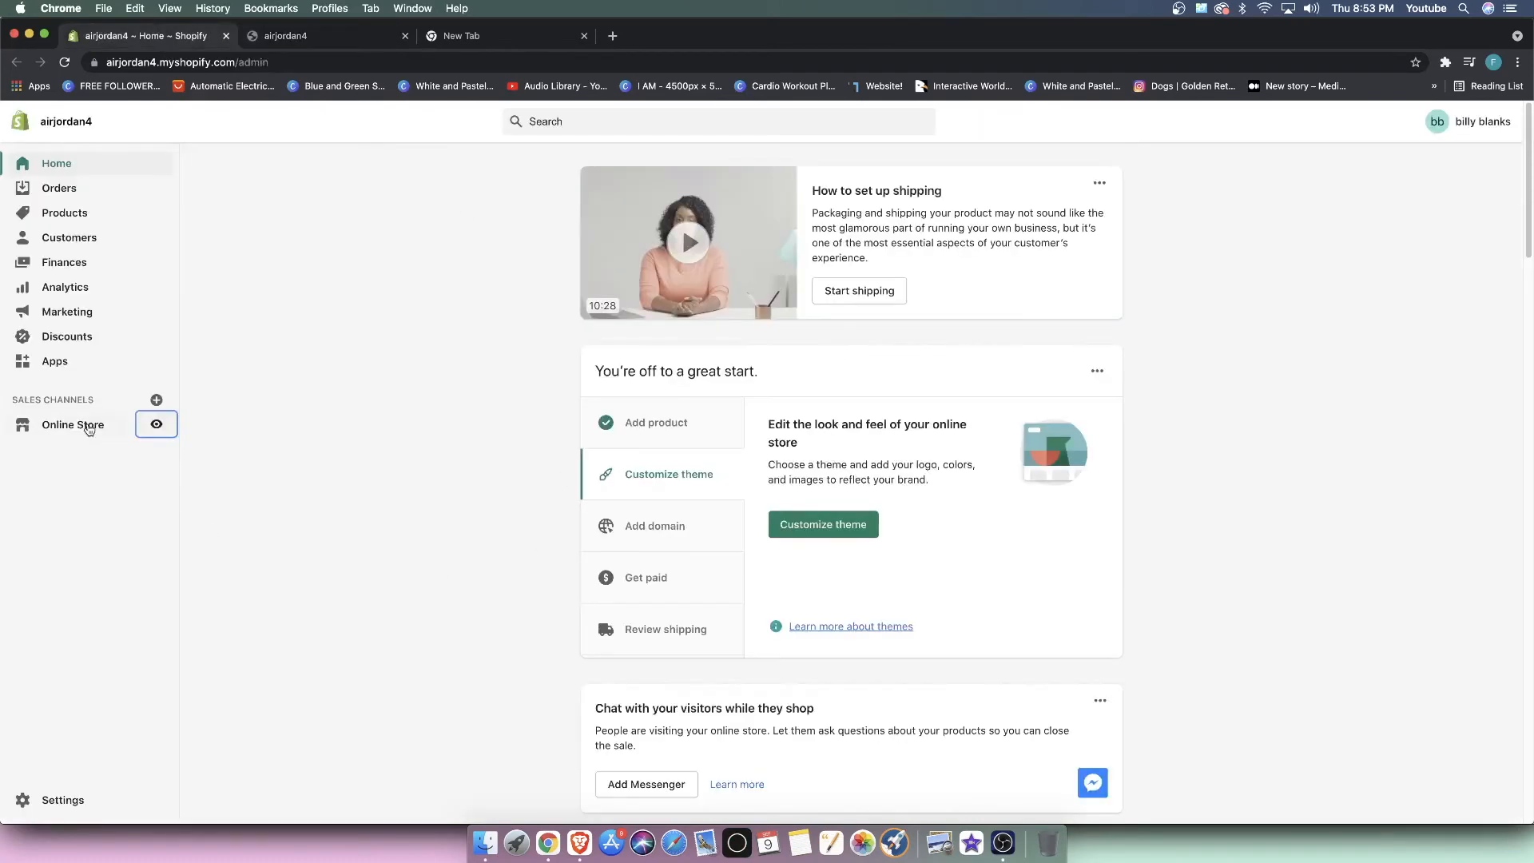
Step: Go to Online Store under Sales Channels to reach the Themes page
{"action": "left_click", "coordinate": [73, 423]}
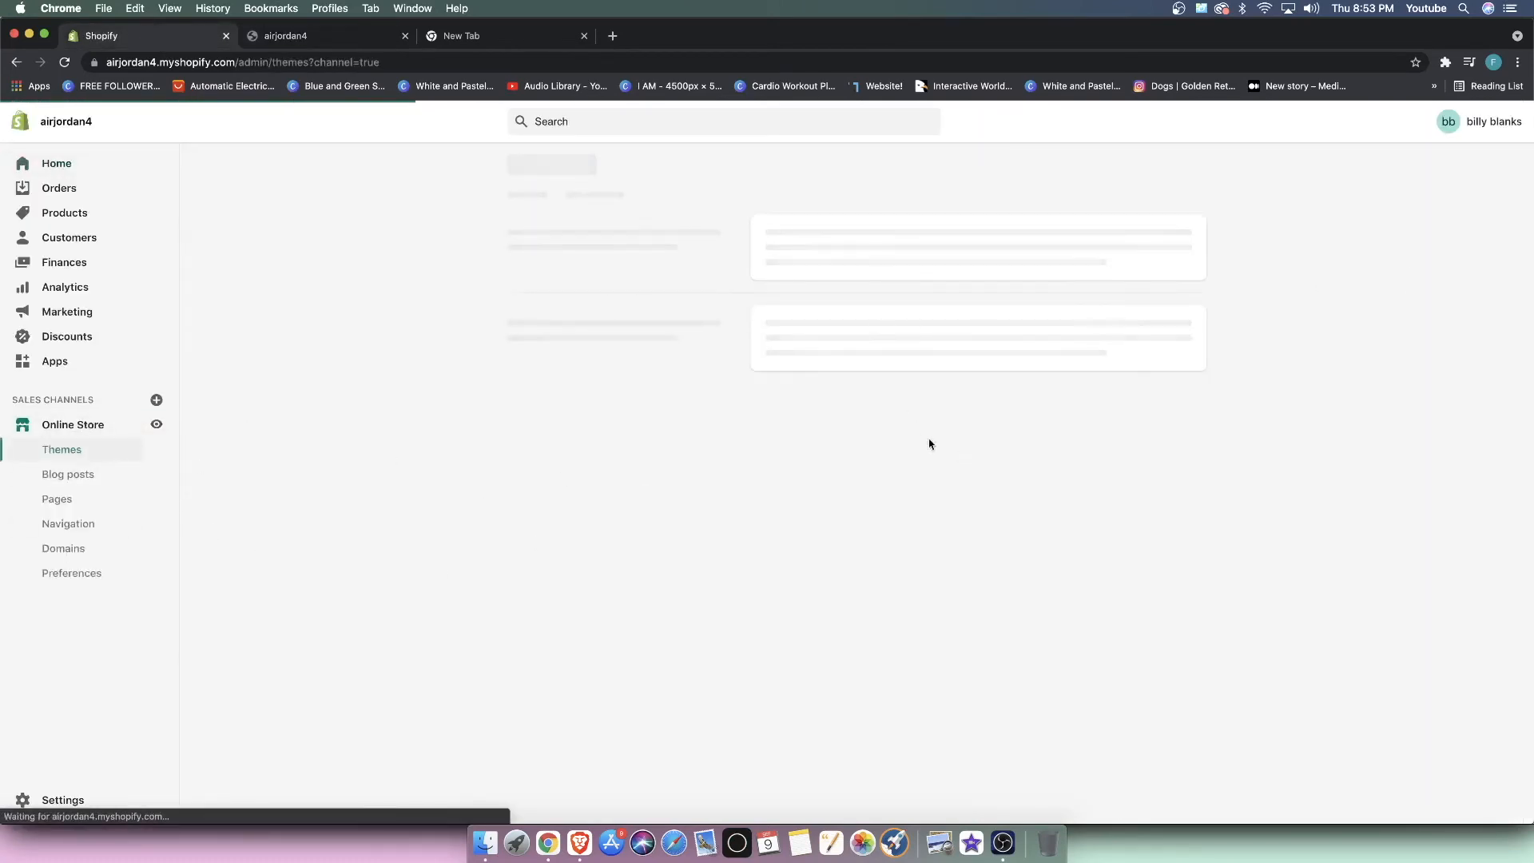
{"action": "mouse_move", "coordinate": [110, 440]}
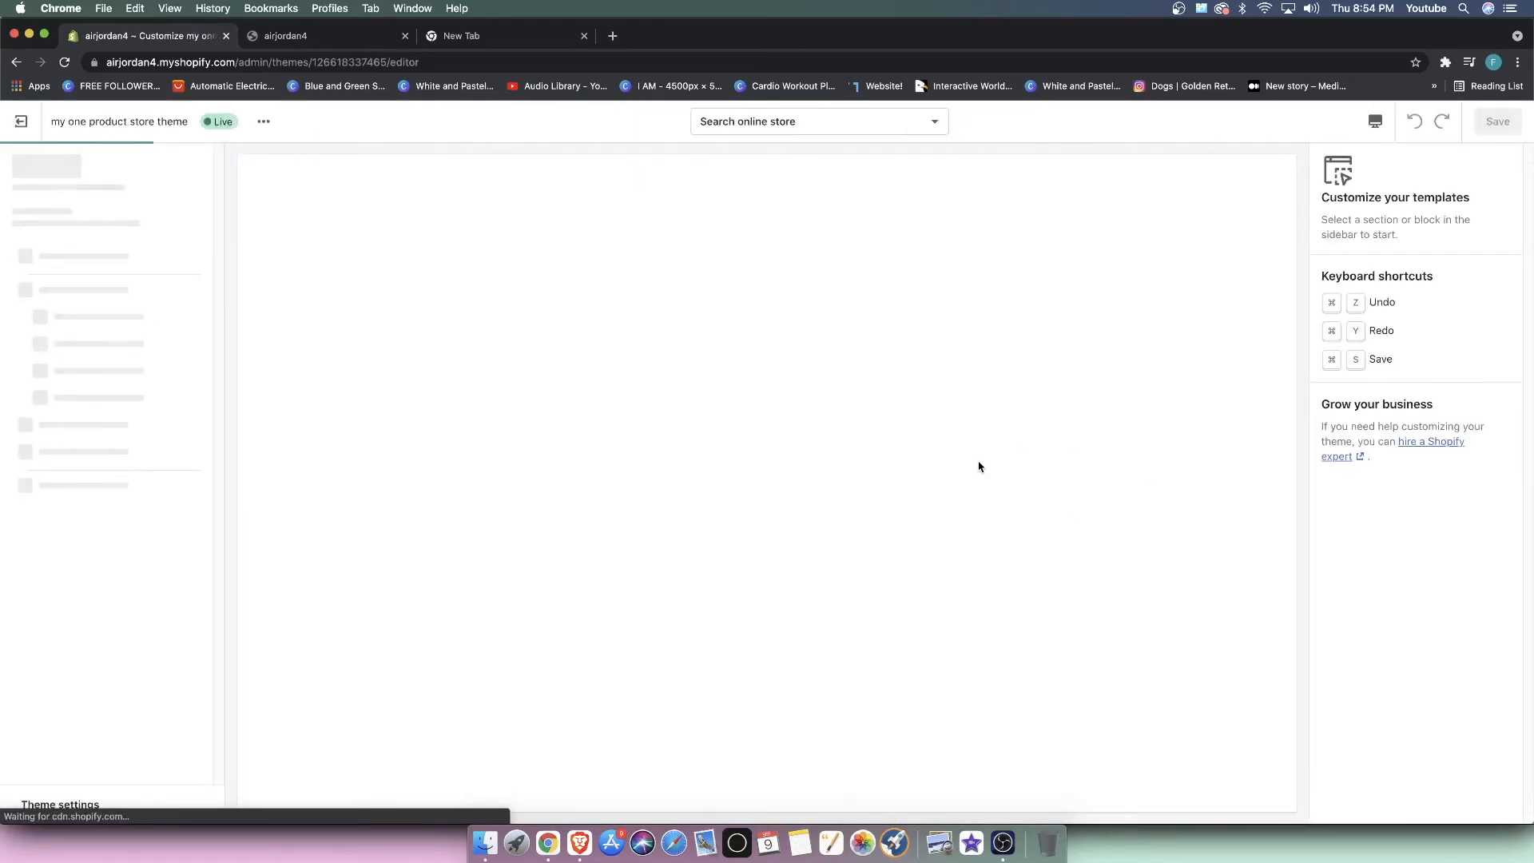
{"action": "mouse_move", "coordinate": [631, 672]}
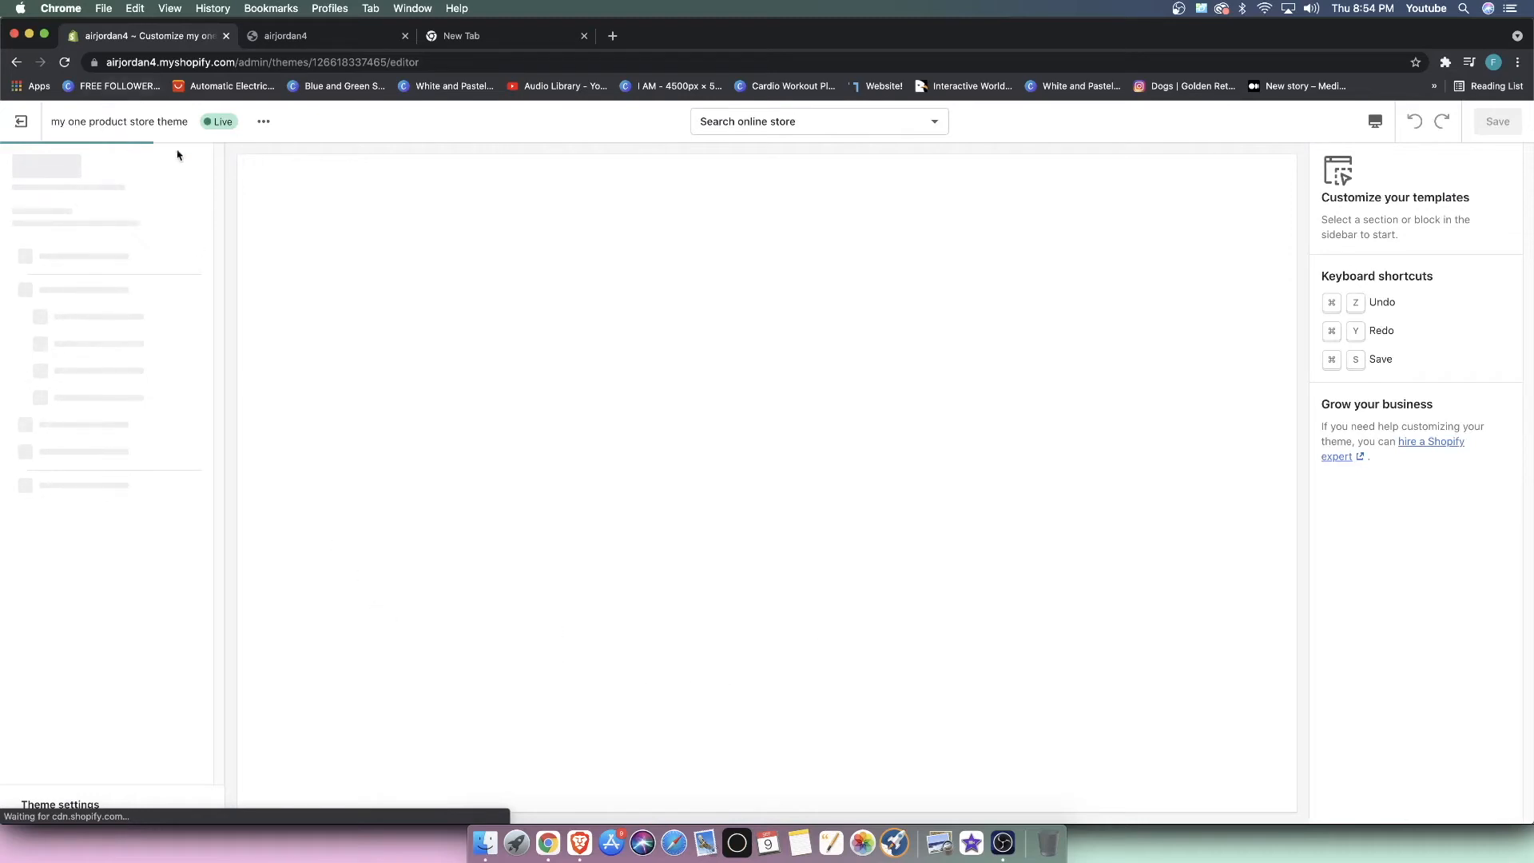
{"action": "mouse_move", "coordinate": [232, 169]}
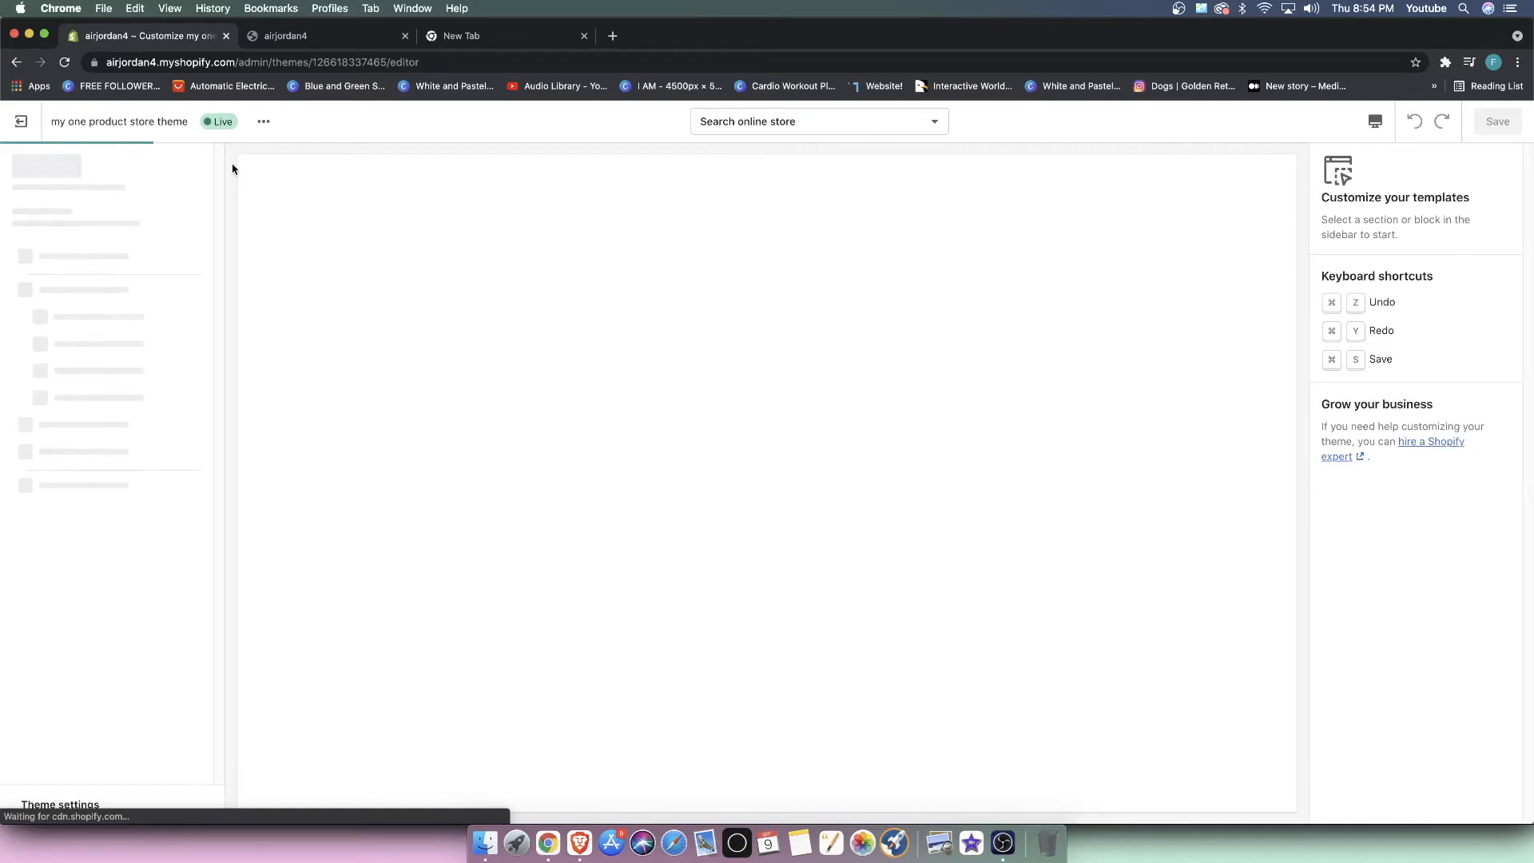
{"action": "mouse_move", "coordinate": [450, 379]}
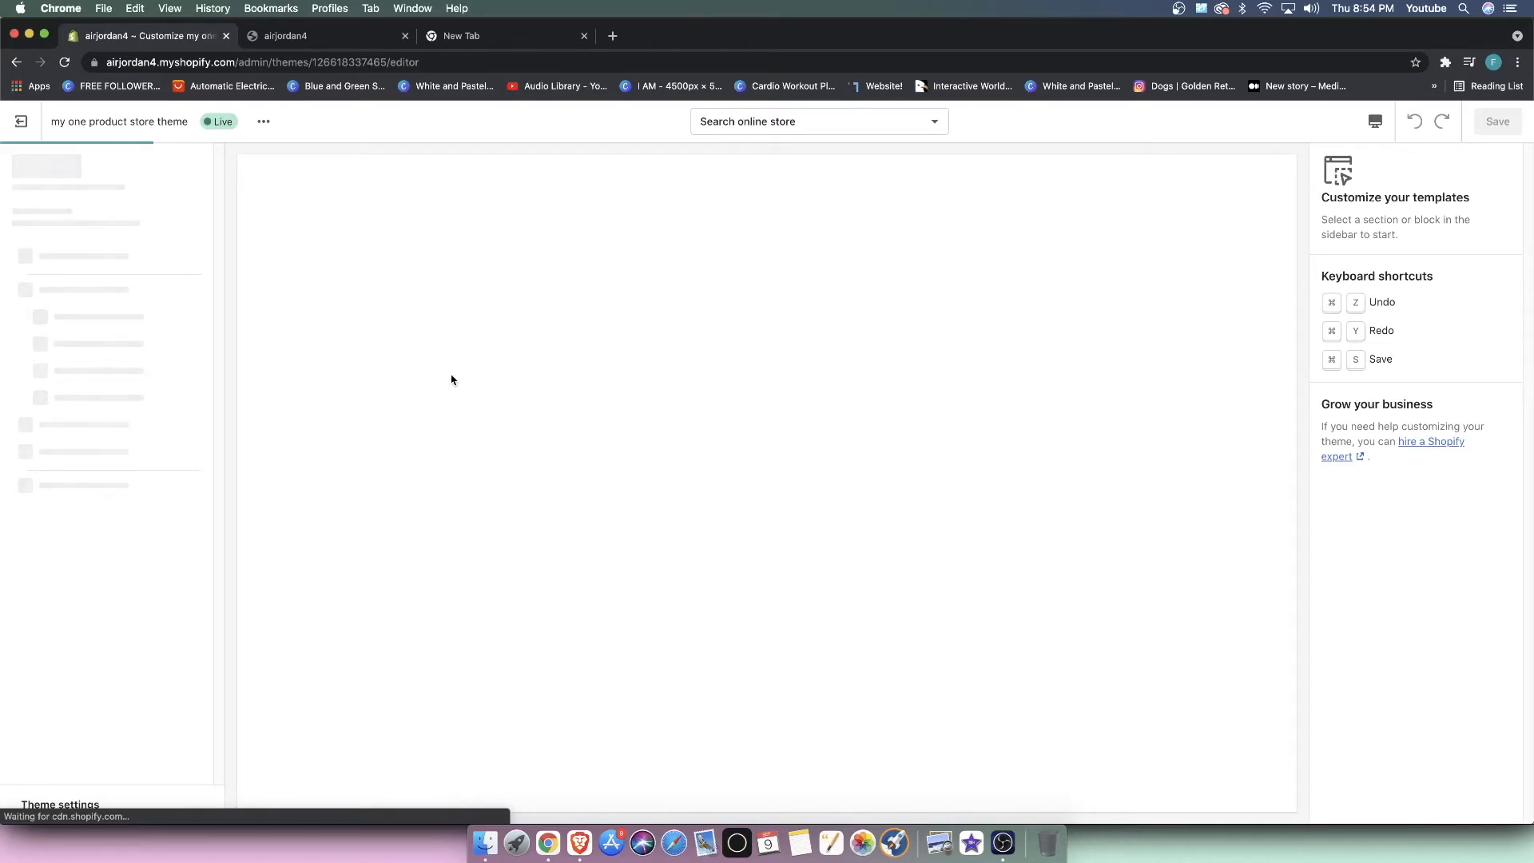
{"action": "mouse_move", "coordinate": [426, 337]}
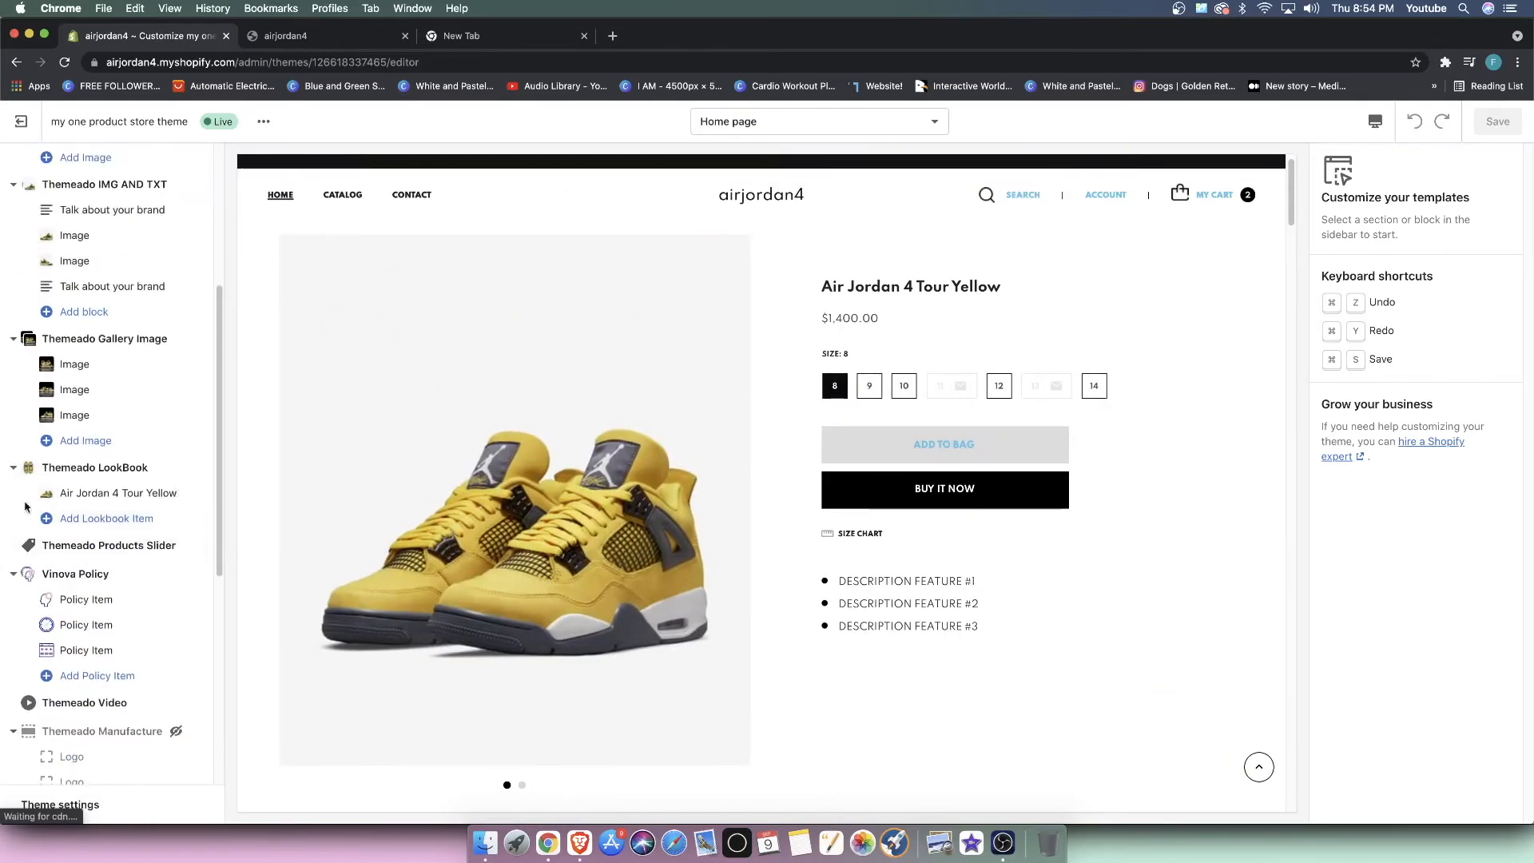
Step: Open the Themeado Products Slider section showing the upsell collection in the theme editor
{"action": "scroll", "scroll_direction": "down", "scroll_amount": 3}
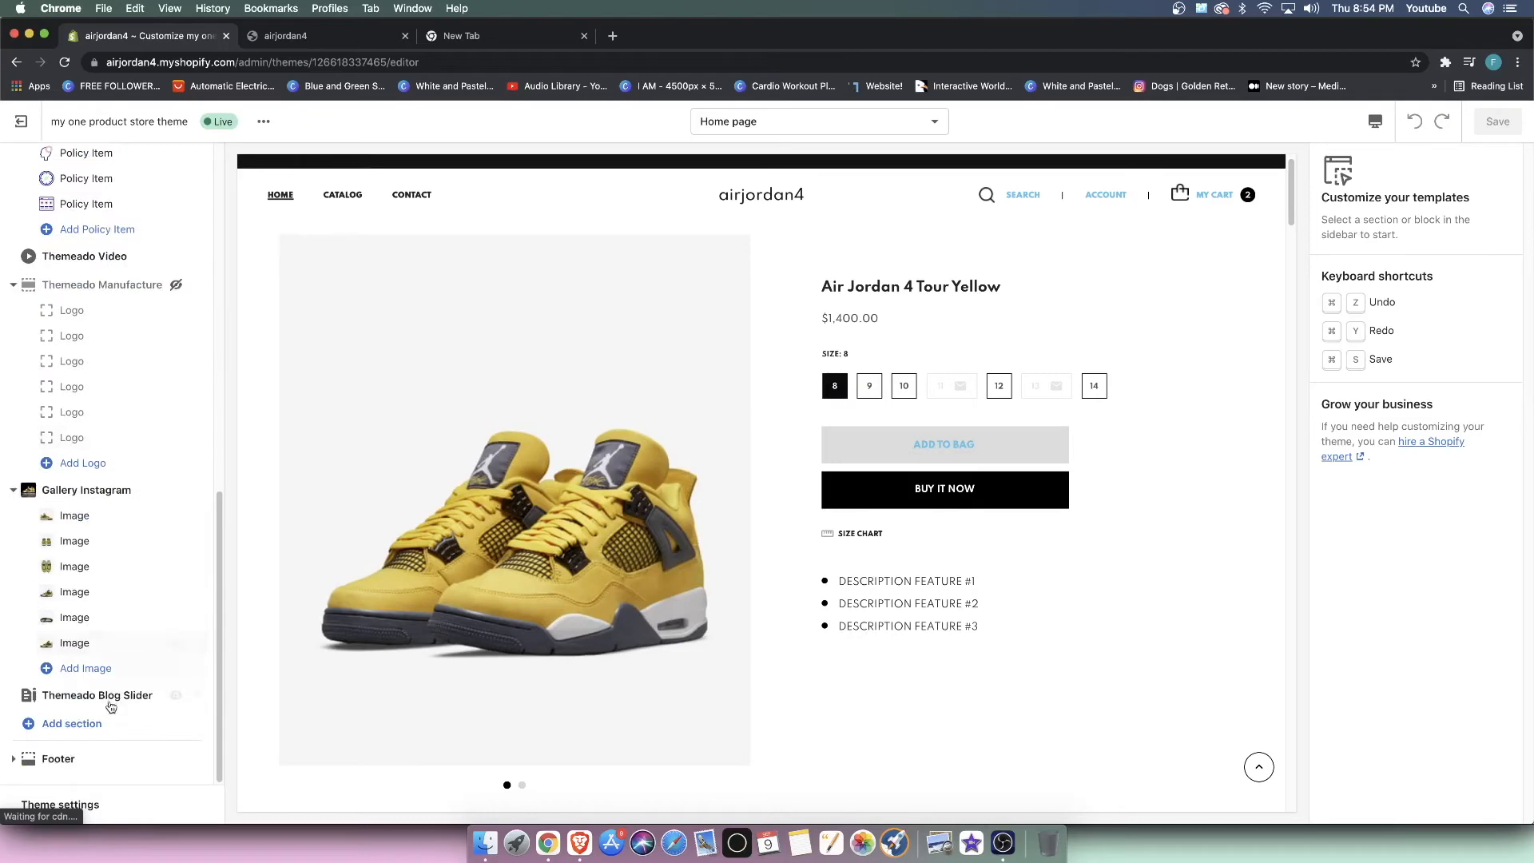
{"action": "scroll", "scroll_direction": "down", "scroll_amount": 3}
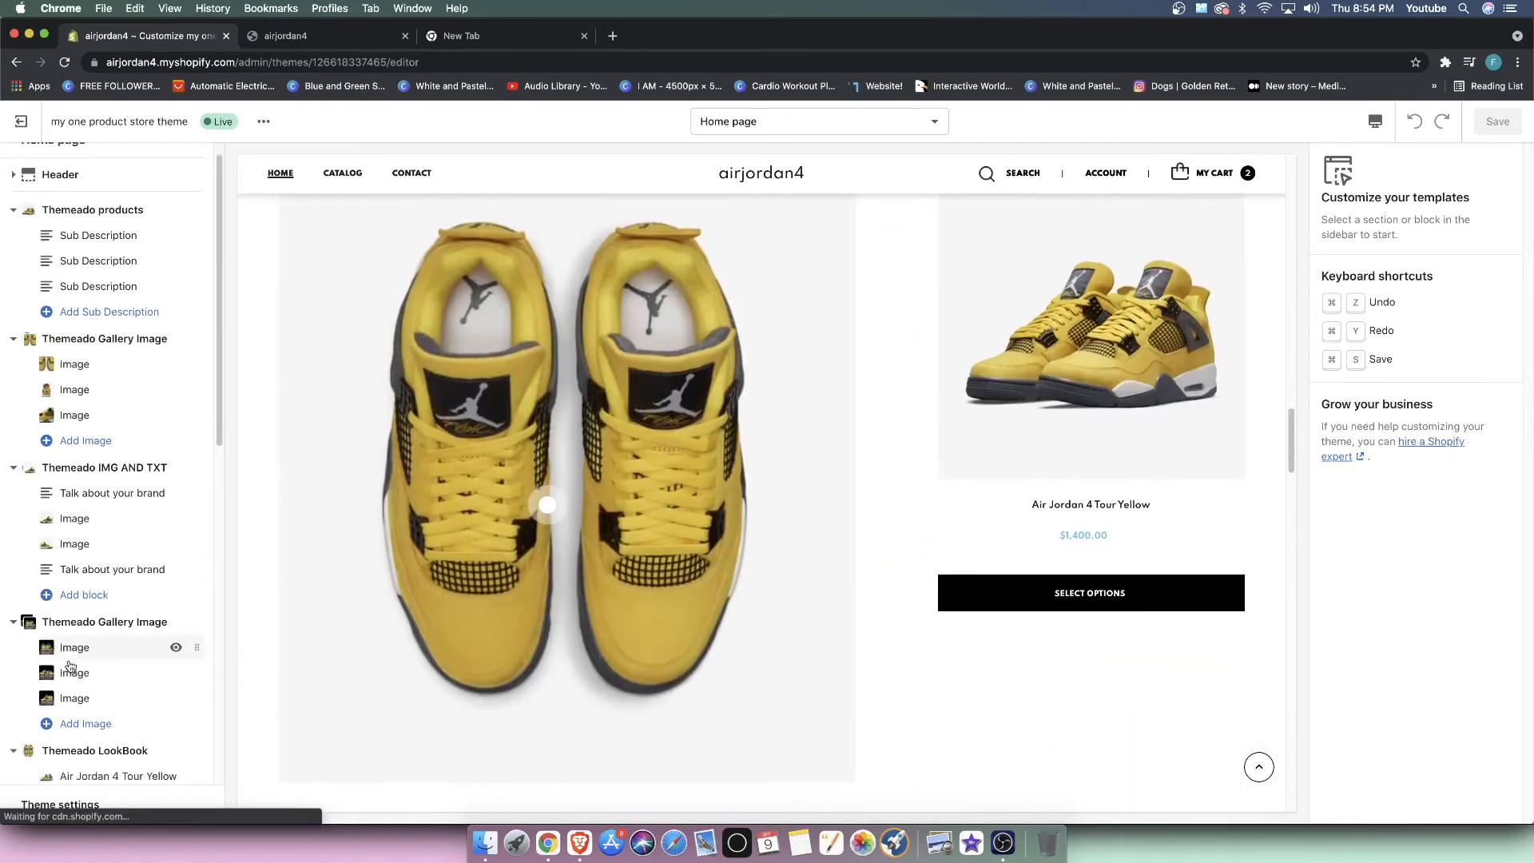
{"action": "scroll", "scroll_direction": "down", "scroll_amount": 3}
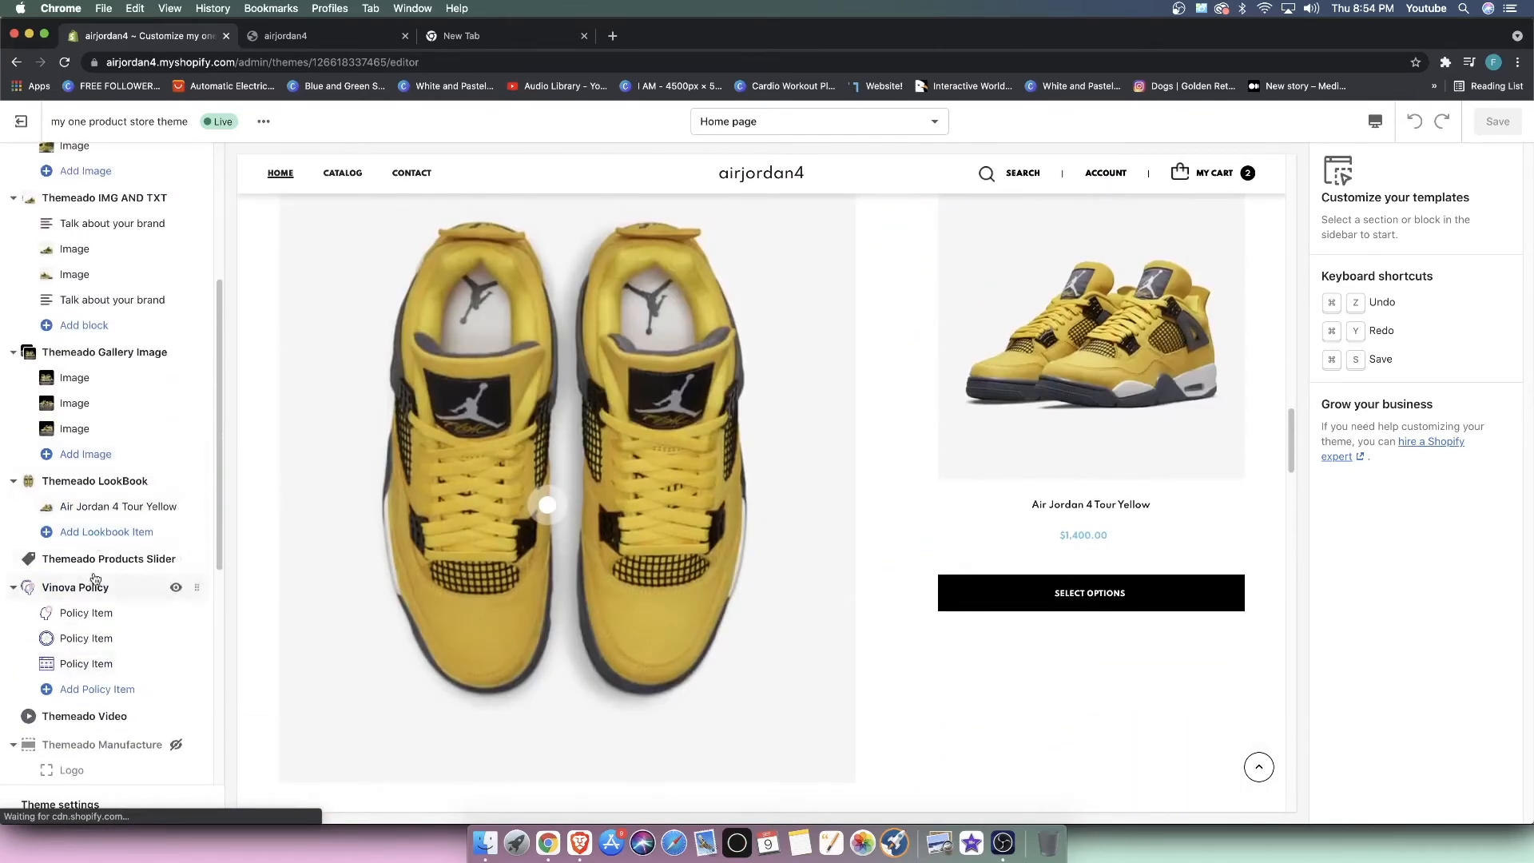
{"action": "left_click", "coordinate": [109, 557]}
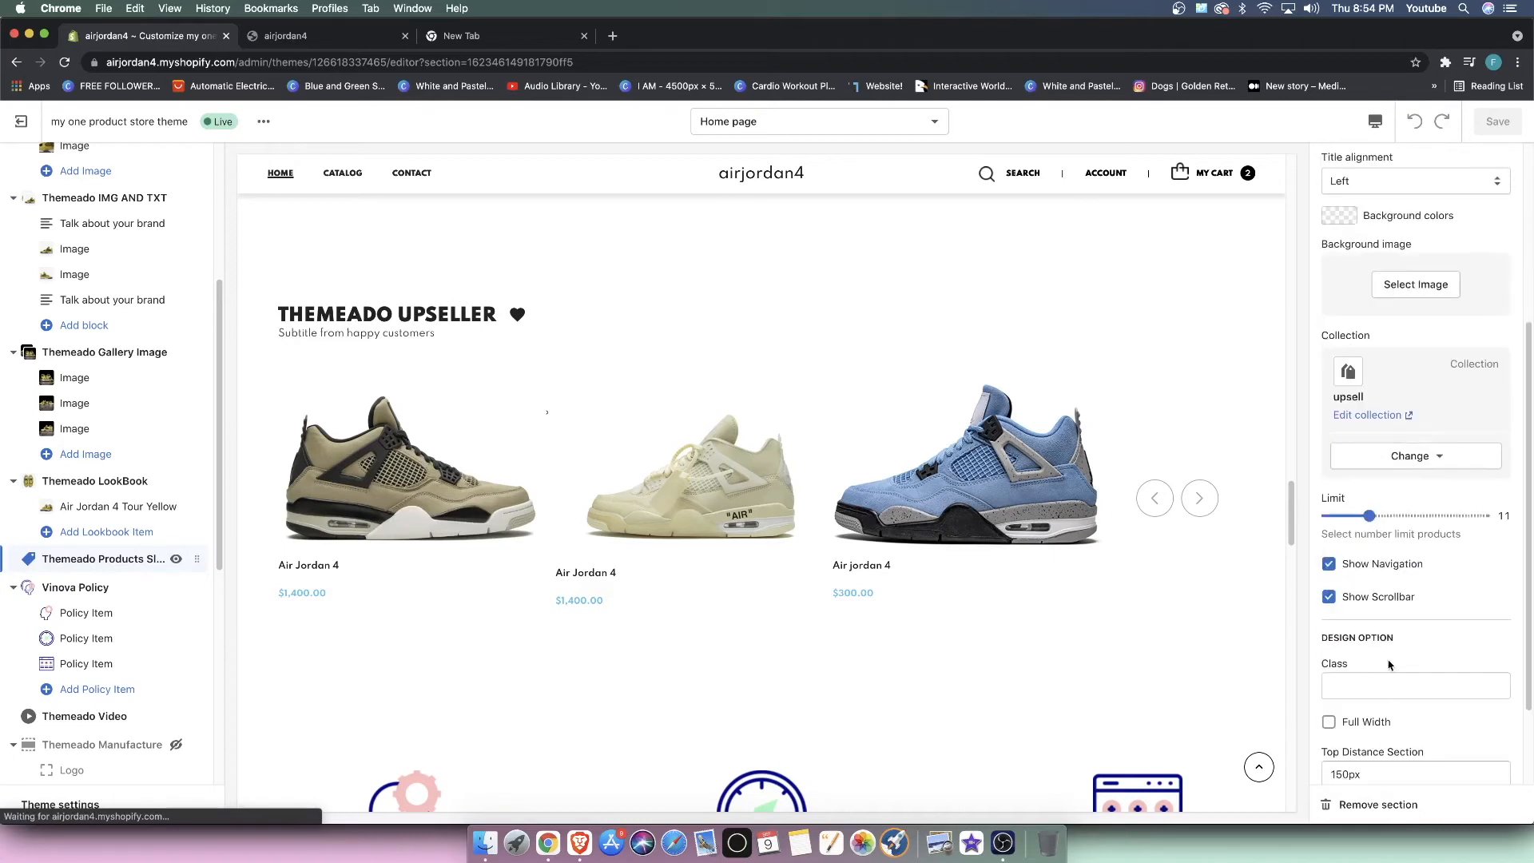
Step: Change the Products Slider heading to 'OUR BONUS', save, and scroll the preview
{"action": "left_click", "coordinate": [1412, 455]}
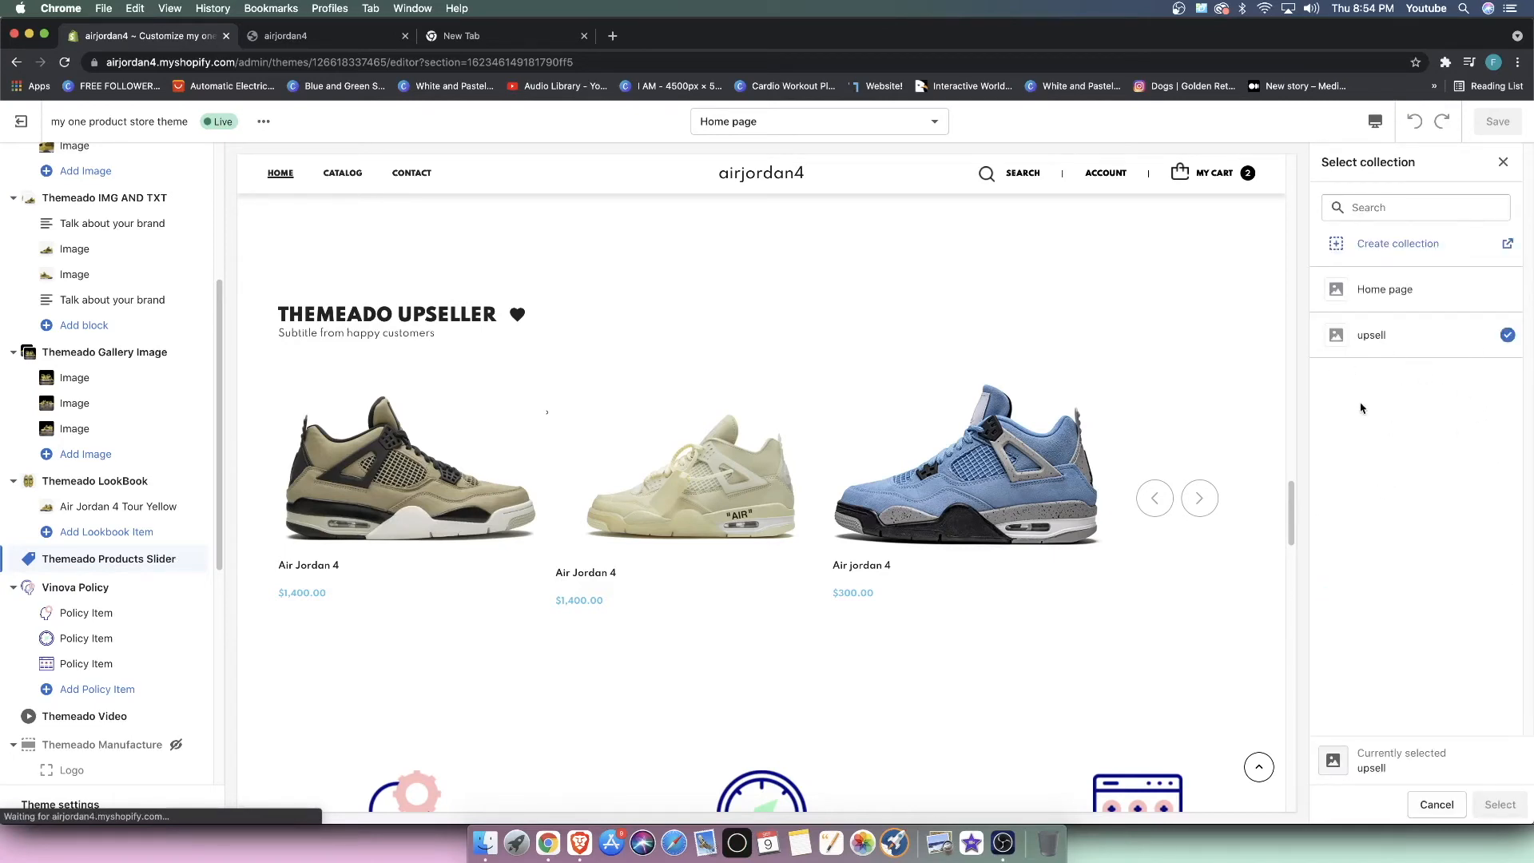
{"action": "mouse_move", "coordinate": [1403, 478]}
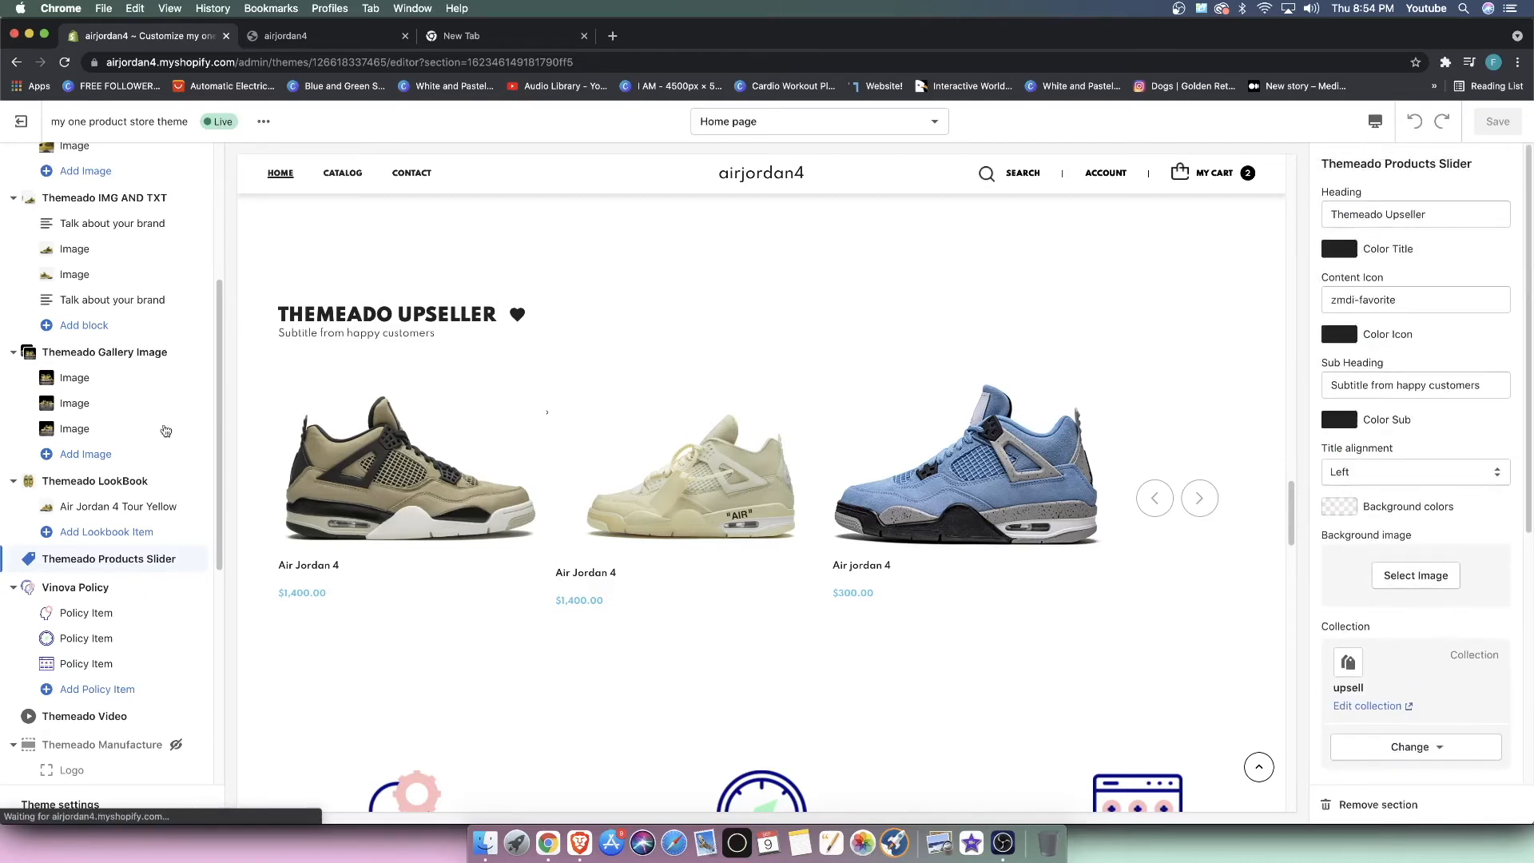
{"action": "left_click", "coordinate": [1413, 214]}
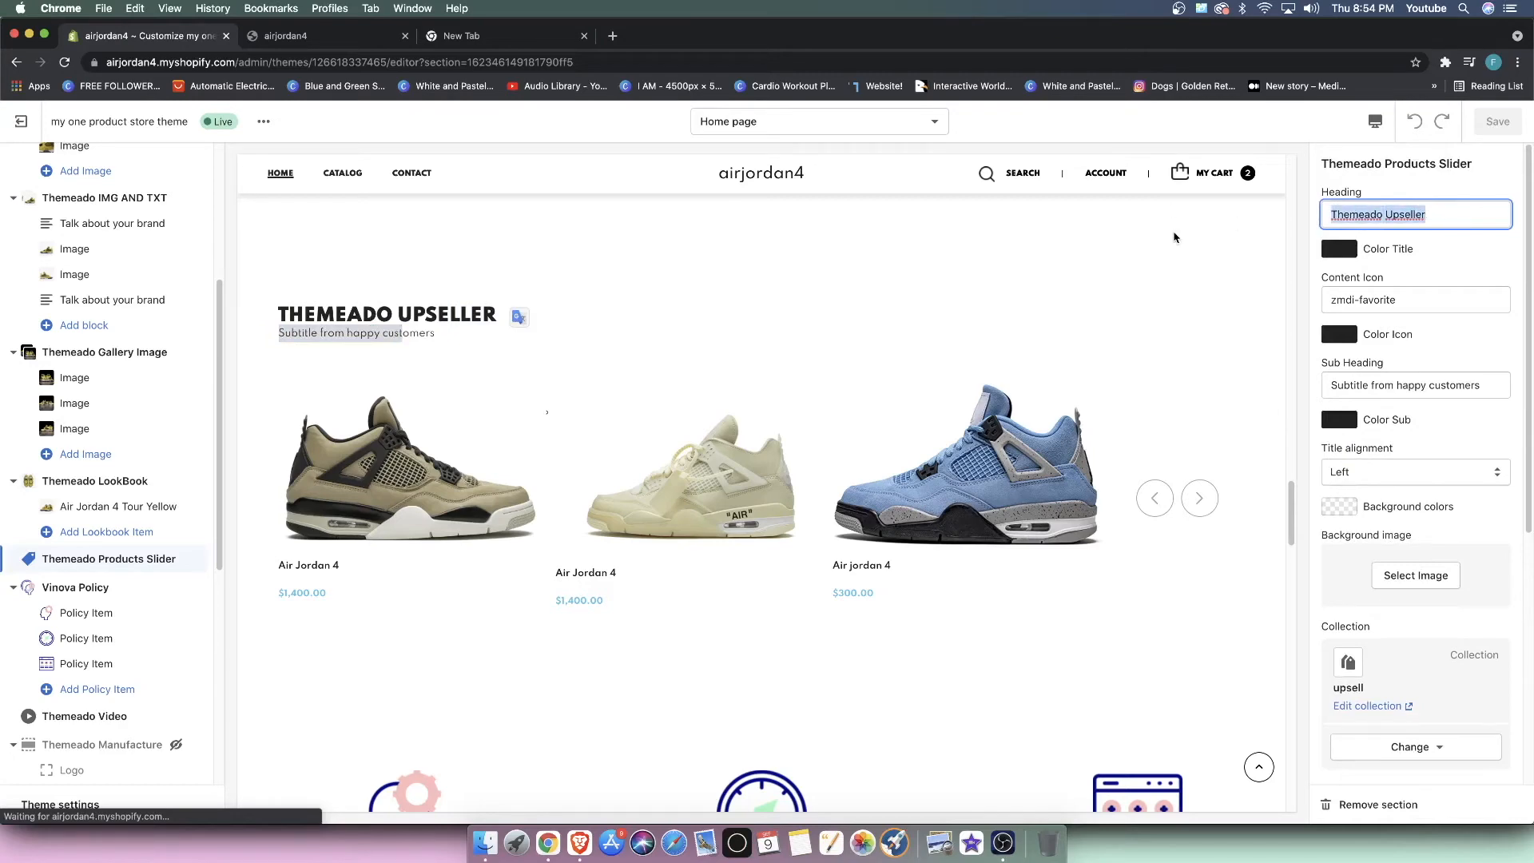
{"action": "type", "text": "OUR BONUS"}
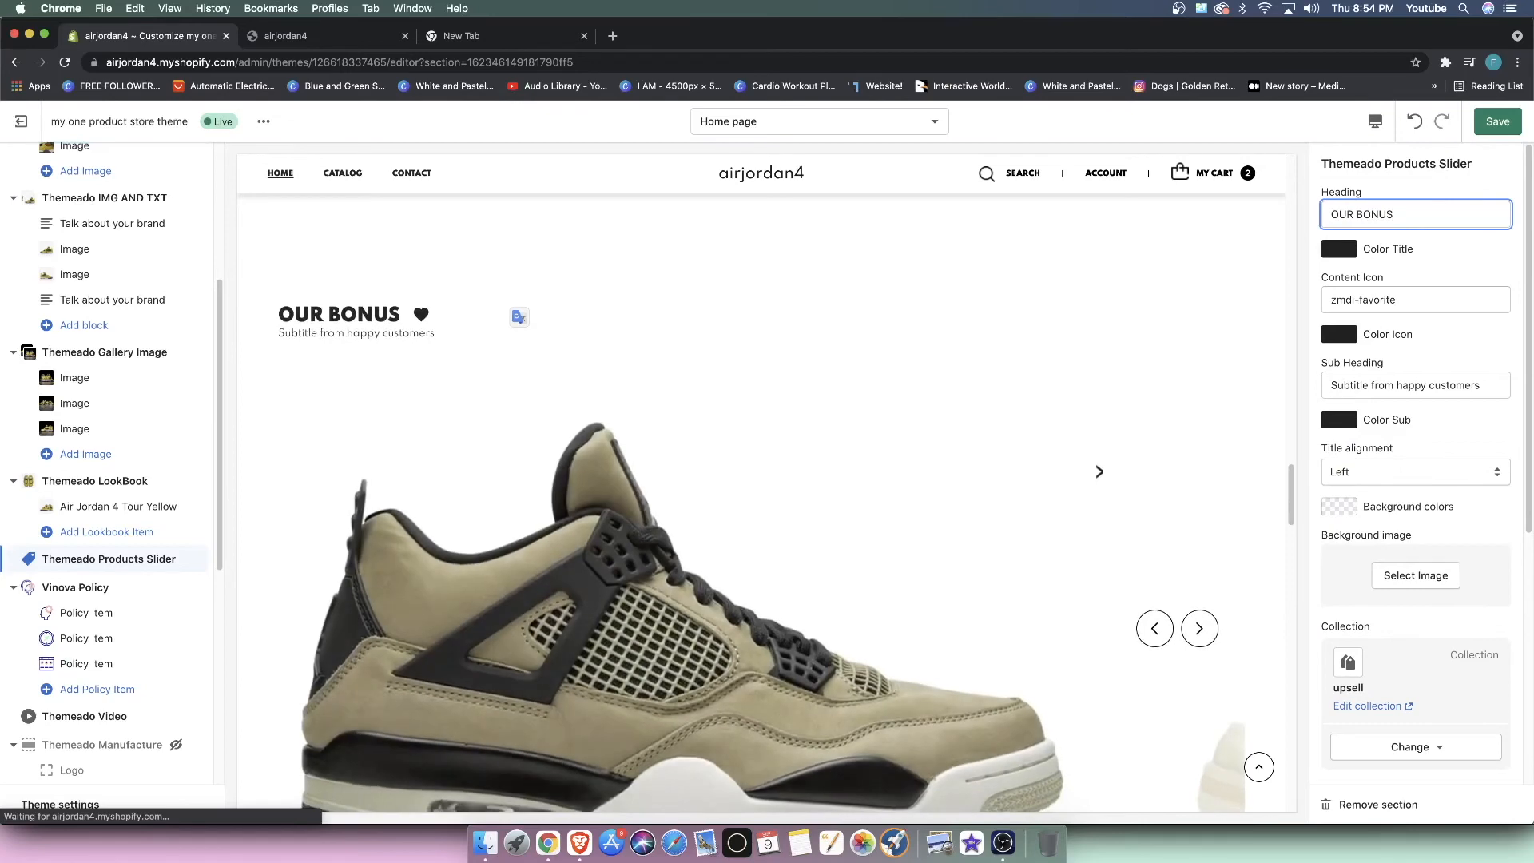
{"action": "left_click", "coordinate": [1496, 121]}
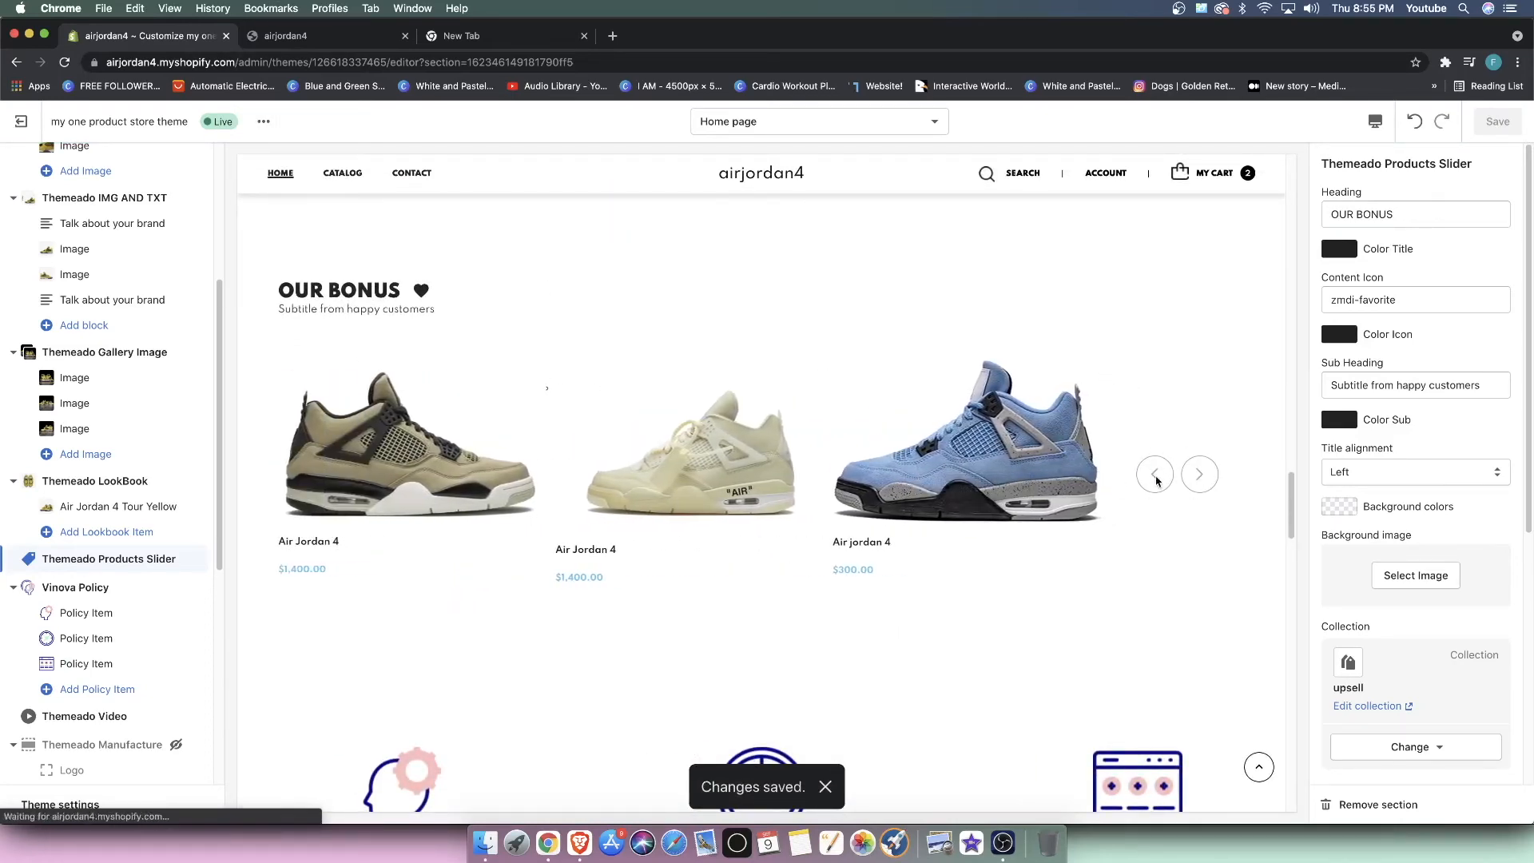
{"action": "scroll", "scroll_direction": "down", "scroll_amount": 3}
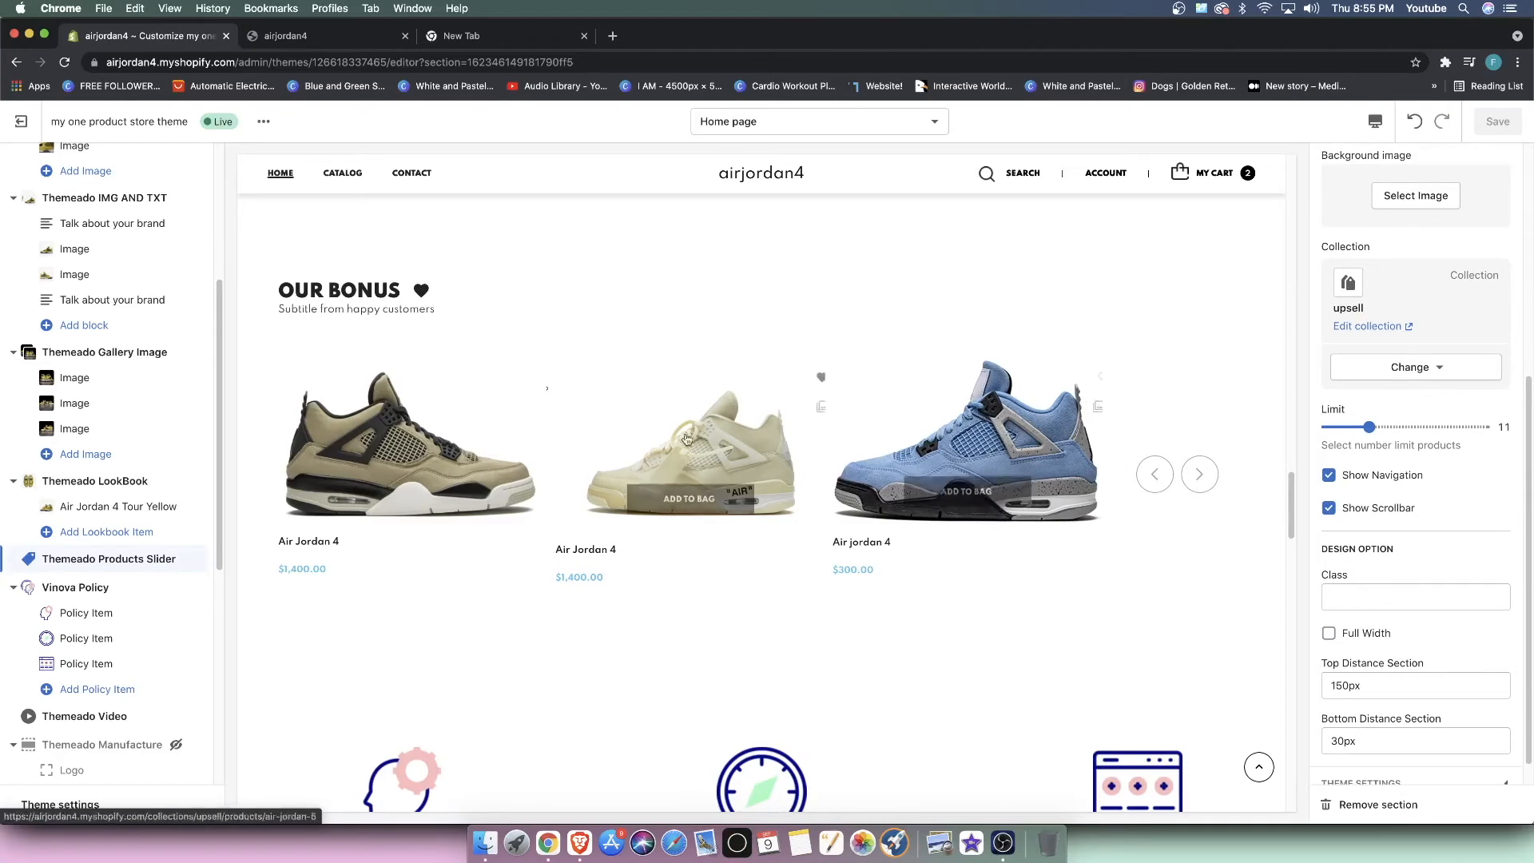
{"action": "scroll", "scroll_direction": "down", "scroll_amount": 3}
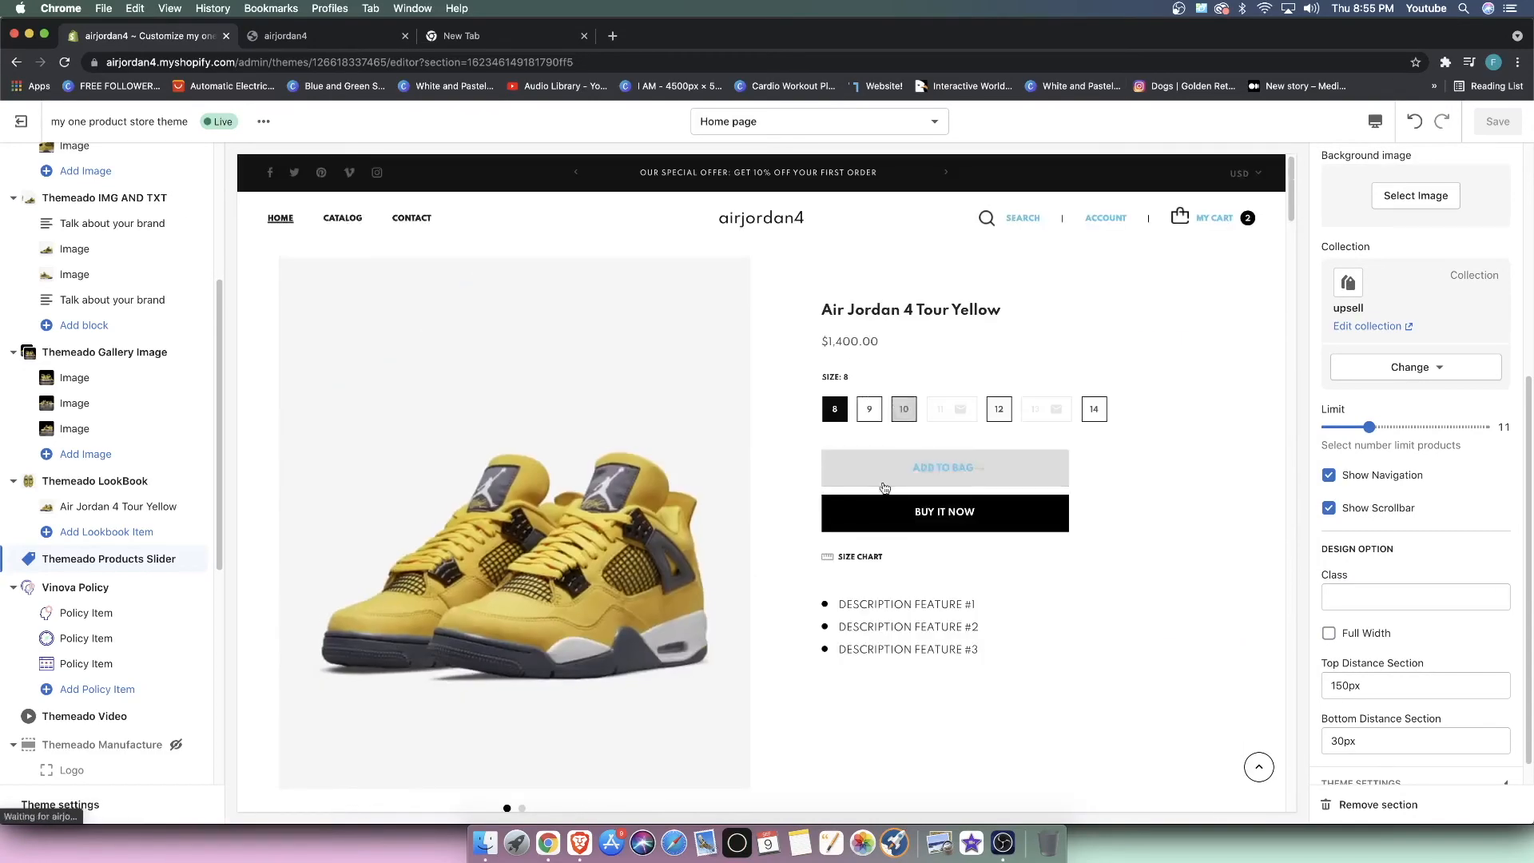
Step: Leave the theme editor and open the blue Air jordan 4 from All products
{"action": "left_click", "coordinate": [943, 467]}
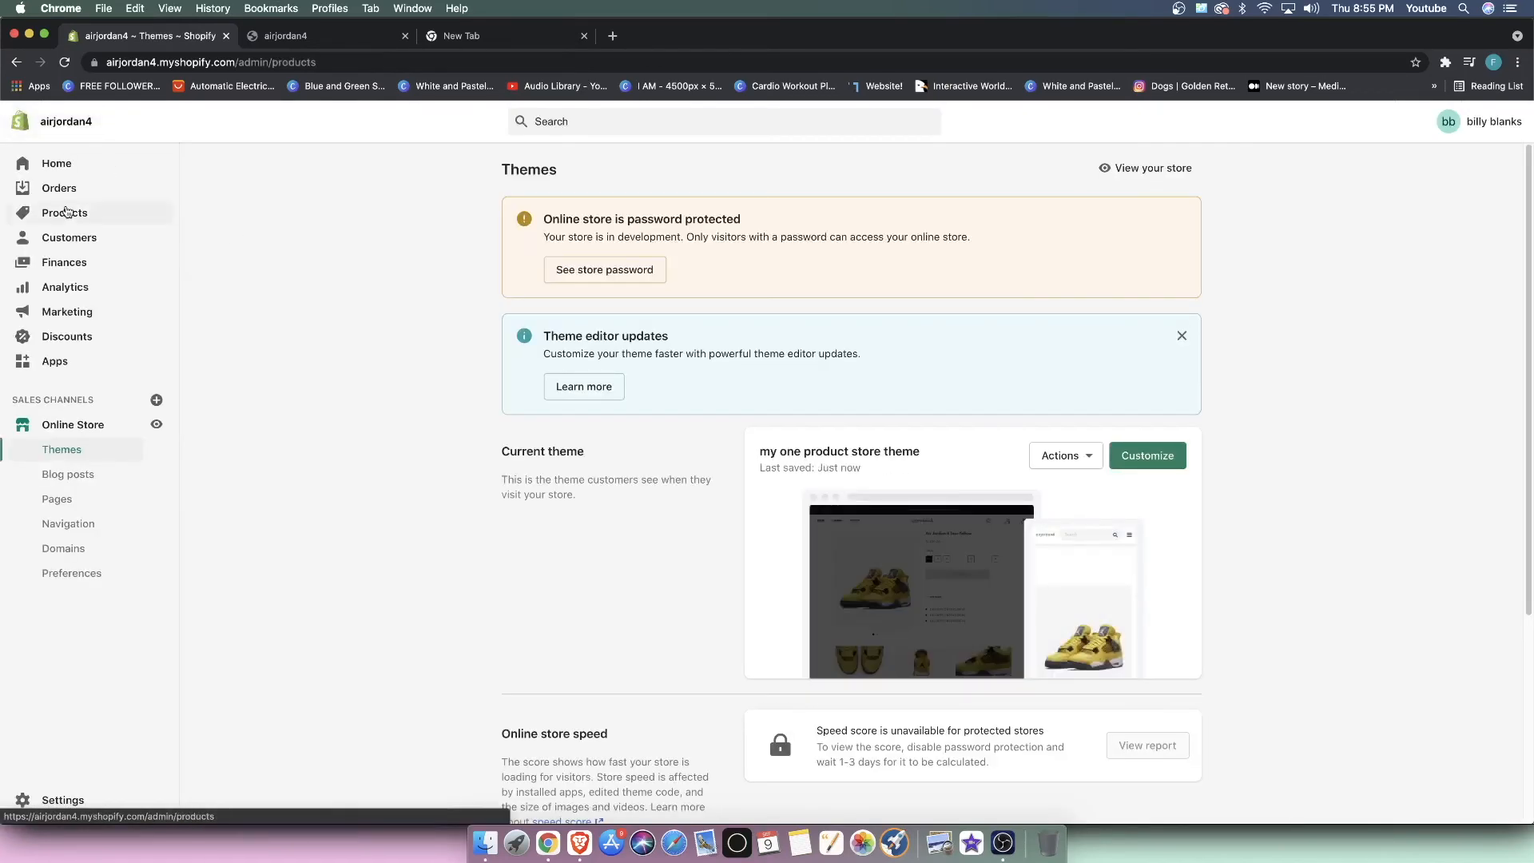
{"action": "left_click", "coordinate": [64, 213]}
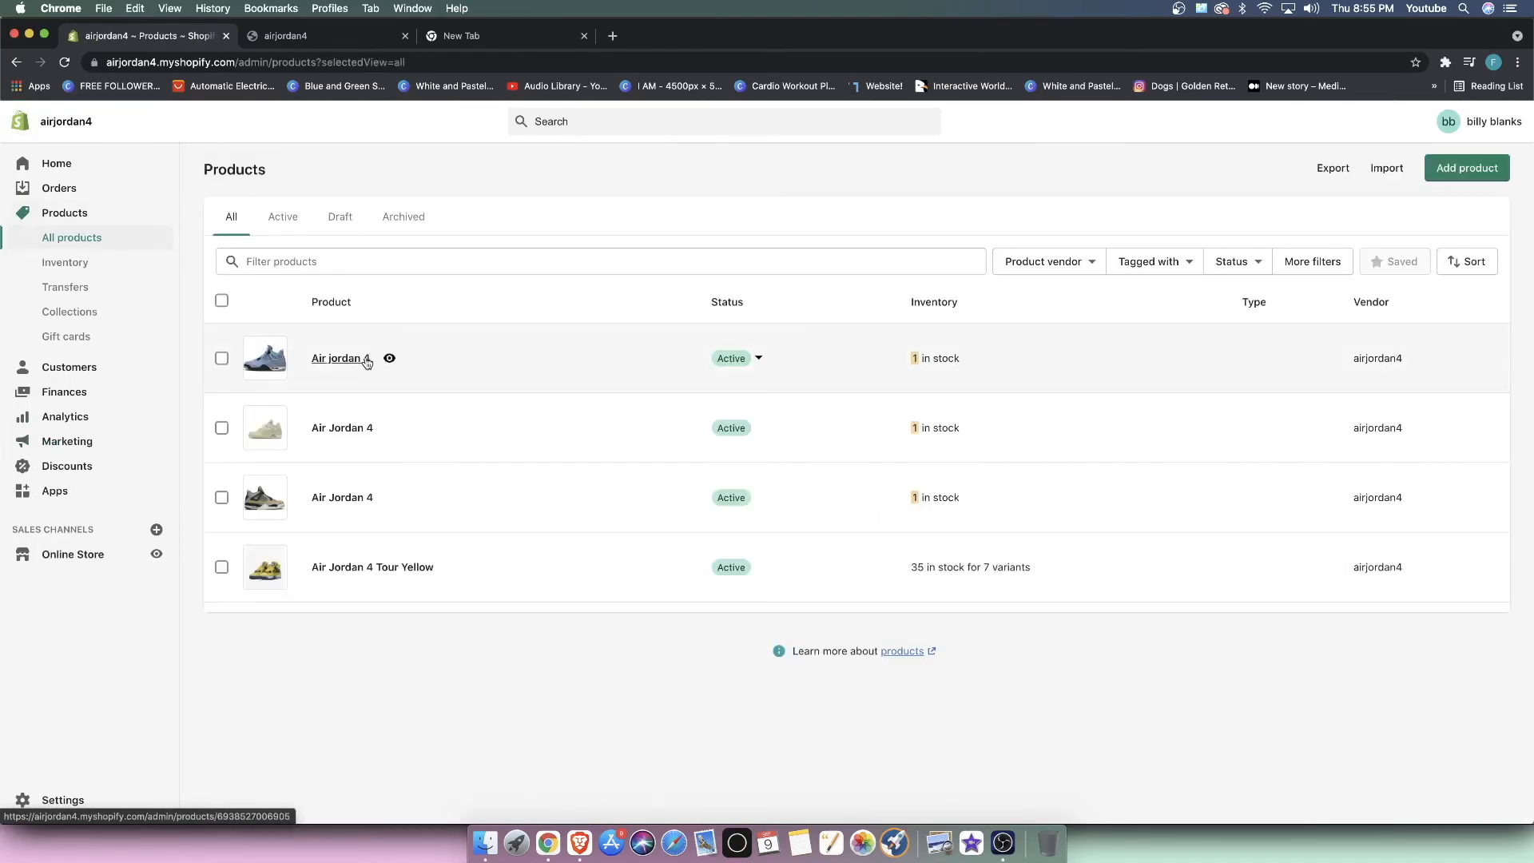
{"action": "left_click", "coordinate": [337, 358]}
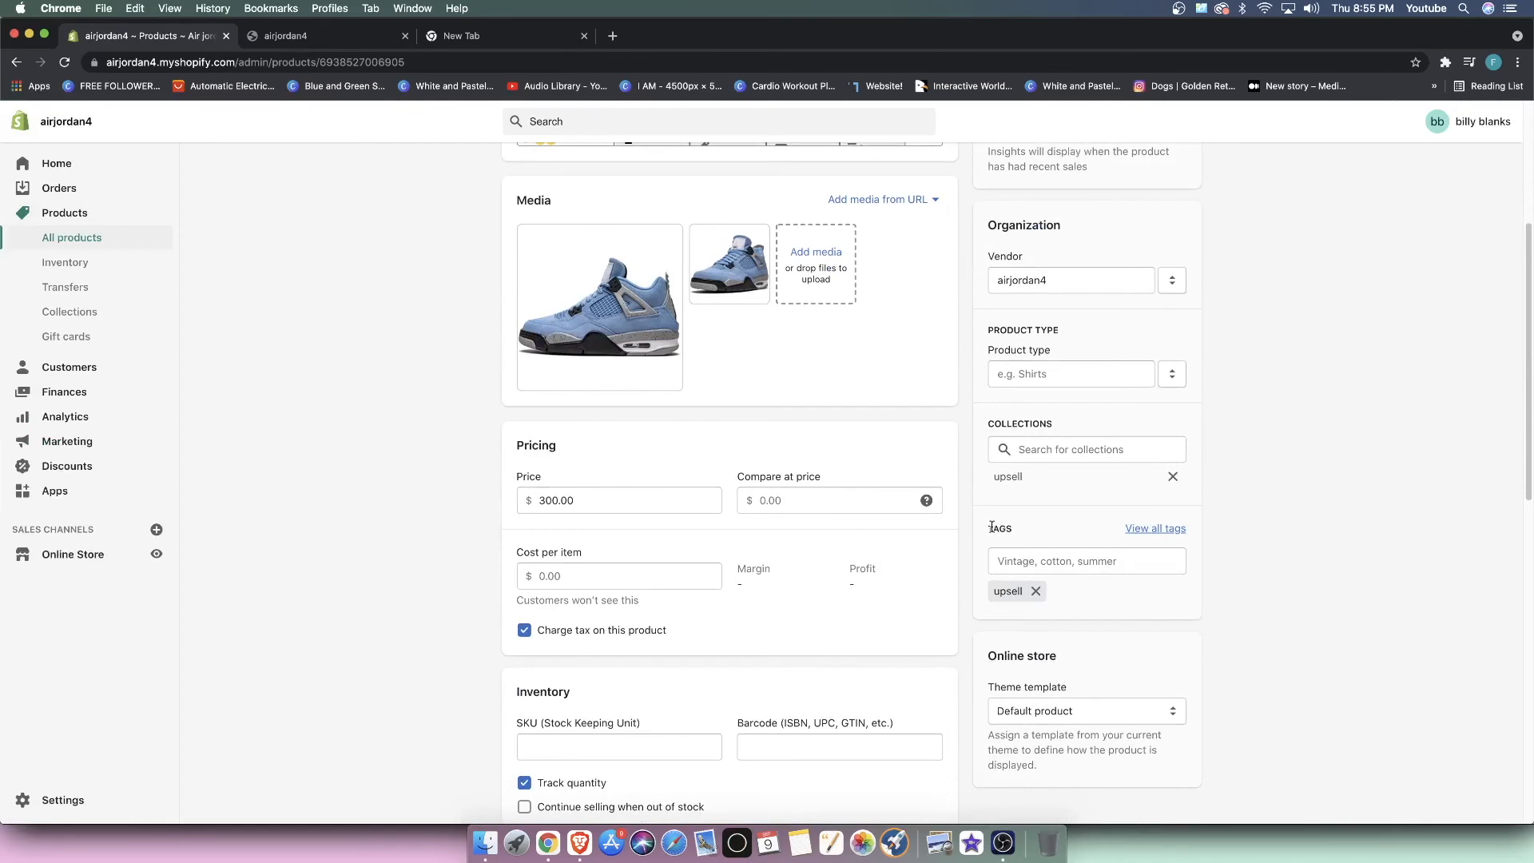
{"action": "mouse_move", "coordinate": [1015, 533]}
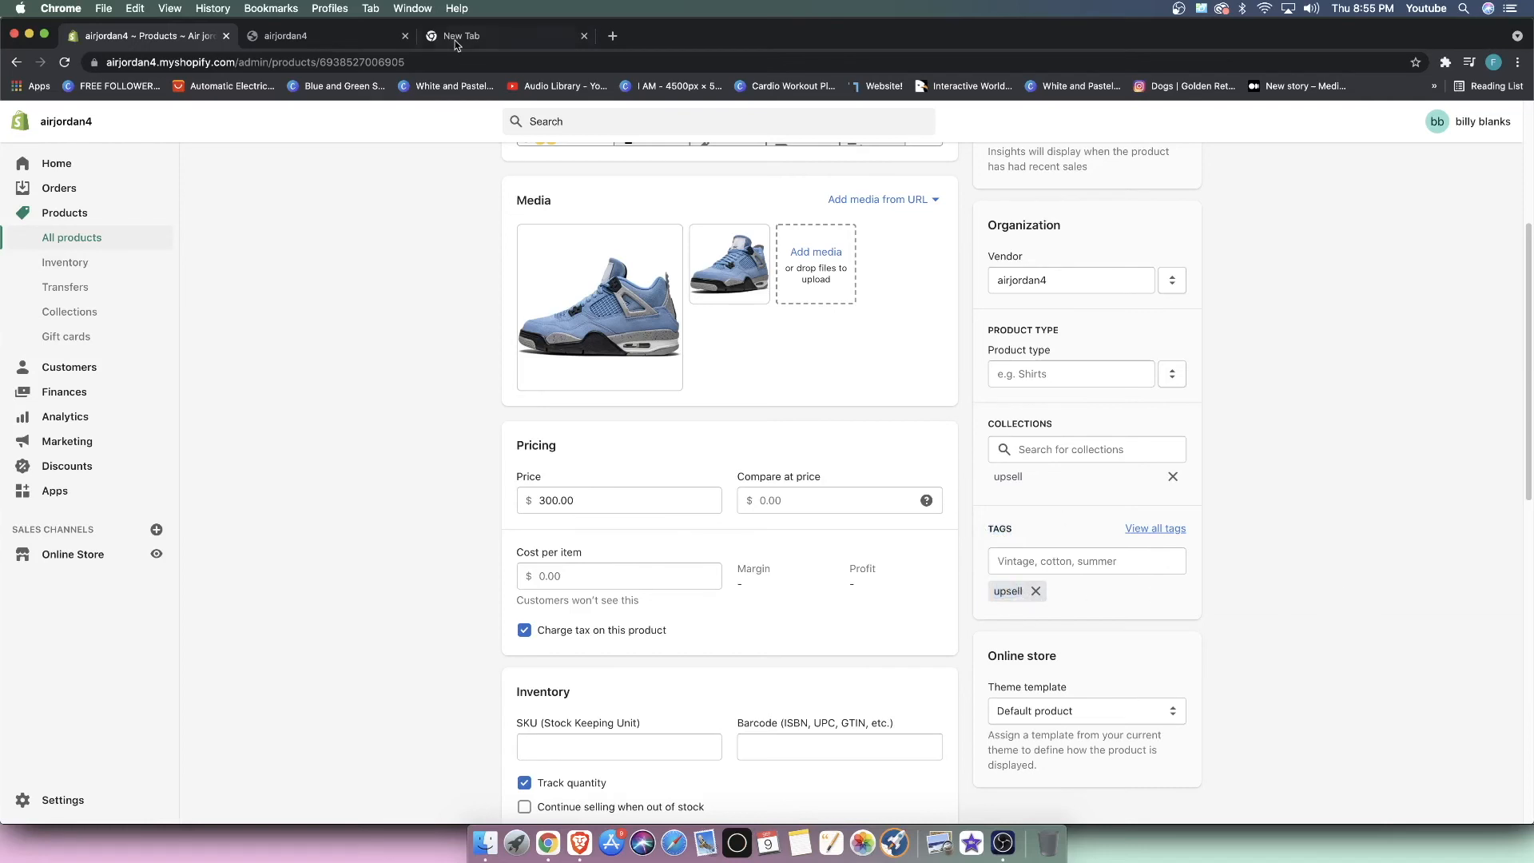
{"action": "mouse_move", "coordinate": [878, 526]}
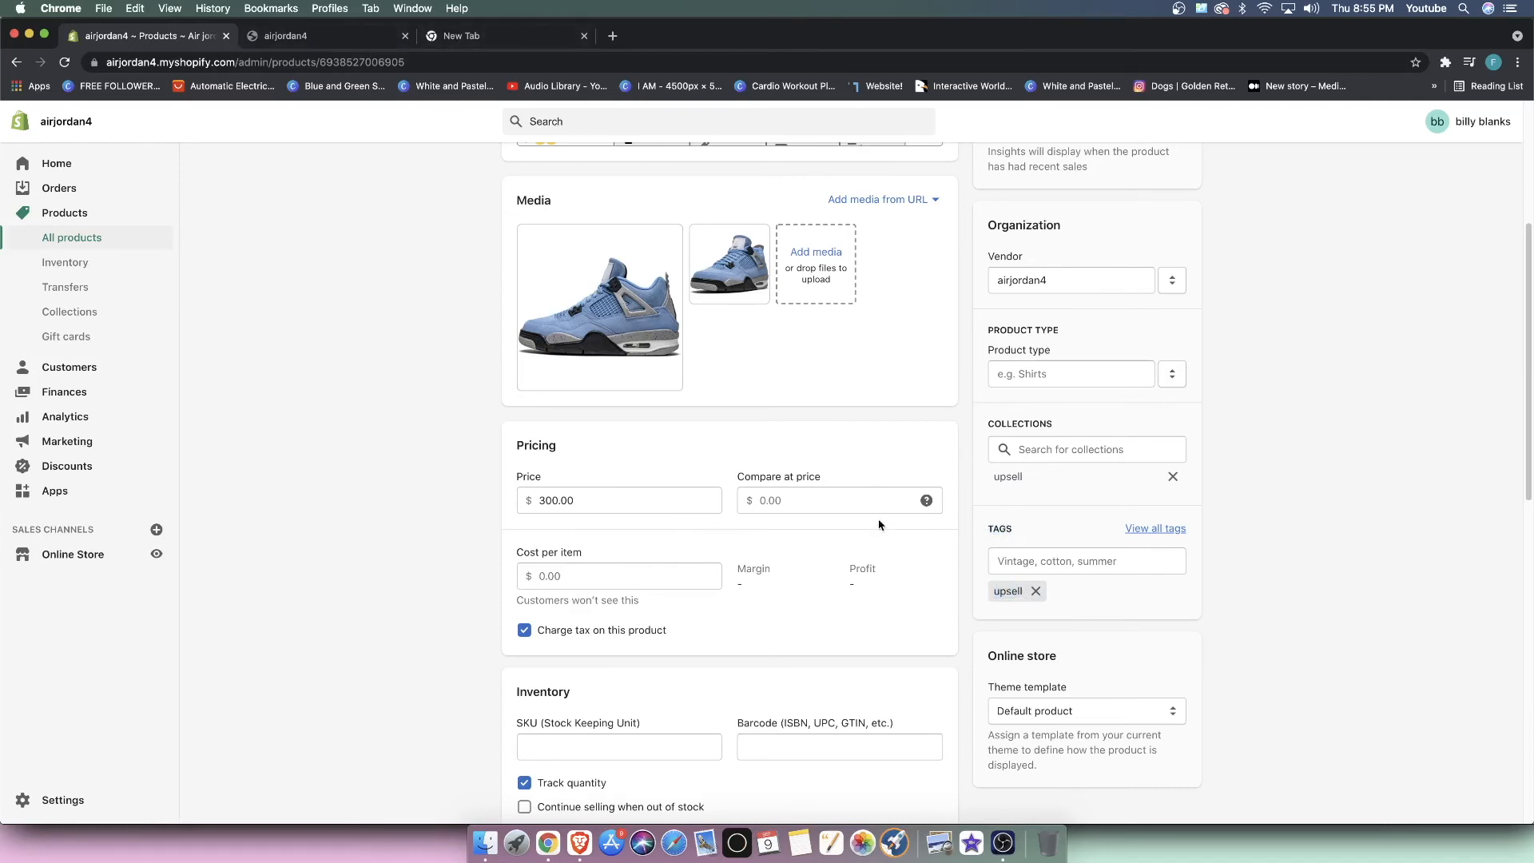
{"action": "mouse_move", "coordinate": [1199, 562]}
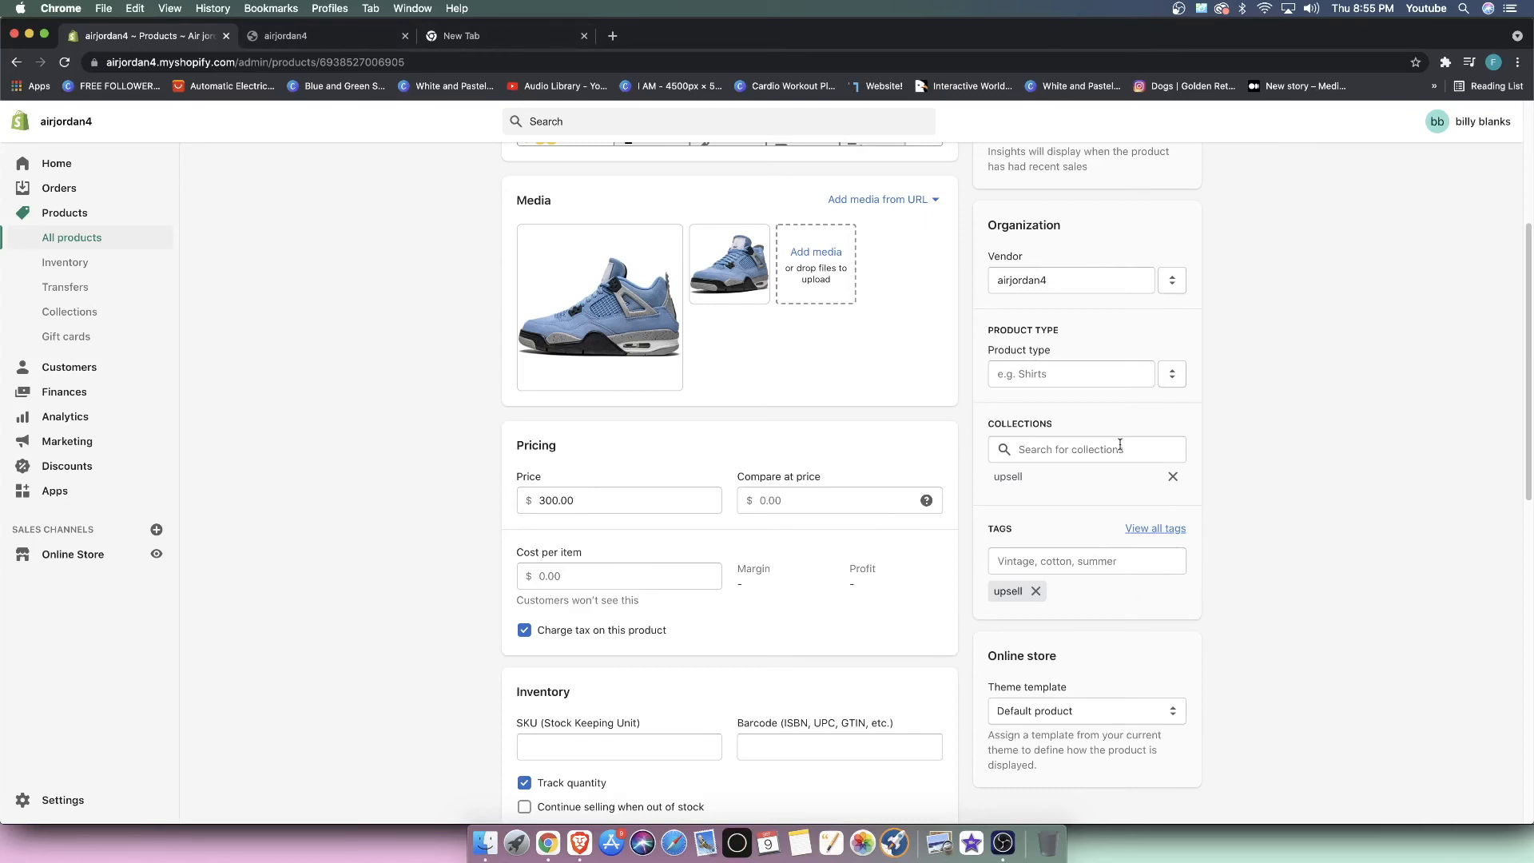
{"action": "mouse_move", "coordinate": [1093, 487]}
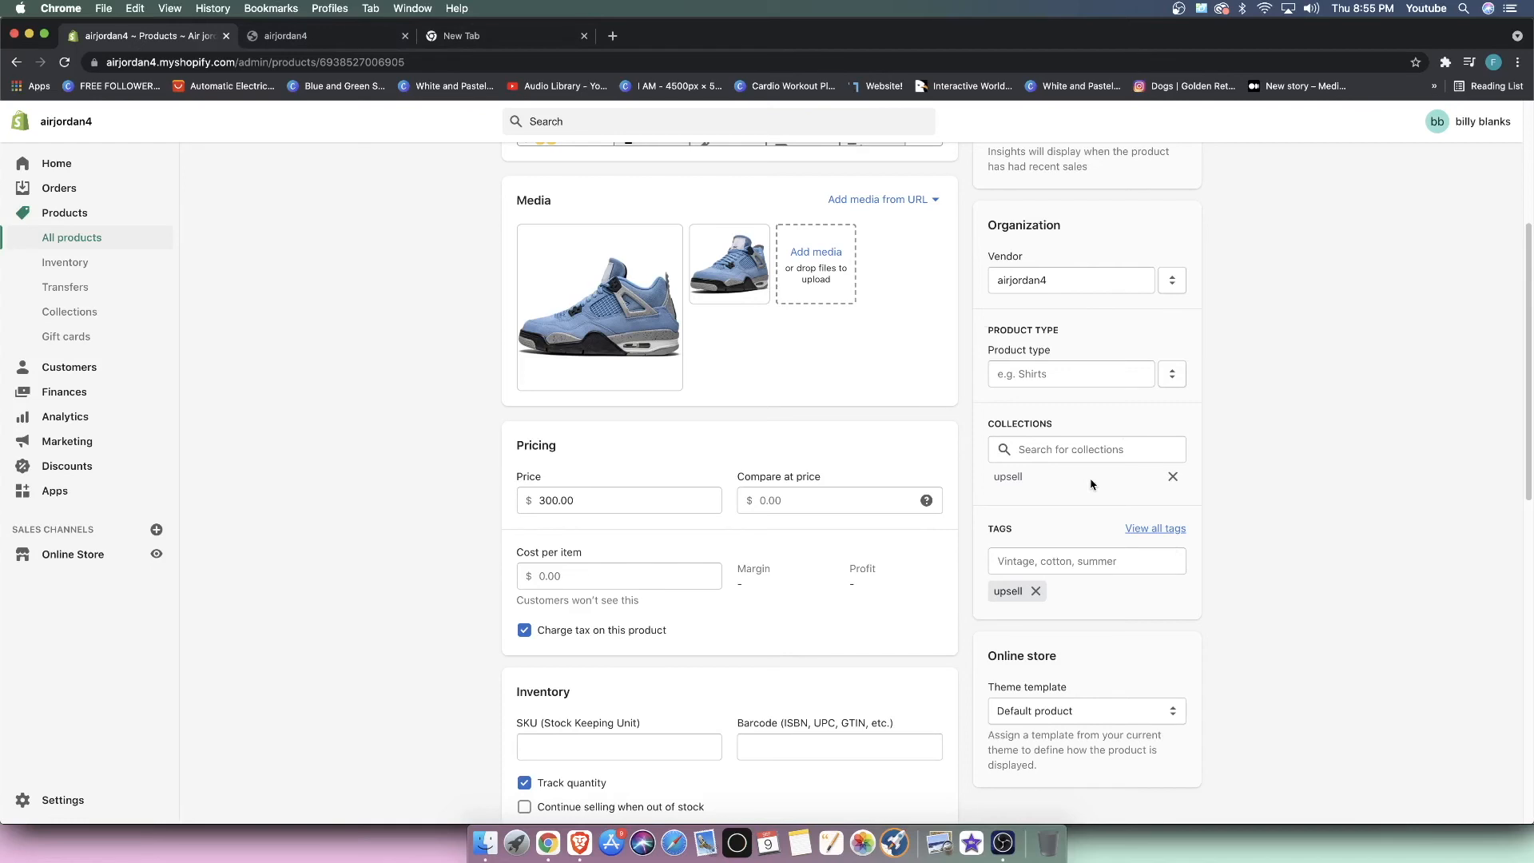
{"action": "mouse_move", "coordinate": [1123, 566]}
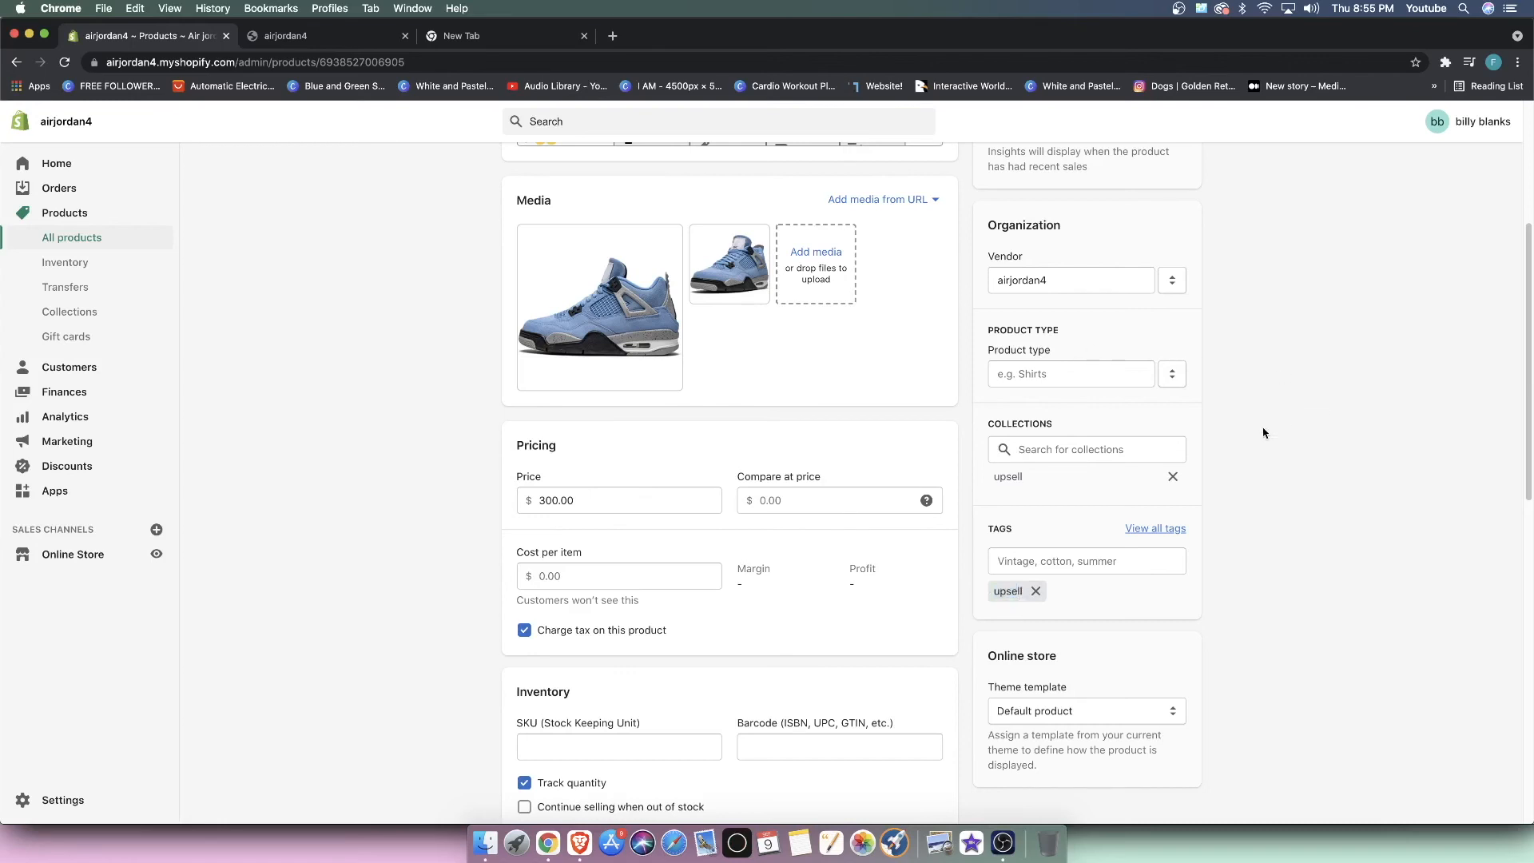
{"action": "mouse_move", "coordinate": [1124, 489]}
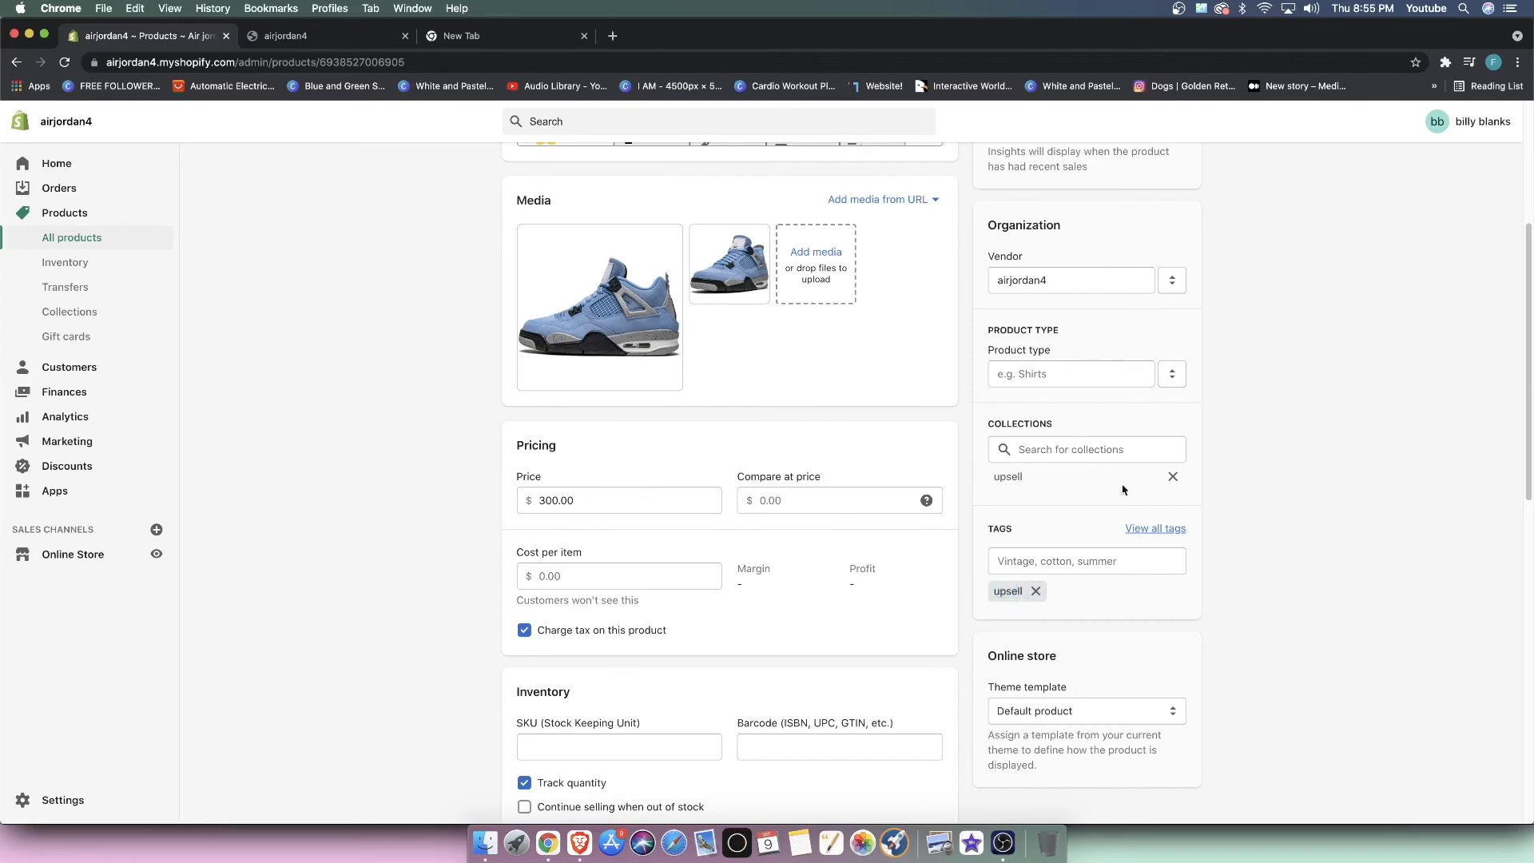
Step: Delete the 'upsell' tag from the blue Air Jordan 4 product's Tags field
{"action": "left_click", "coordinate": [1086, 561]}
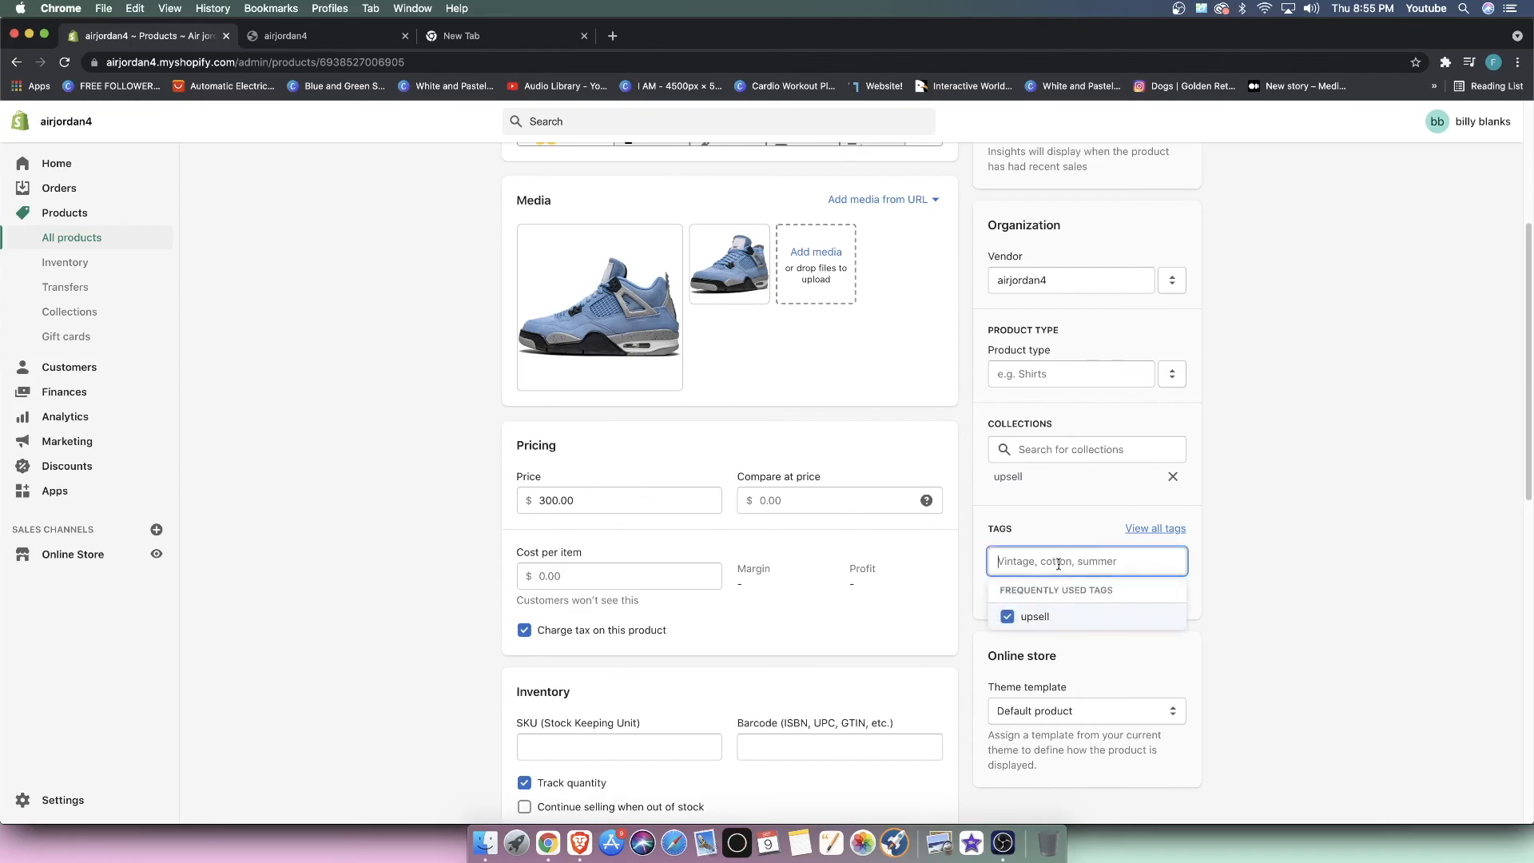
{"action": "left_click", "coordinate": [1033, 616]}
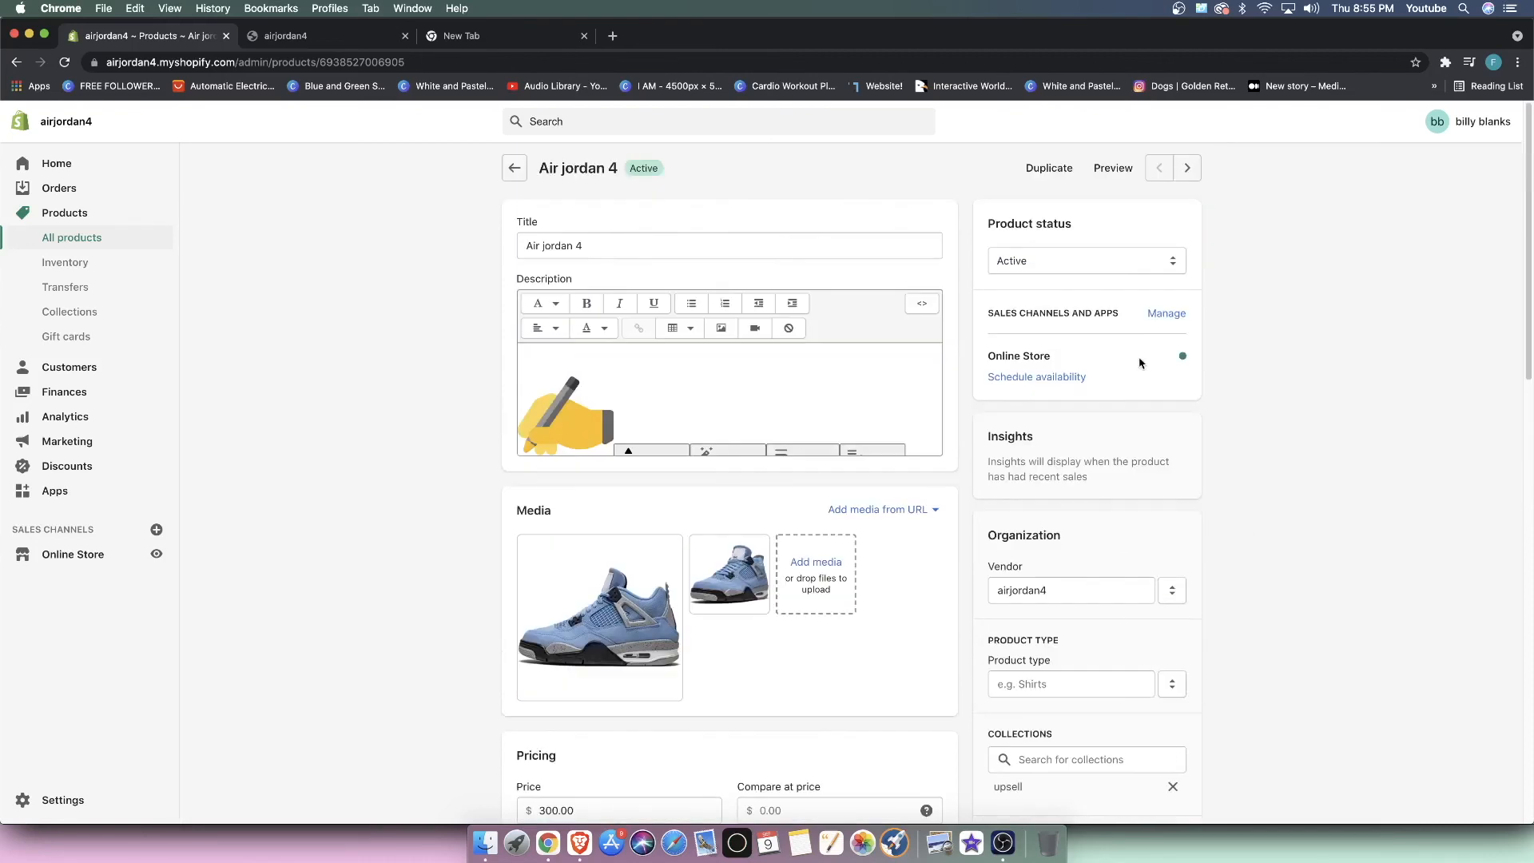
{"action": "scroll", "scroll_direction": "down", "scroll_amount": 3}
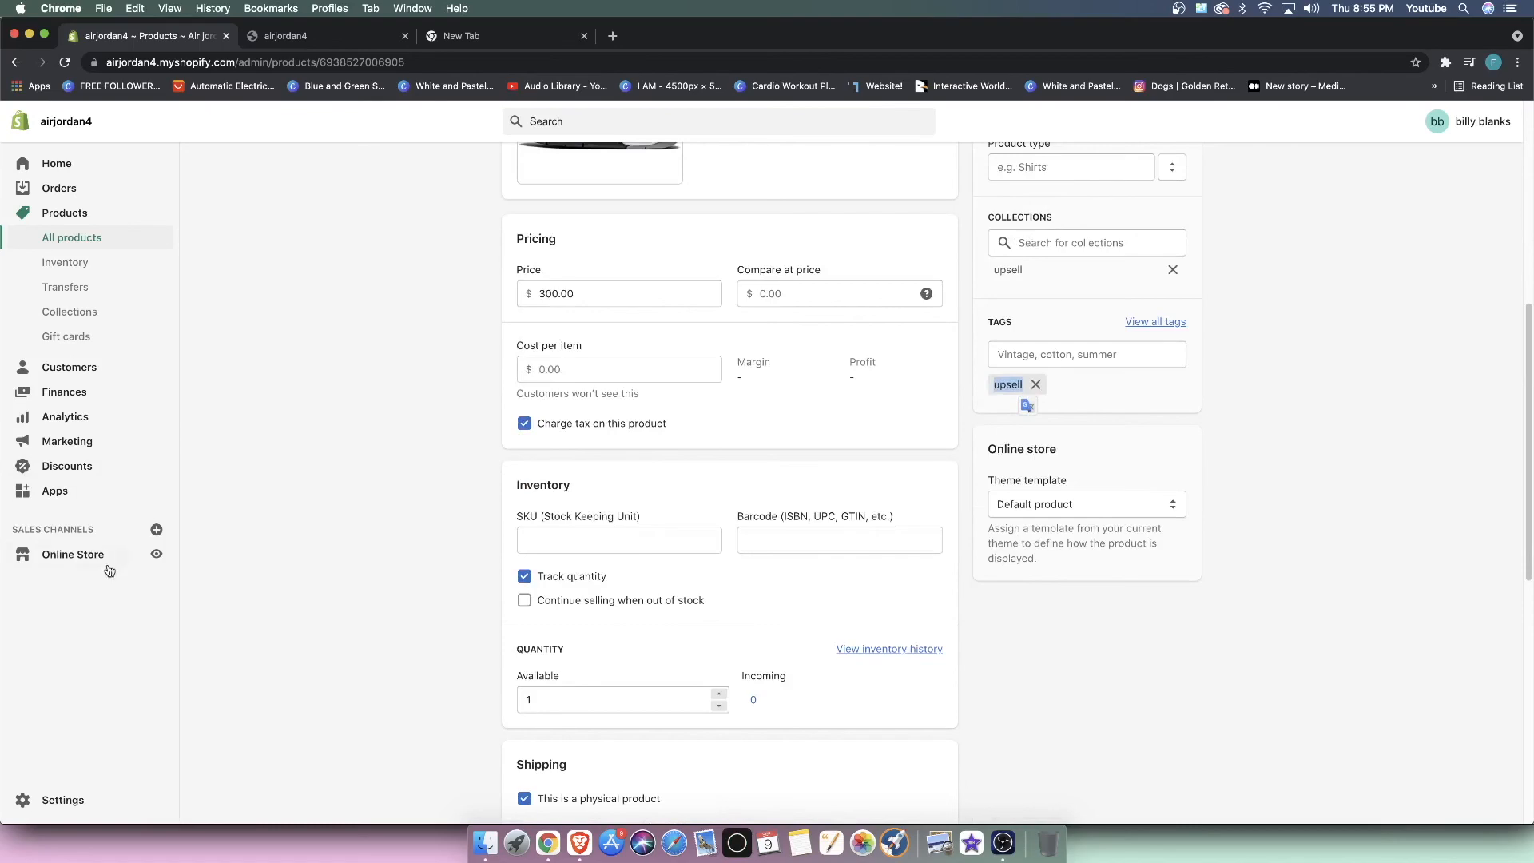
{"action": "left_click", "coordinate": [323, 36]}
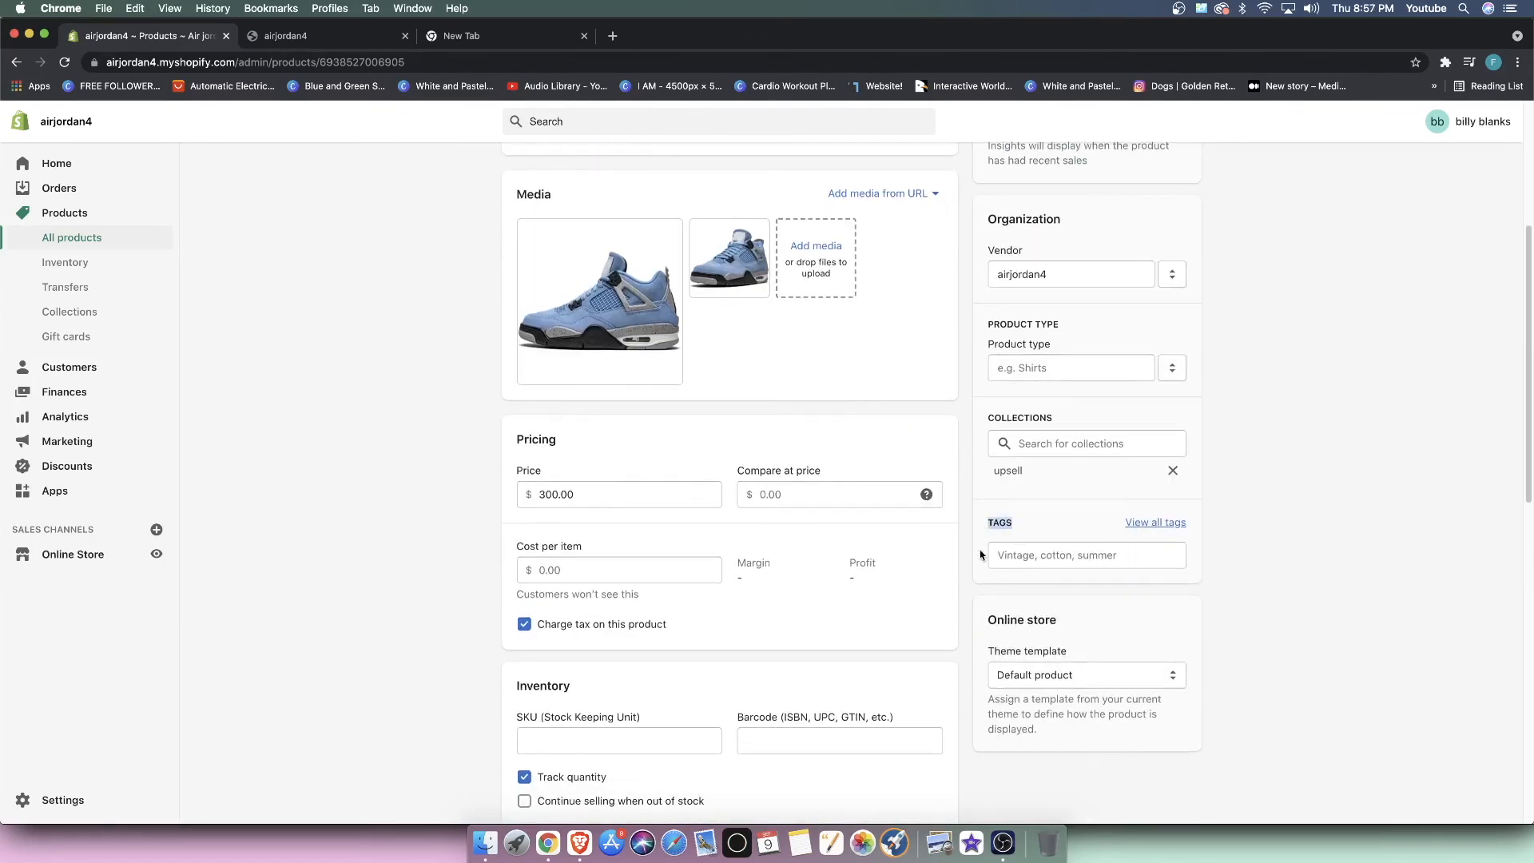
{"action": "left_click", "coordinate": [1086, 554]}
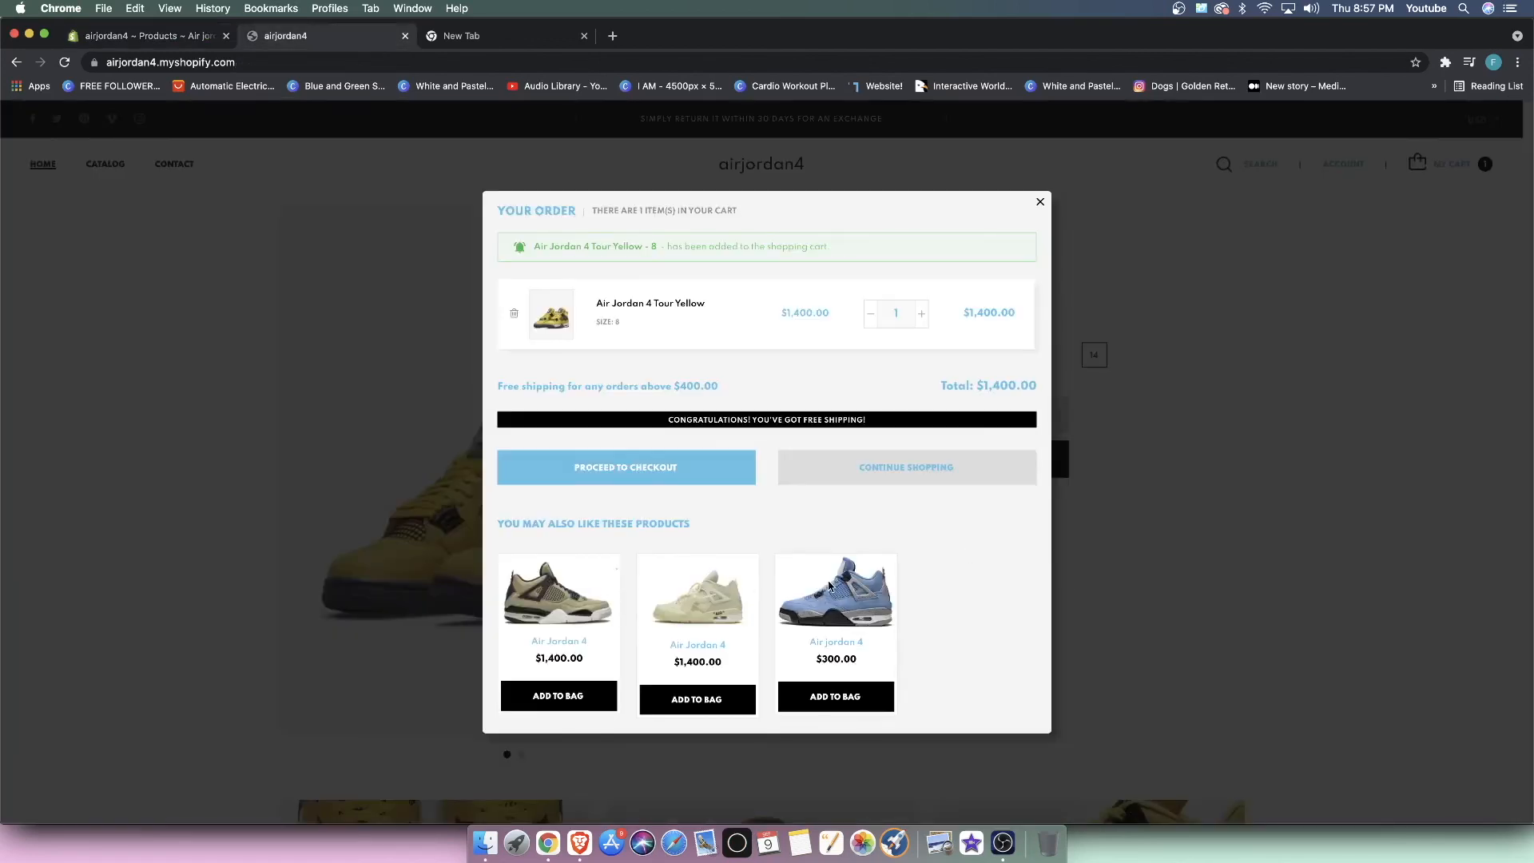
{"action": "mouse_move", "coordinate": [625, 466]}
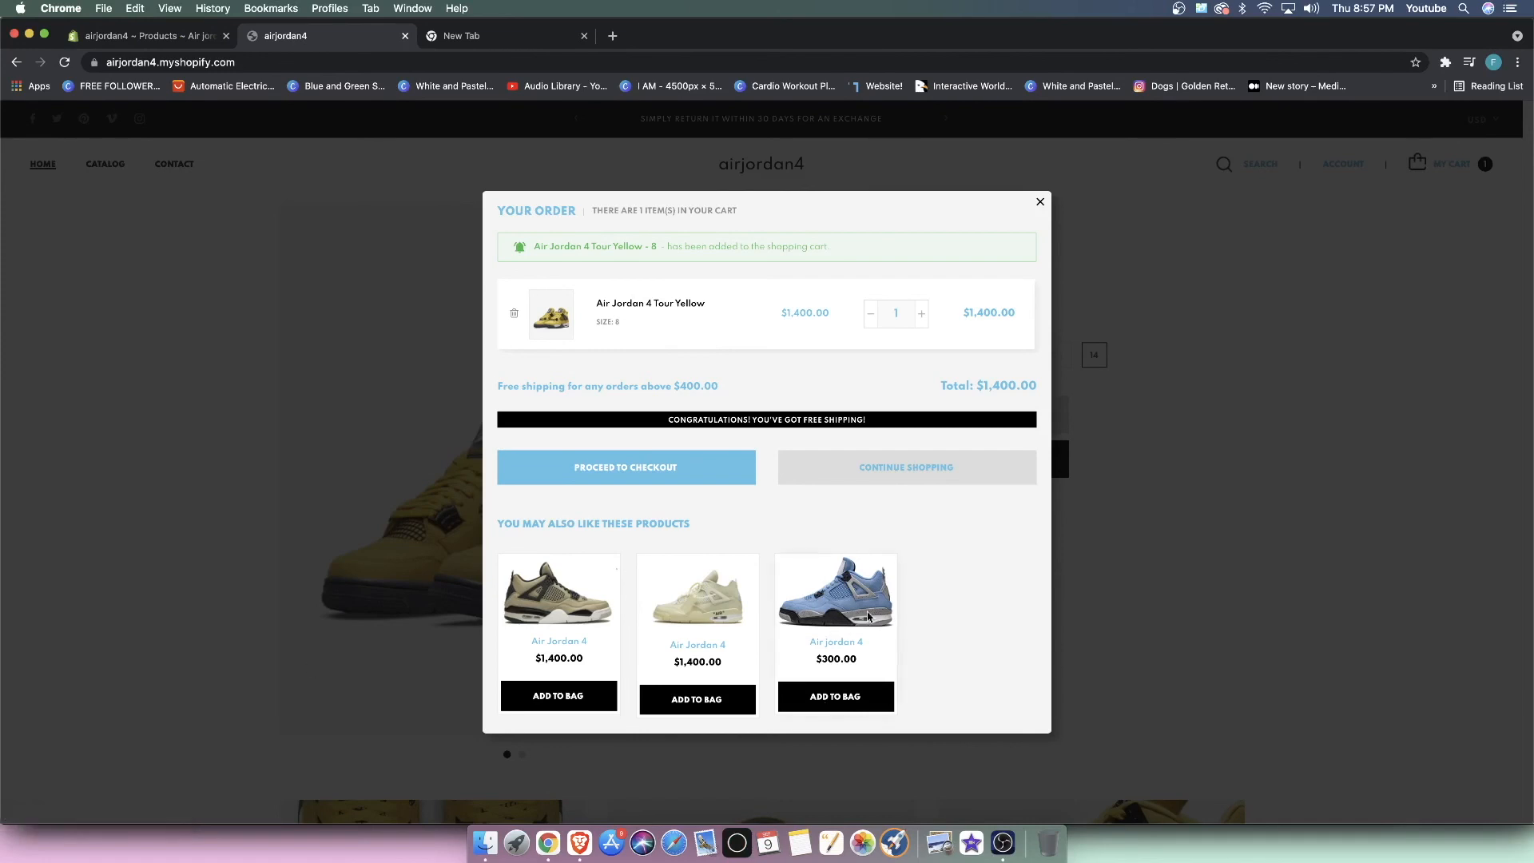
{"action": "left_click", "coordinate": [147, 36]}
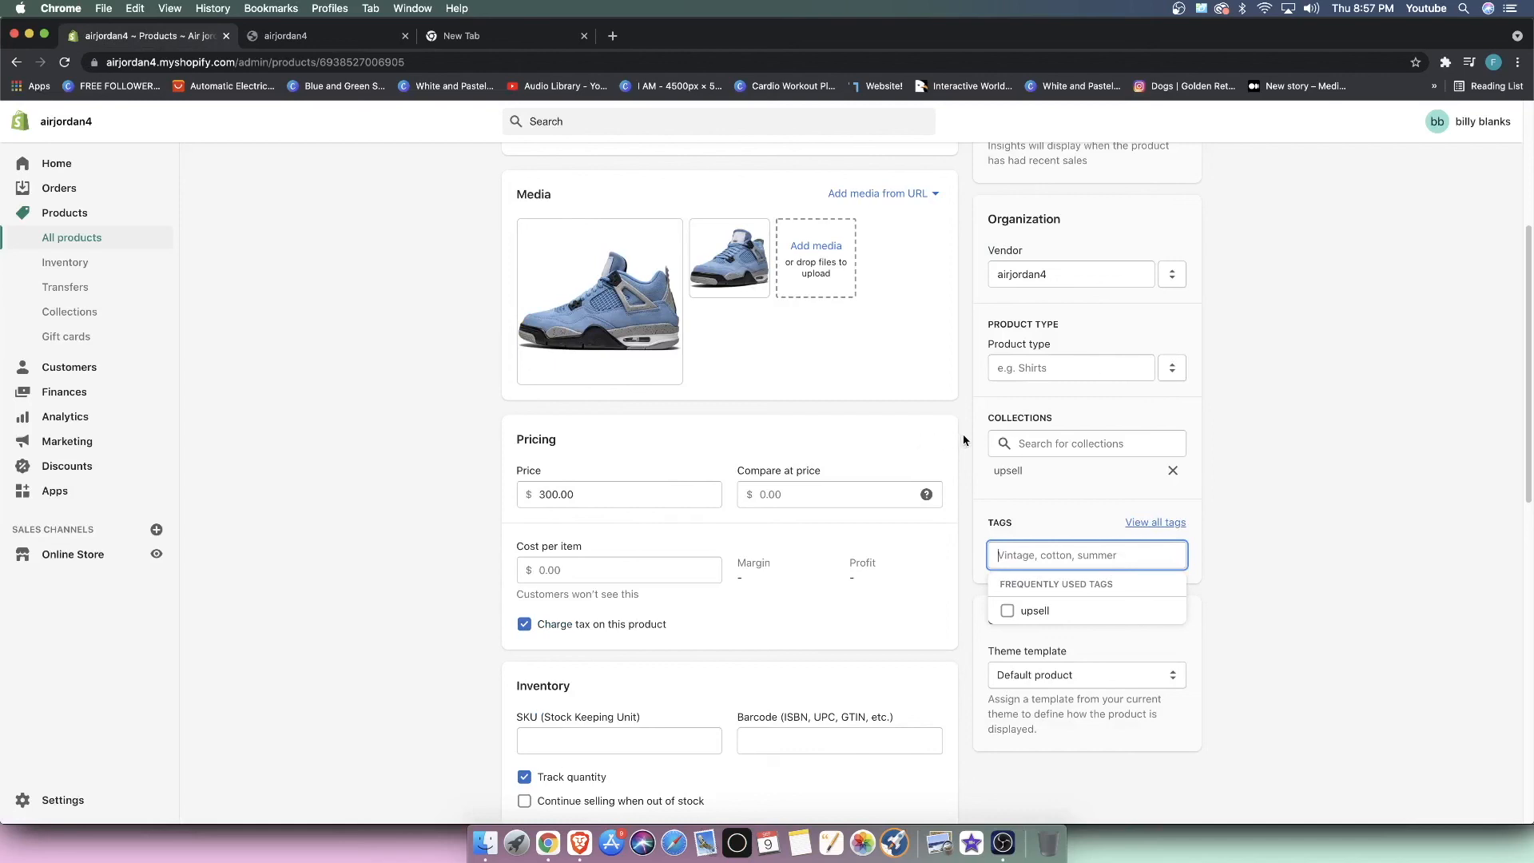
{"action": "mouse_move", "coordinate": [1363, 725]}
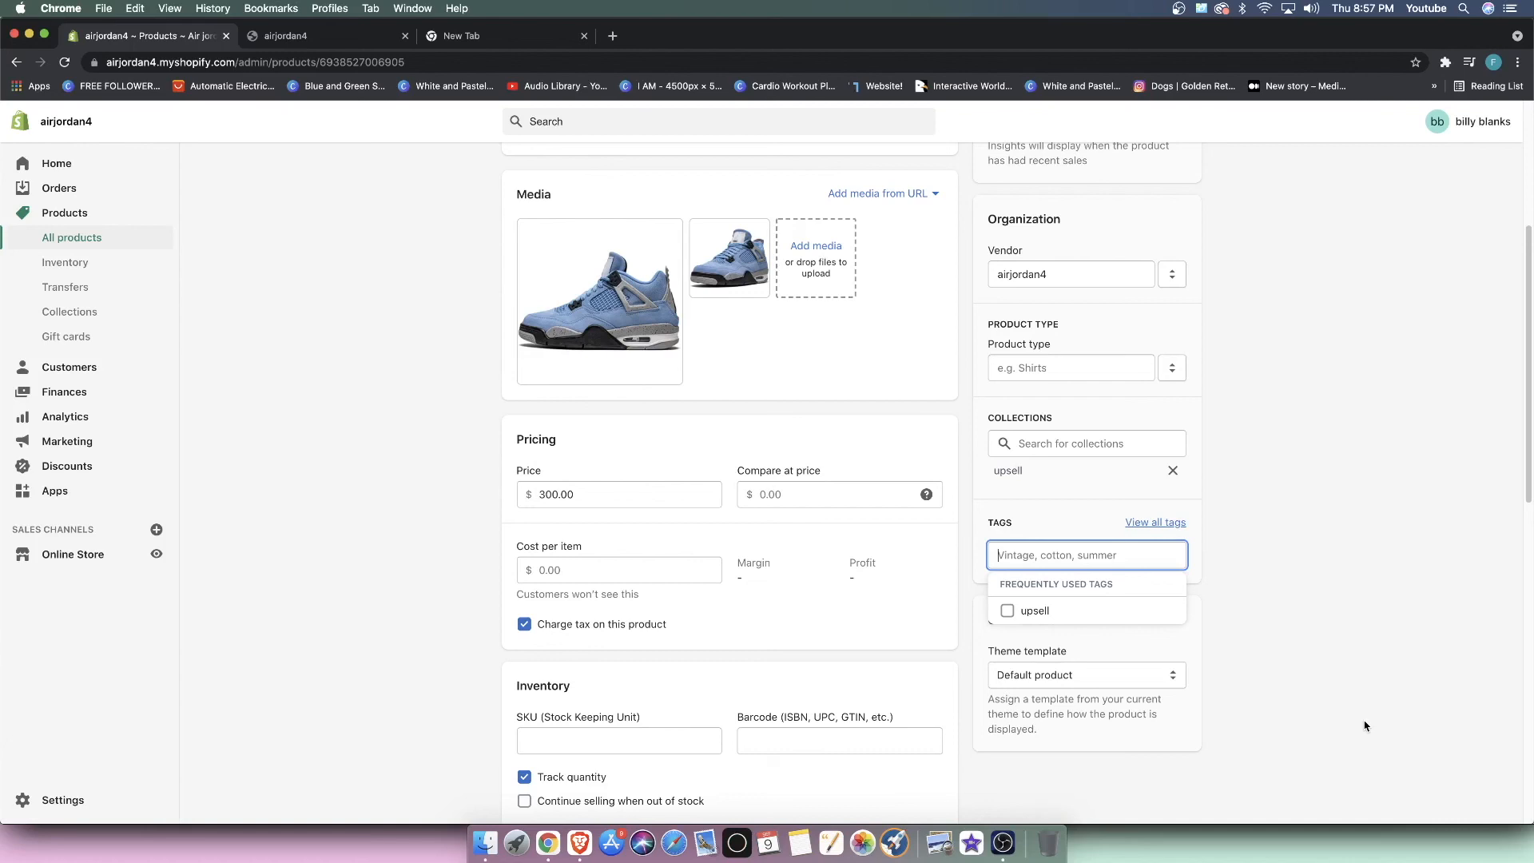
{"action": "mouse_move", "coordinate": [1473, 492]}
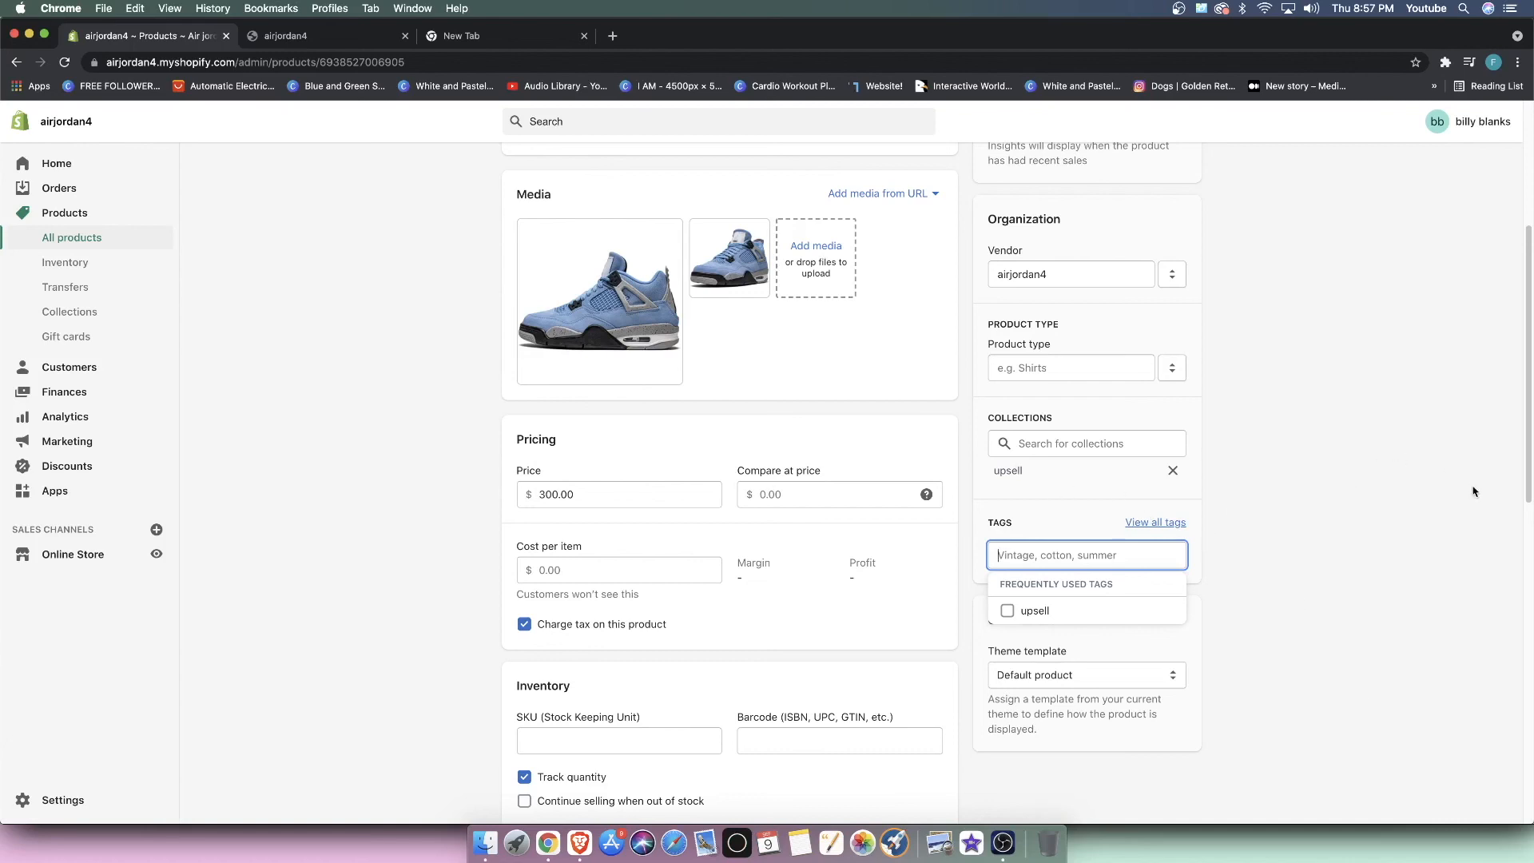
{"action": "mouse_move", "coordinate": [1112, 534]}
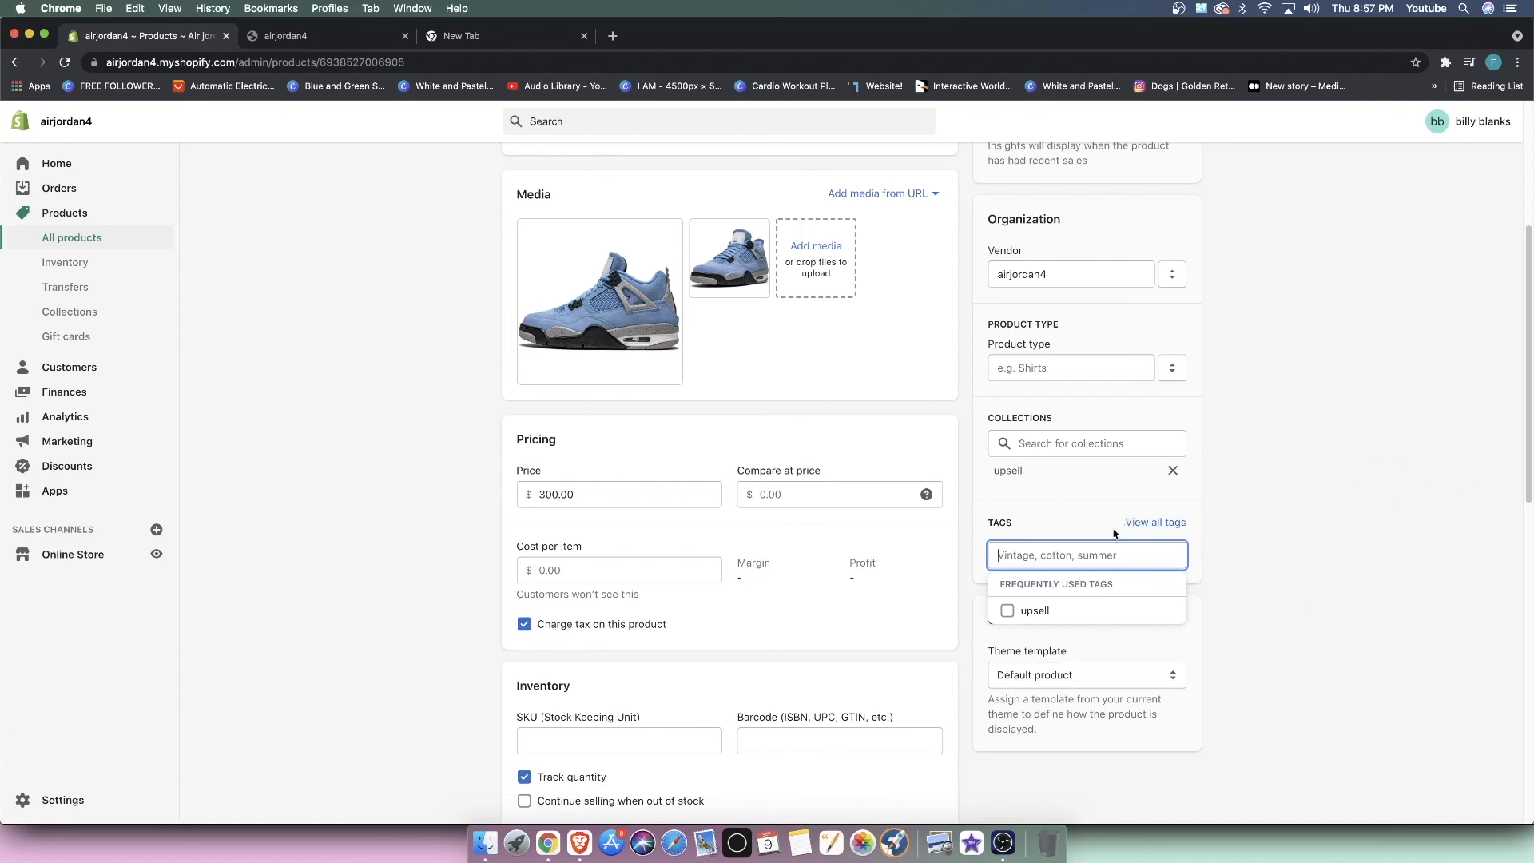